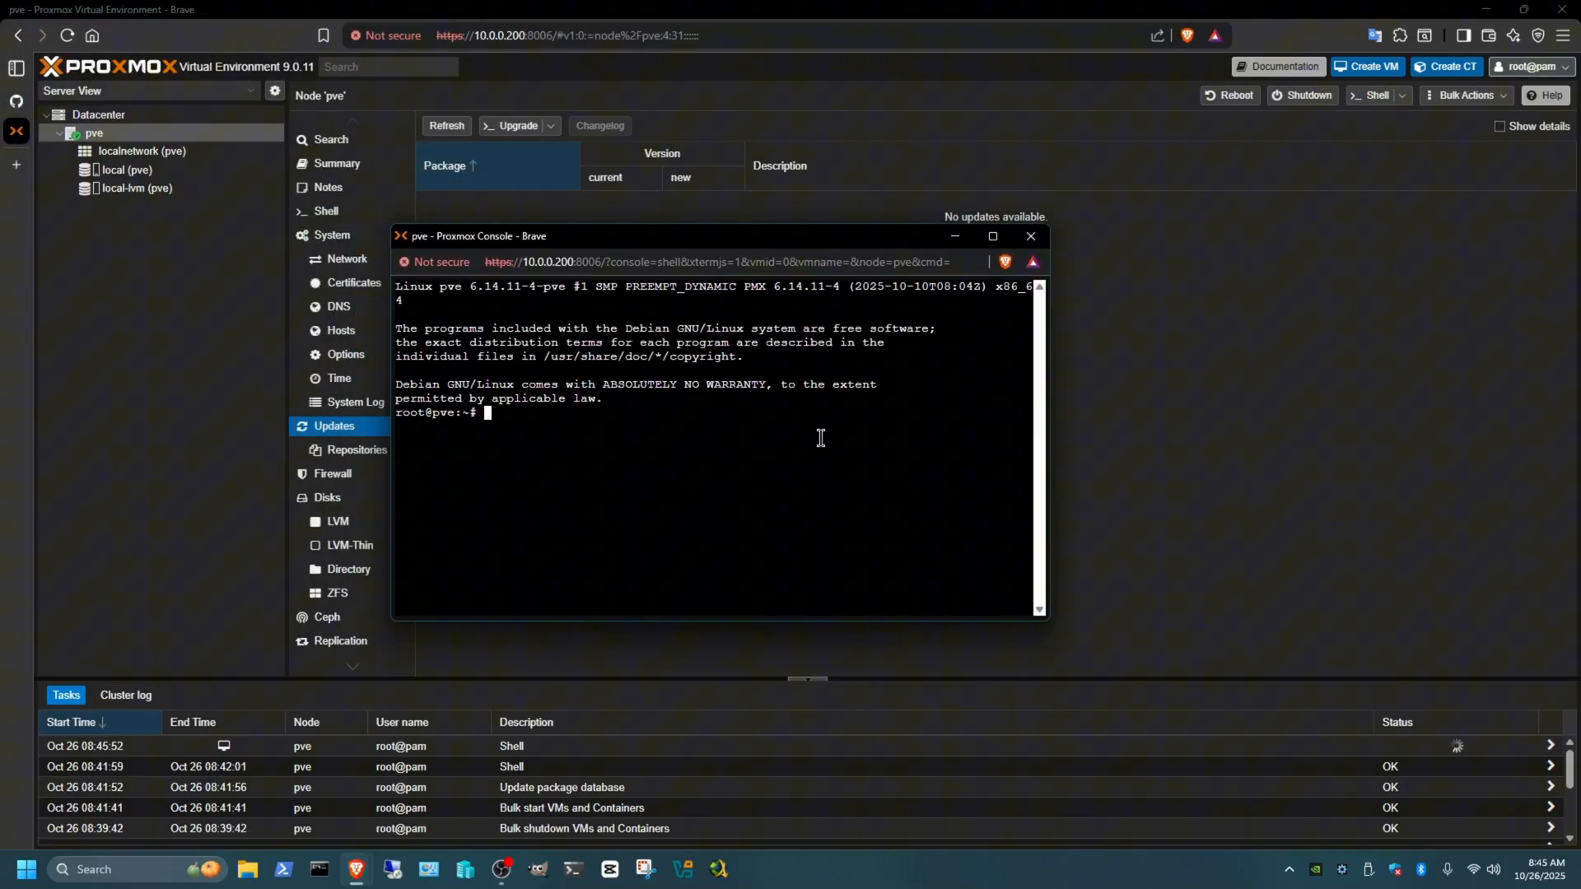
- Run the install.osx-proxmox.com curl script, answering Y to generate a serial and Y to apply changes
{"action": "type", "text": "/bin/bash -c \"$(curl -fsSL https://install.osx-proxmox.com)\""}
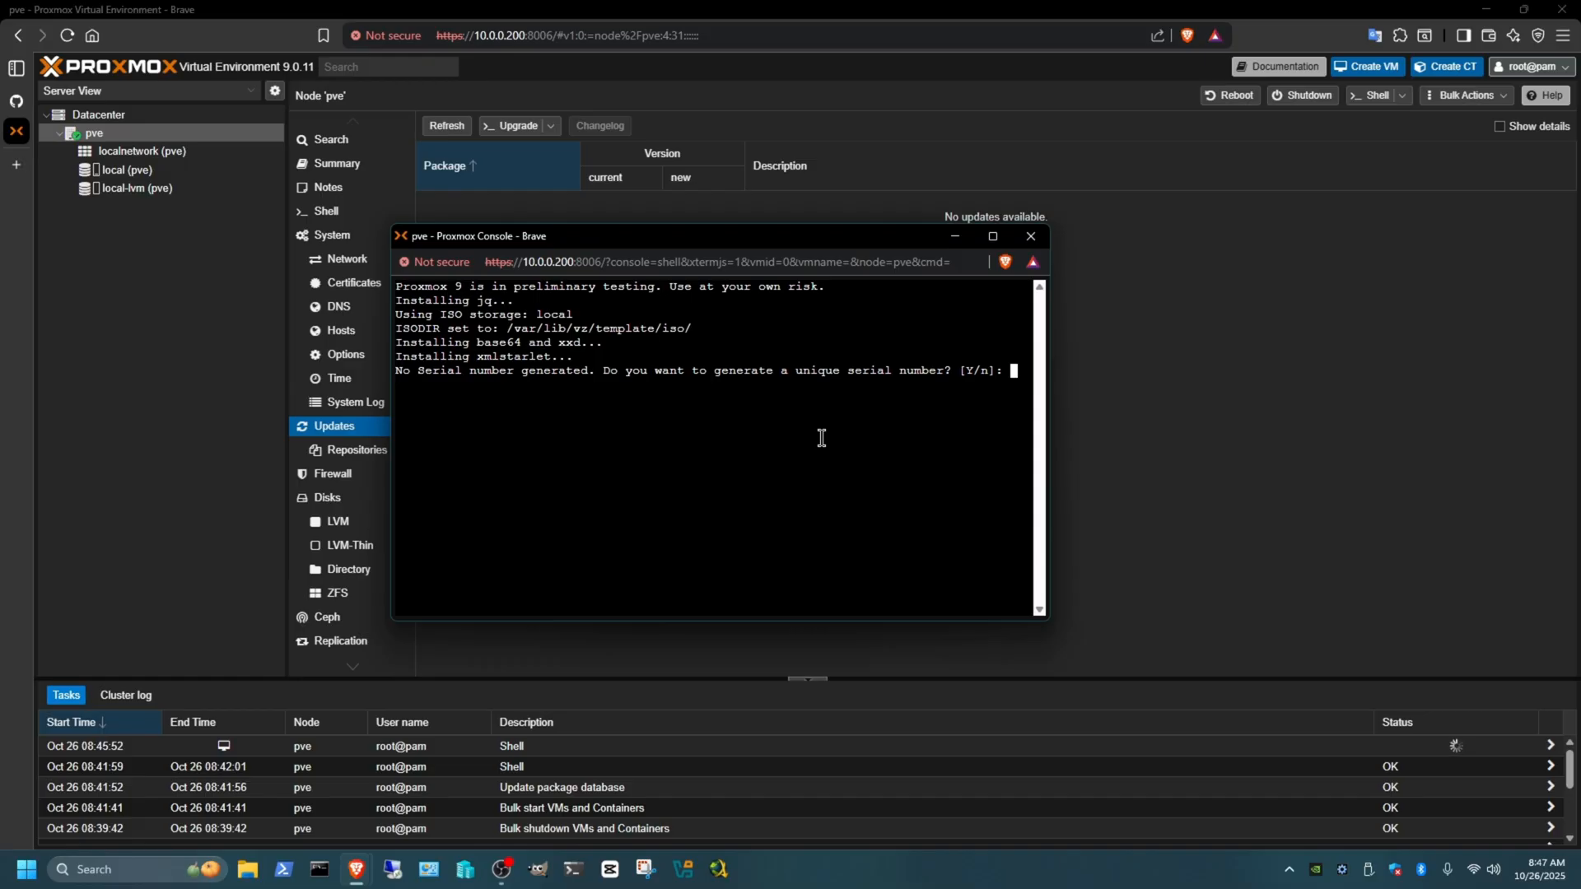
{"action": "type", "text": "Y"}
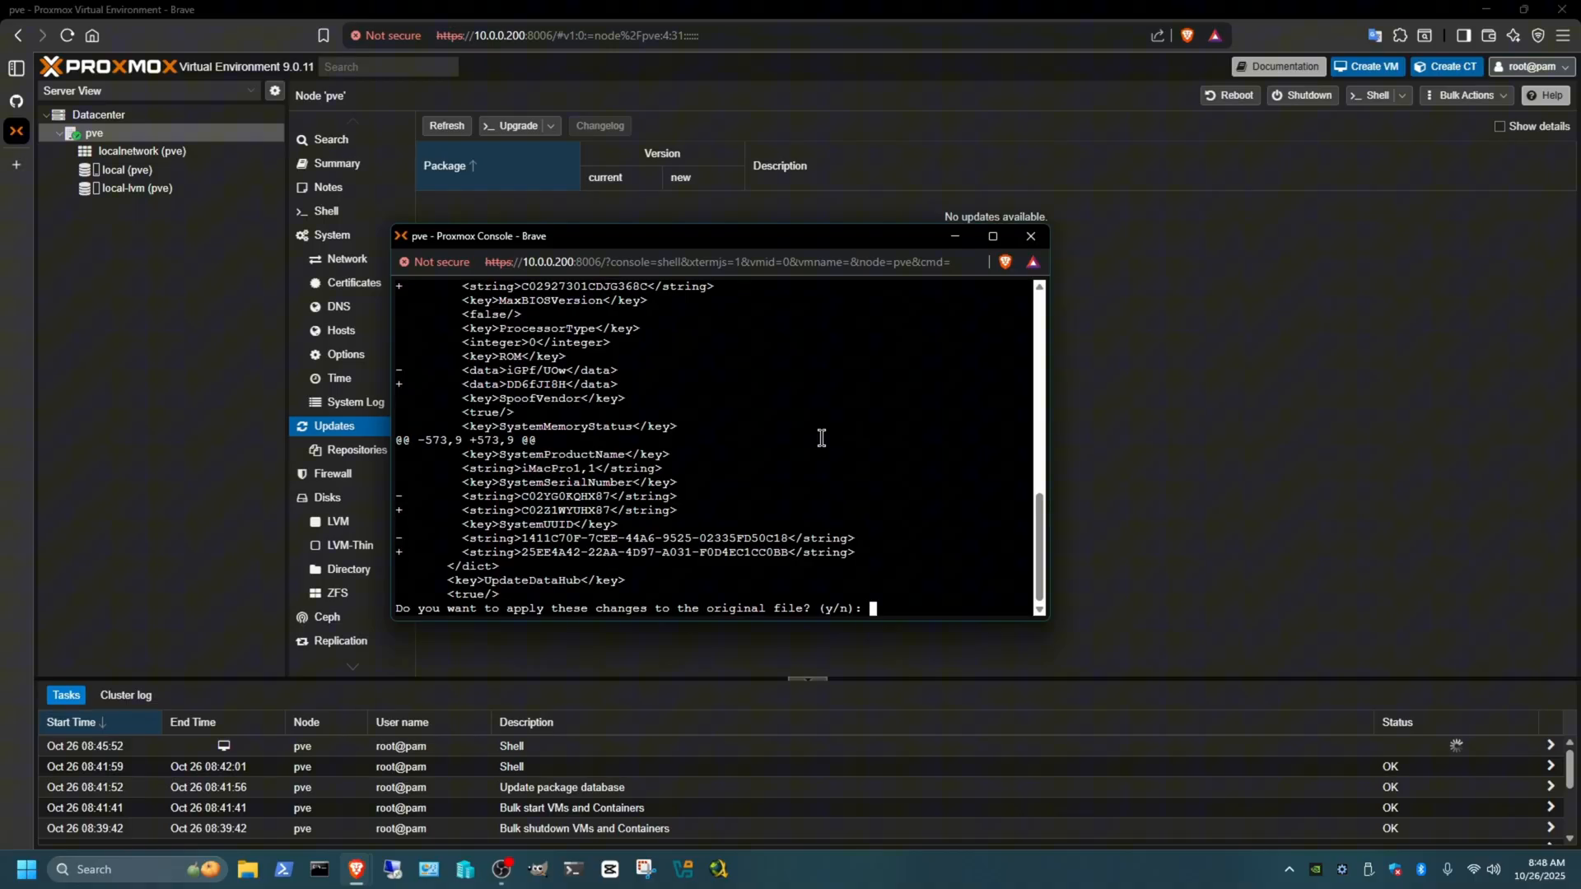
{"action": "type", "text": "Y"}
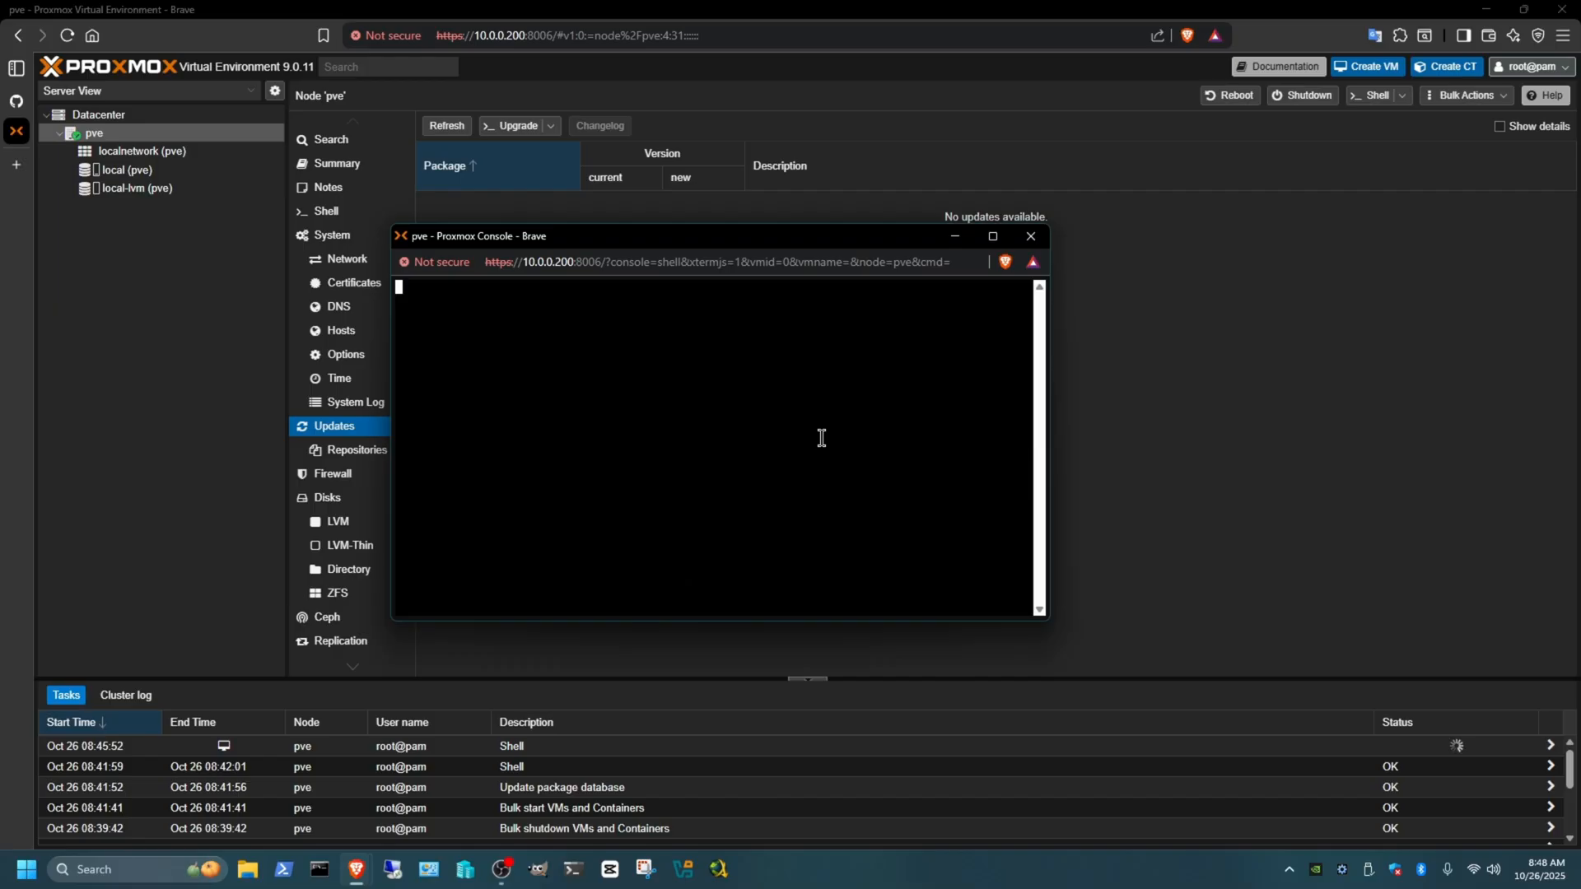
- Close the shell, confirm Leave, and reload the unreachable Proxmox page until the web UI returns
{"action": "left_click", "coordinate": [1031, 235]}
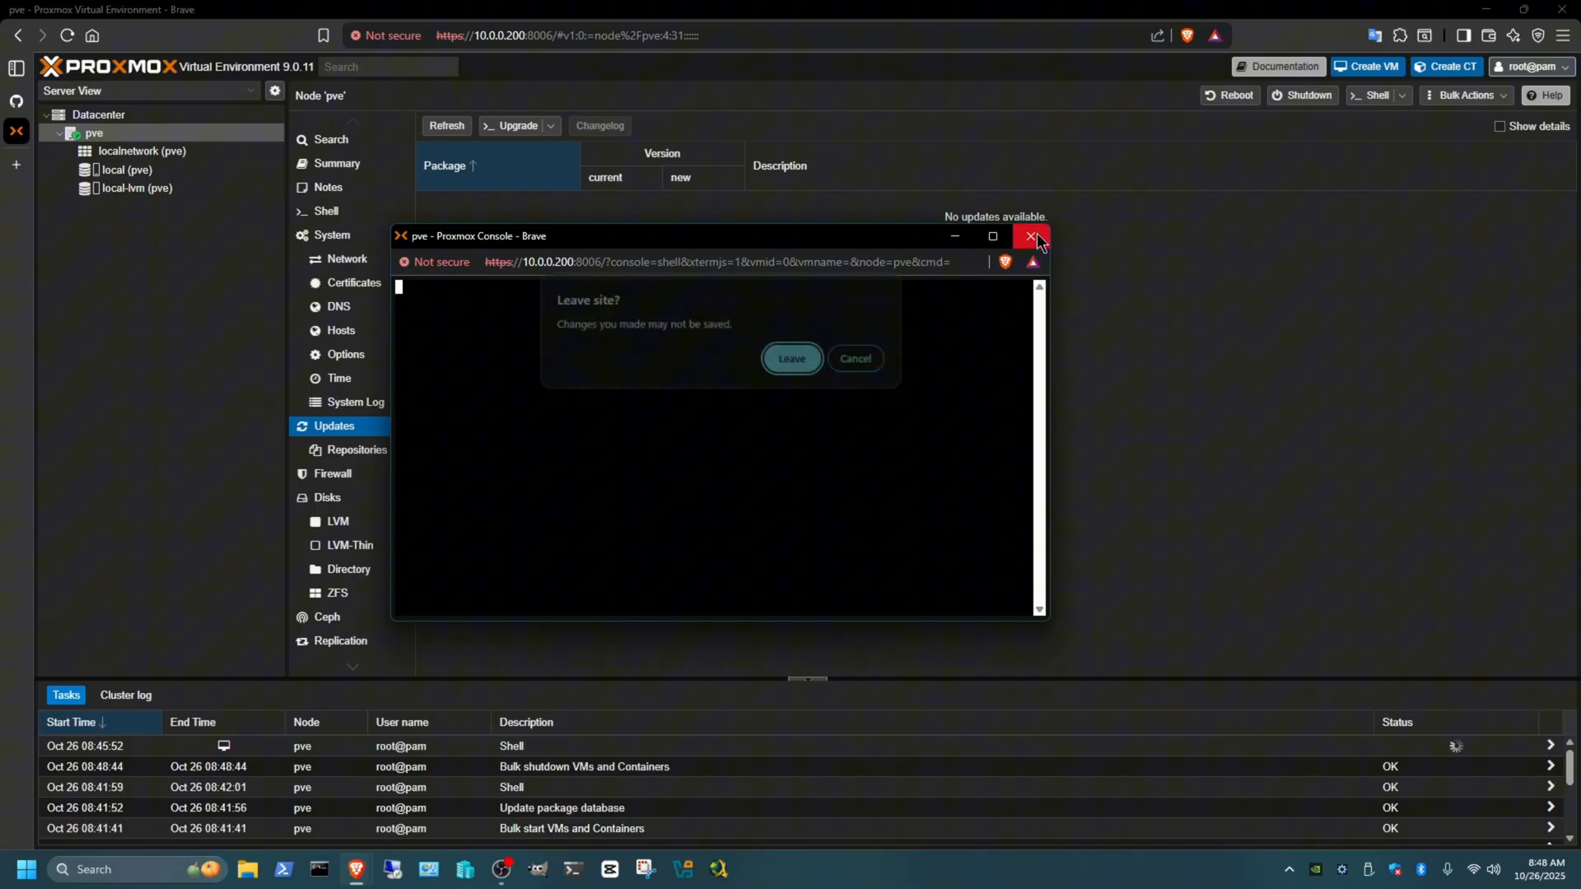
{"action": "left_click", "coordinate": [792, 358]}
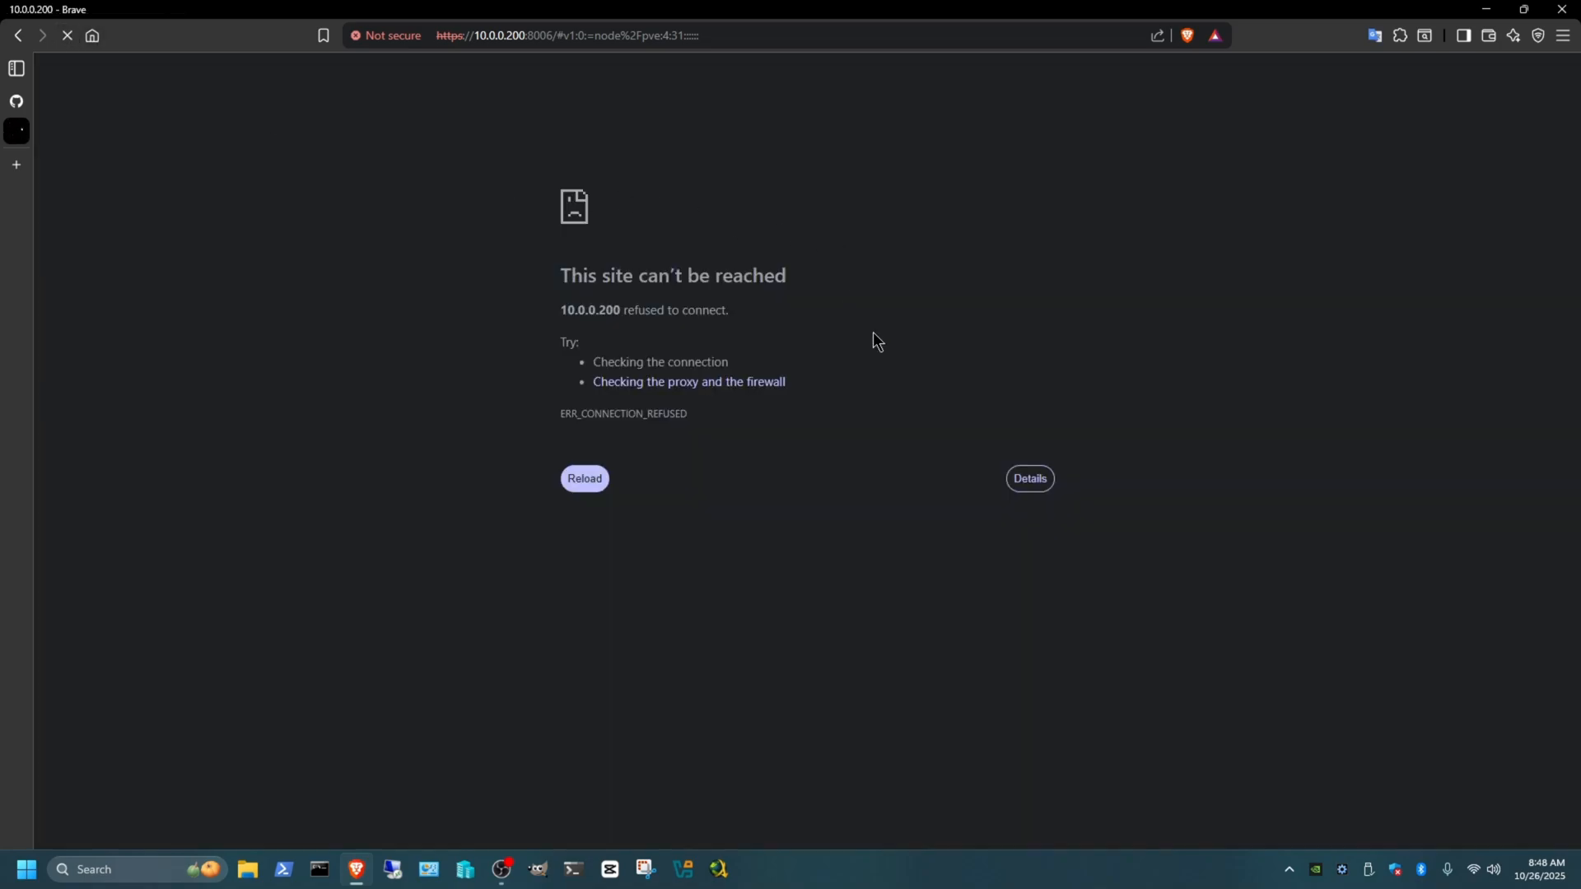
{"action": "left_click", "coordinate": [582, 478]}
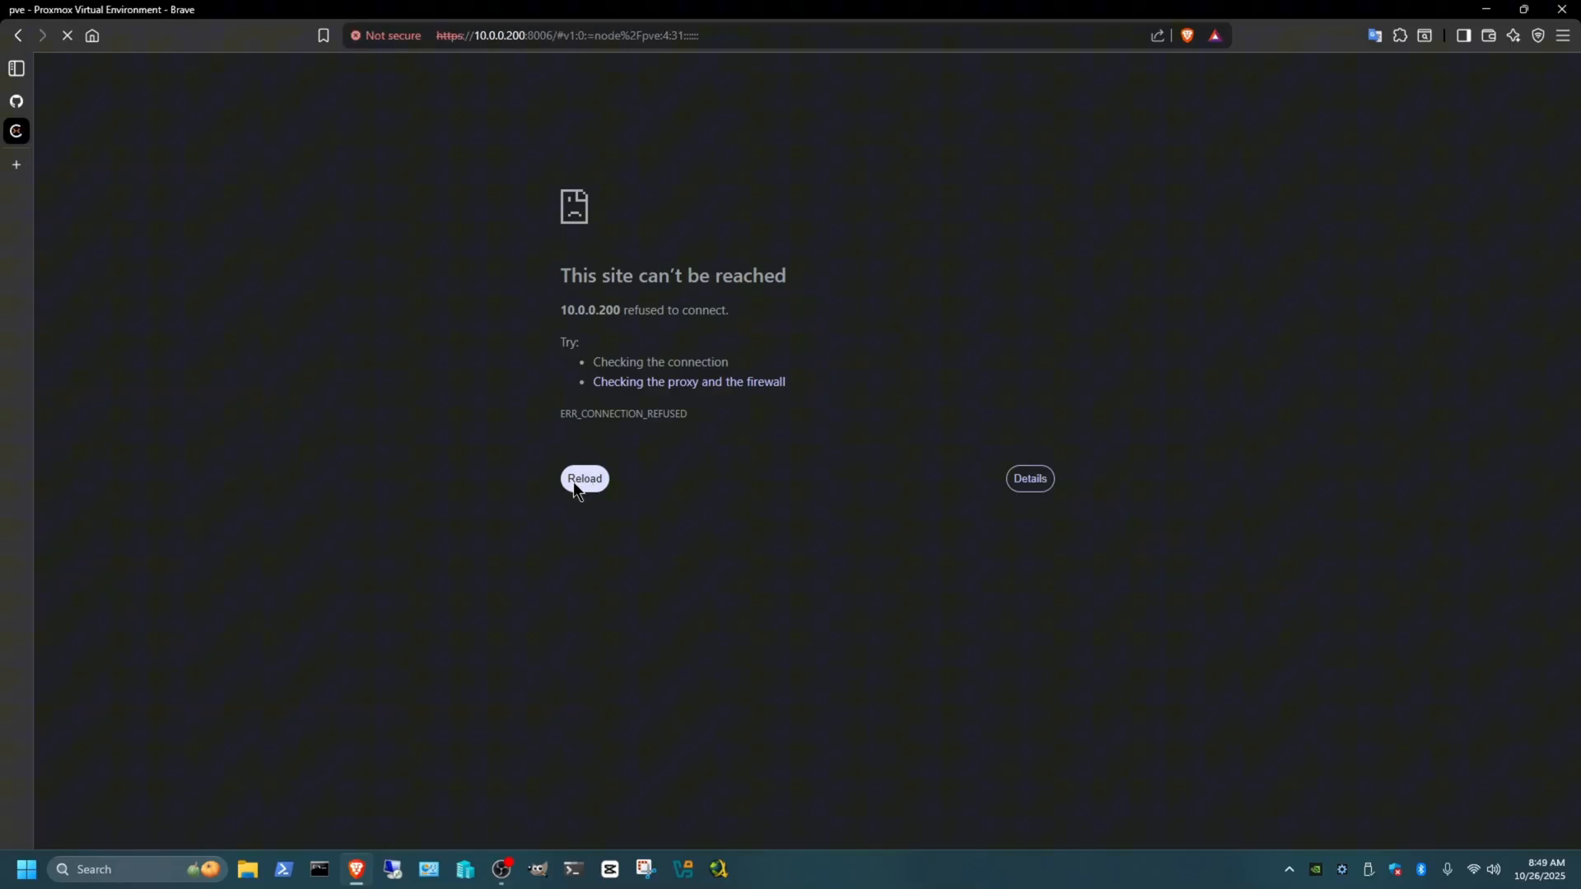
{"action": "left_click", "coordinate": [583, 478]}
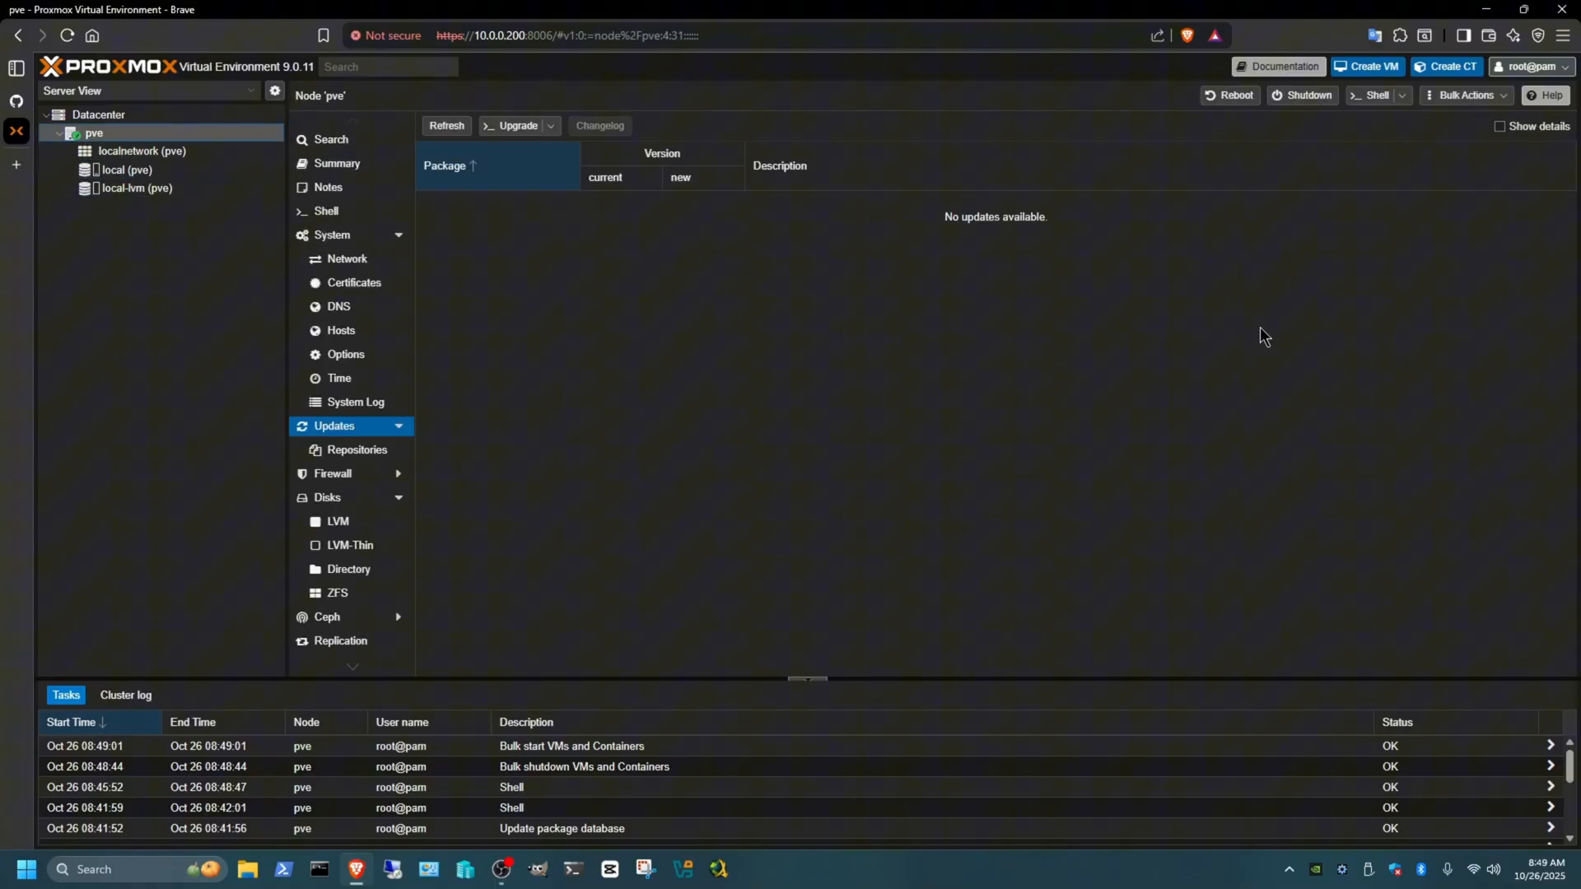
- Start a new shell on the pve node and maximize the console showing the OSX-Proxmox menu
{"action": "left_click", "coordinate": [1374, 96]}
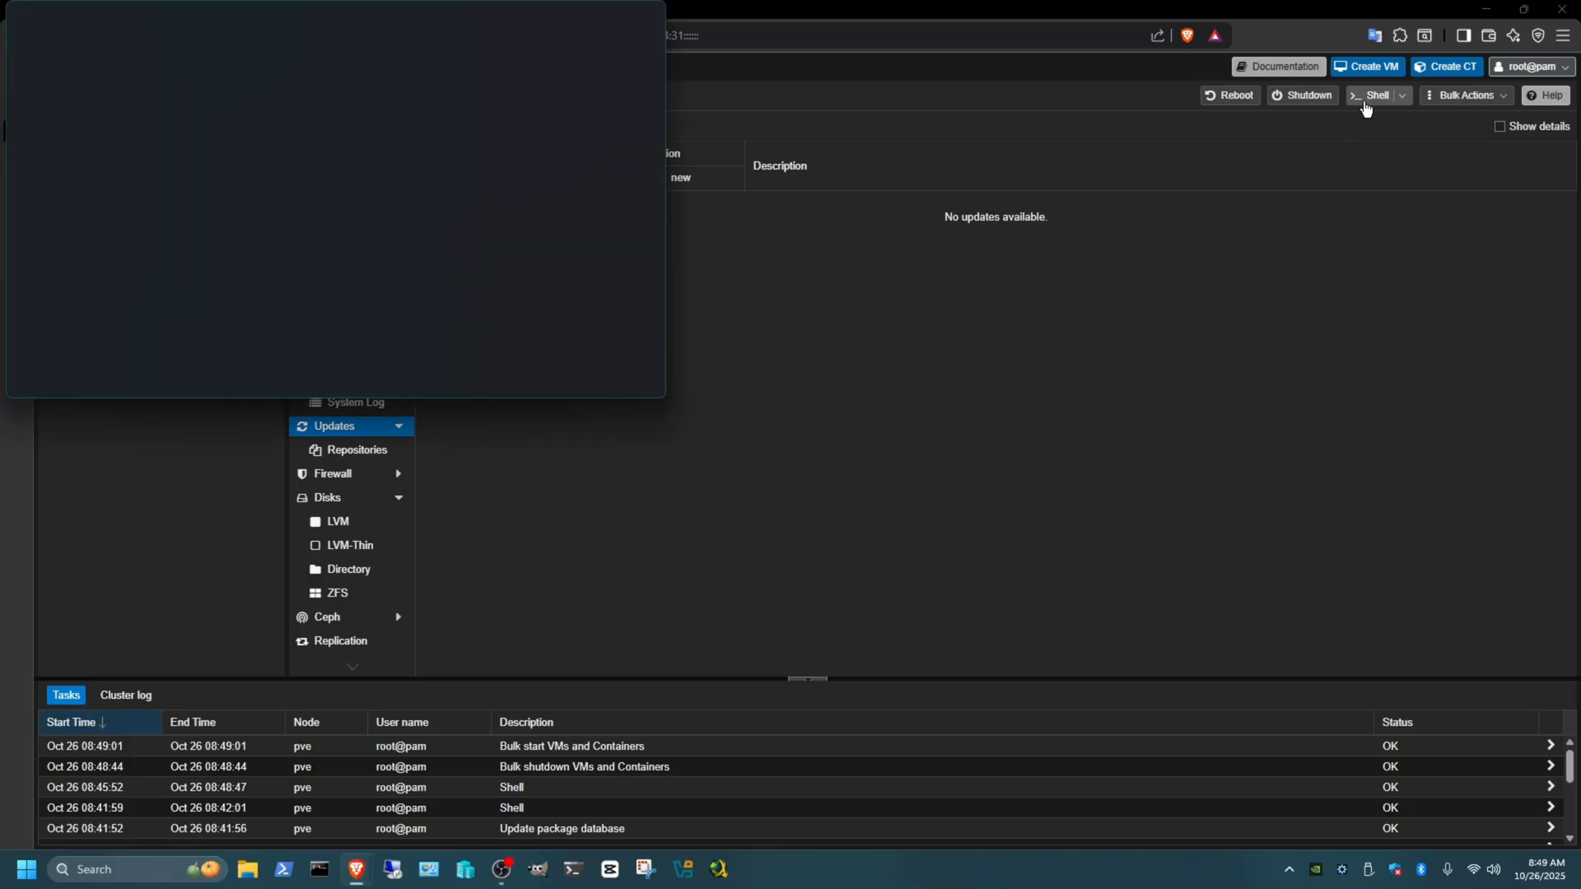
{"action": "left_click", "coordinate": [1377, 96]}
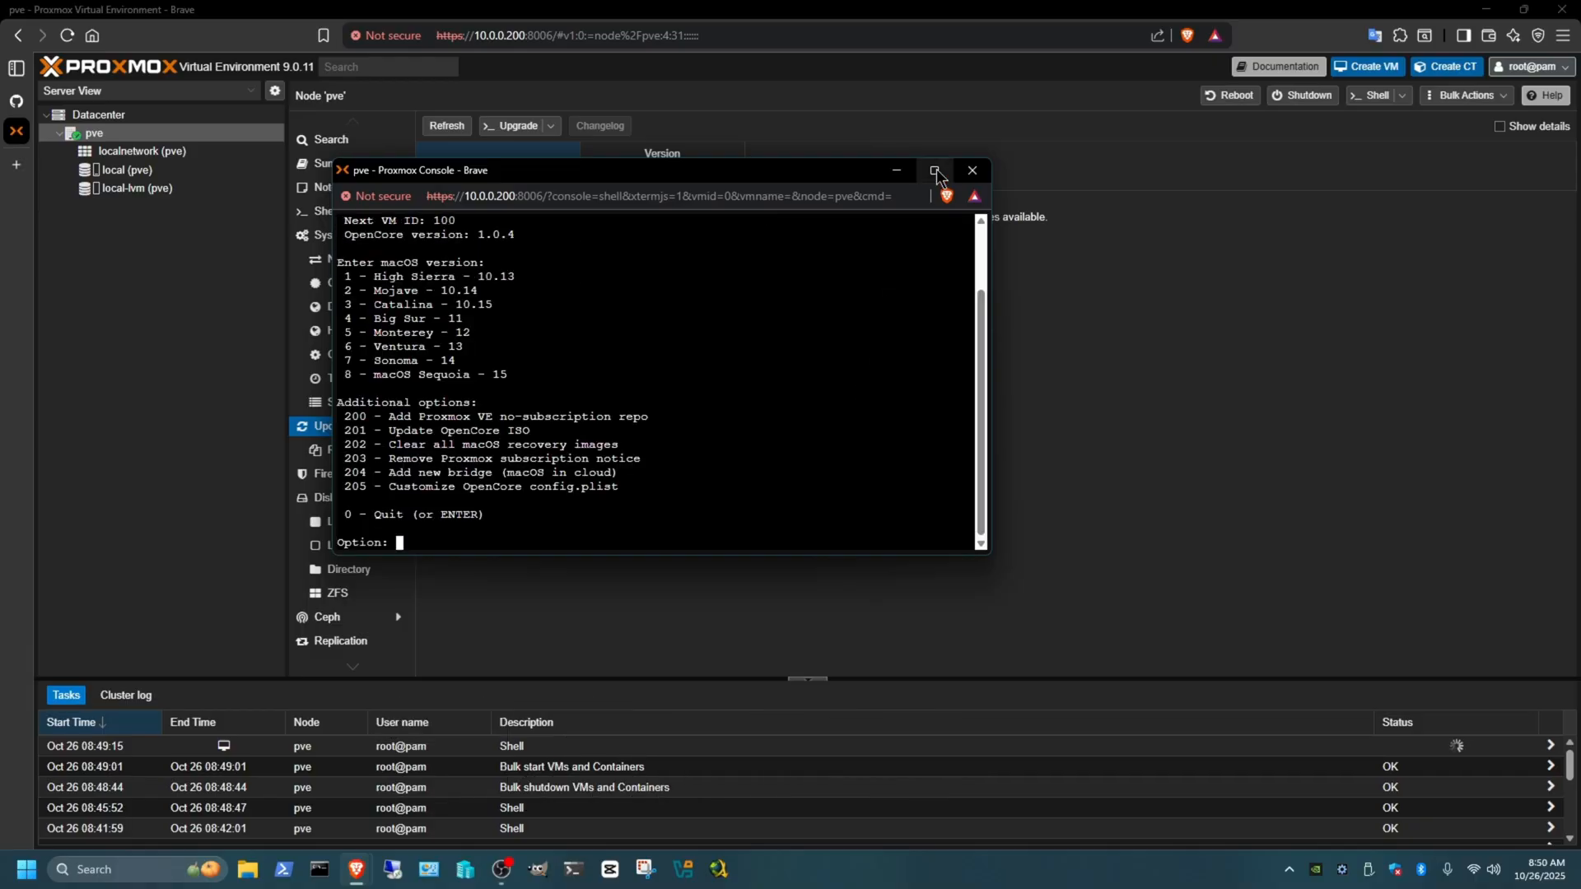
{"action": "left_click", "coordinate": [934, 169]}
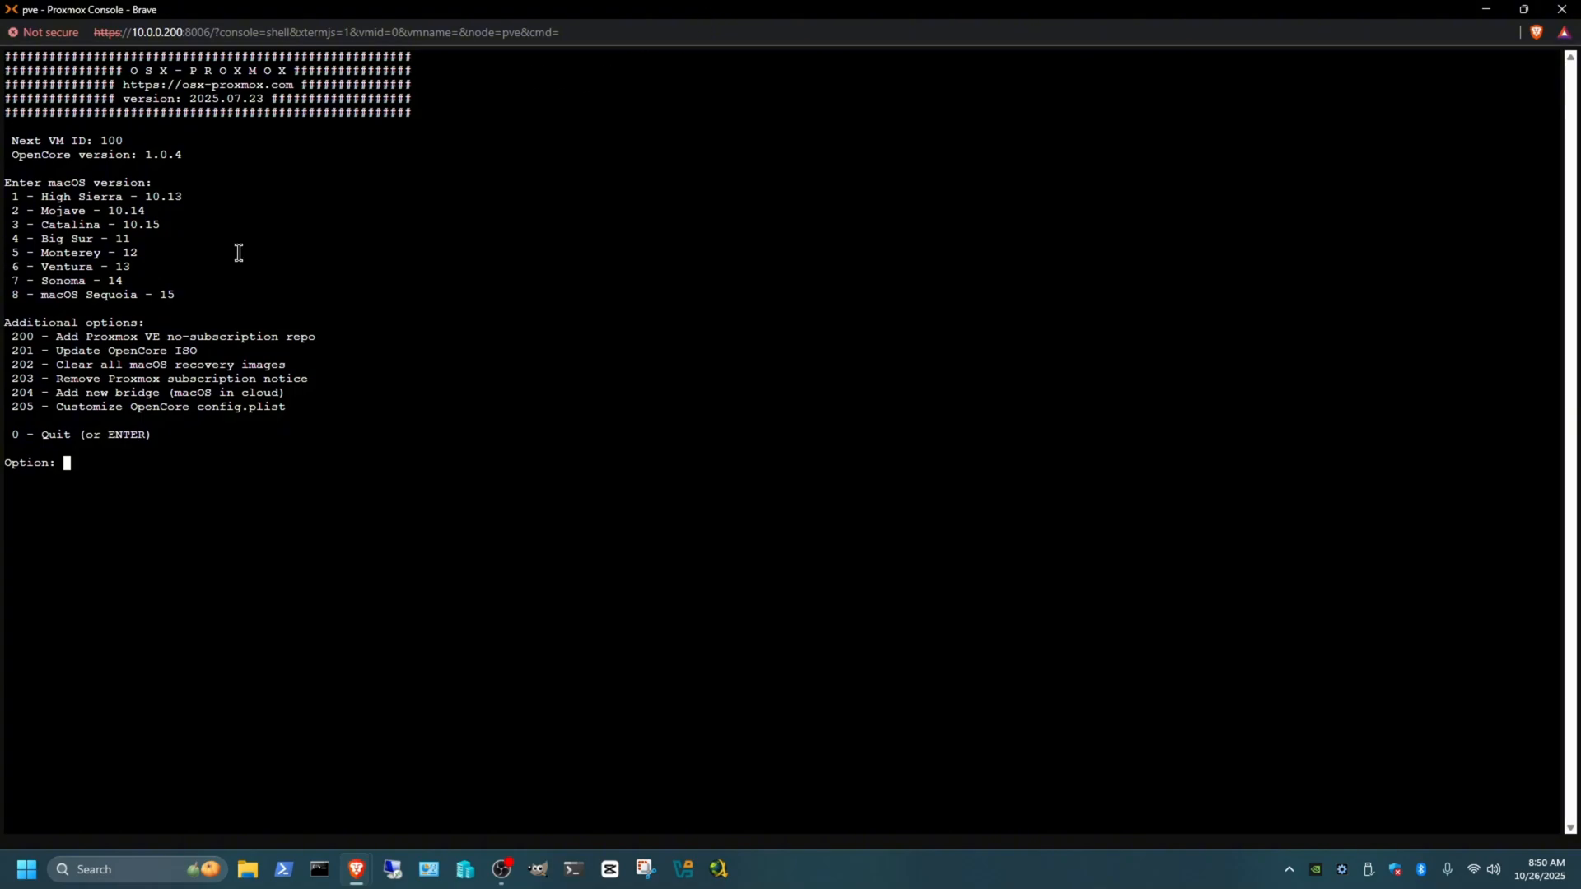
{"action": "mouse_move", "coordinate": [93, 208]}
{"action": "type", "text": "100"}
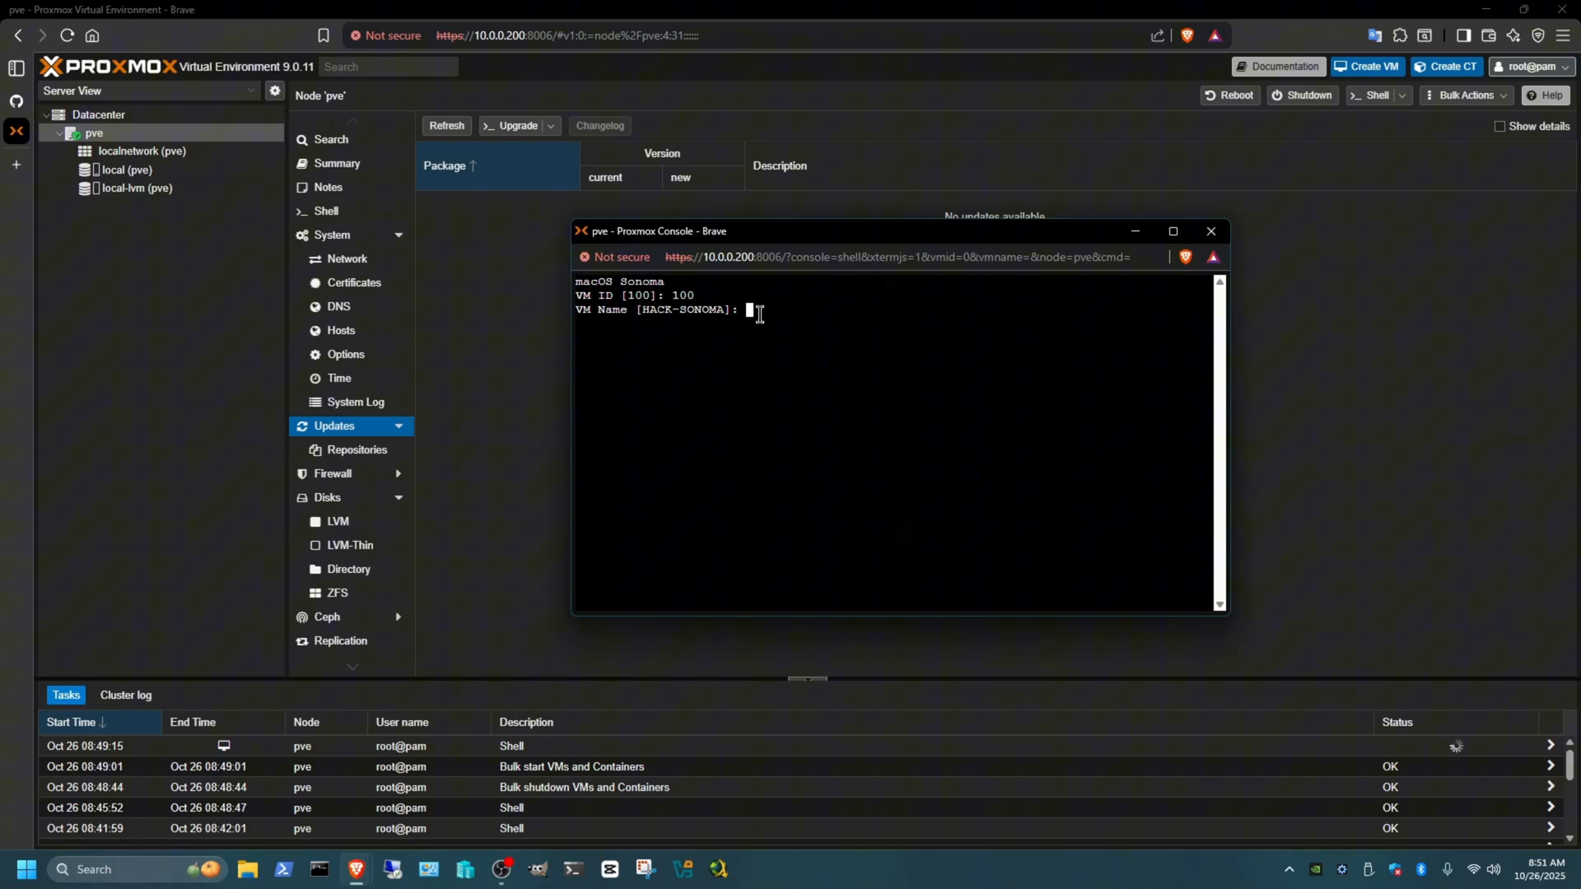
- Answer the script prompts: name MacOS, 100 GB disk, cores, RAM and y for a recovery image
{"action": "type", "text": "MacOS"}
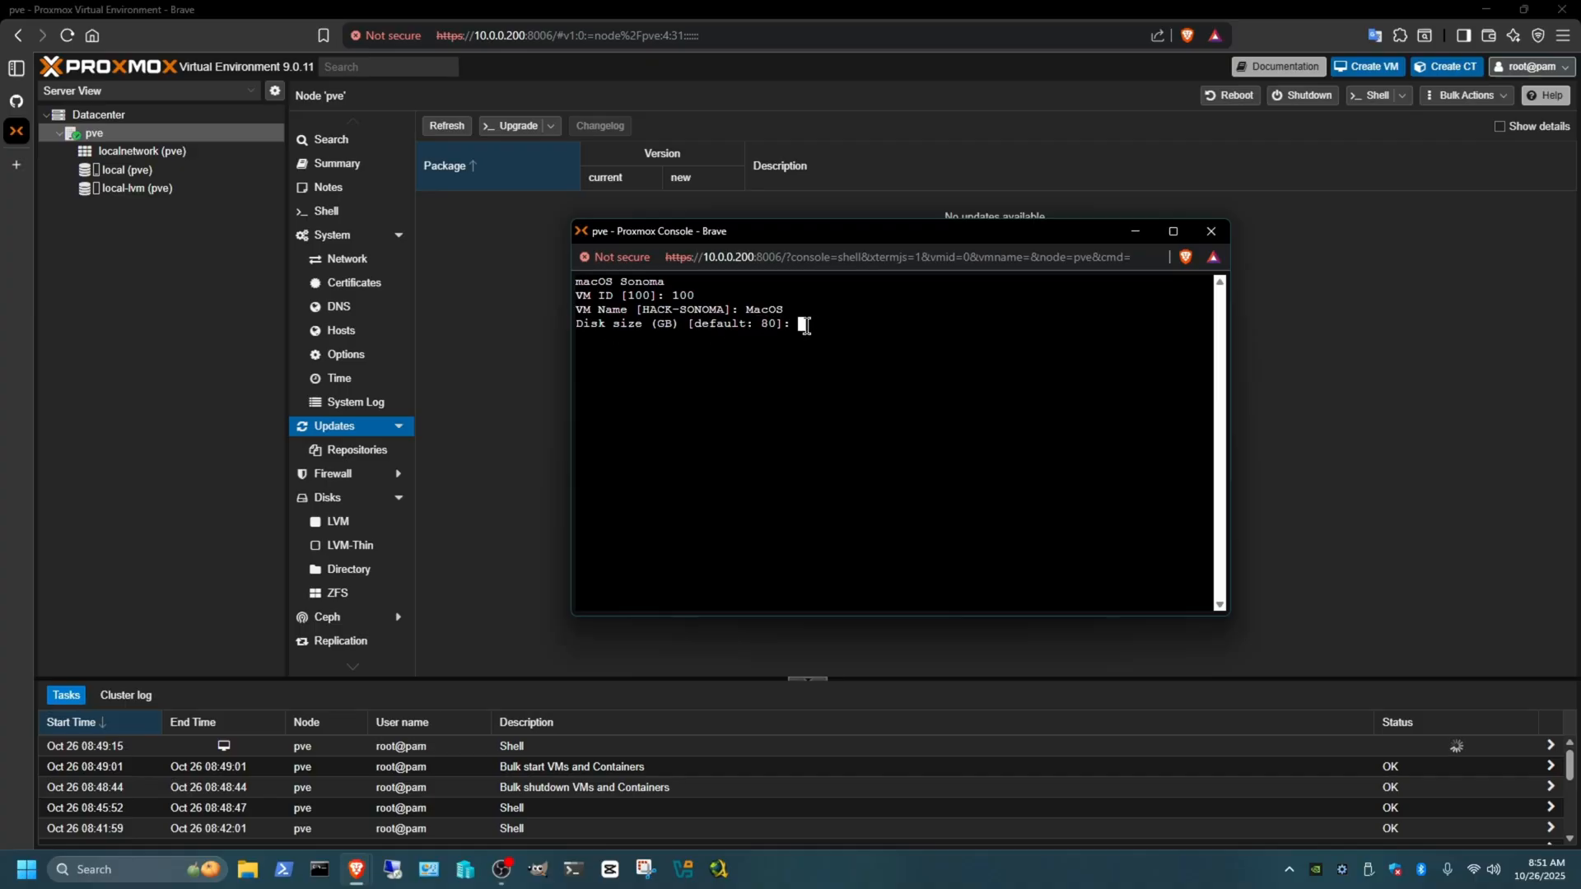
{"action": "type", "text": "100"}
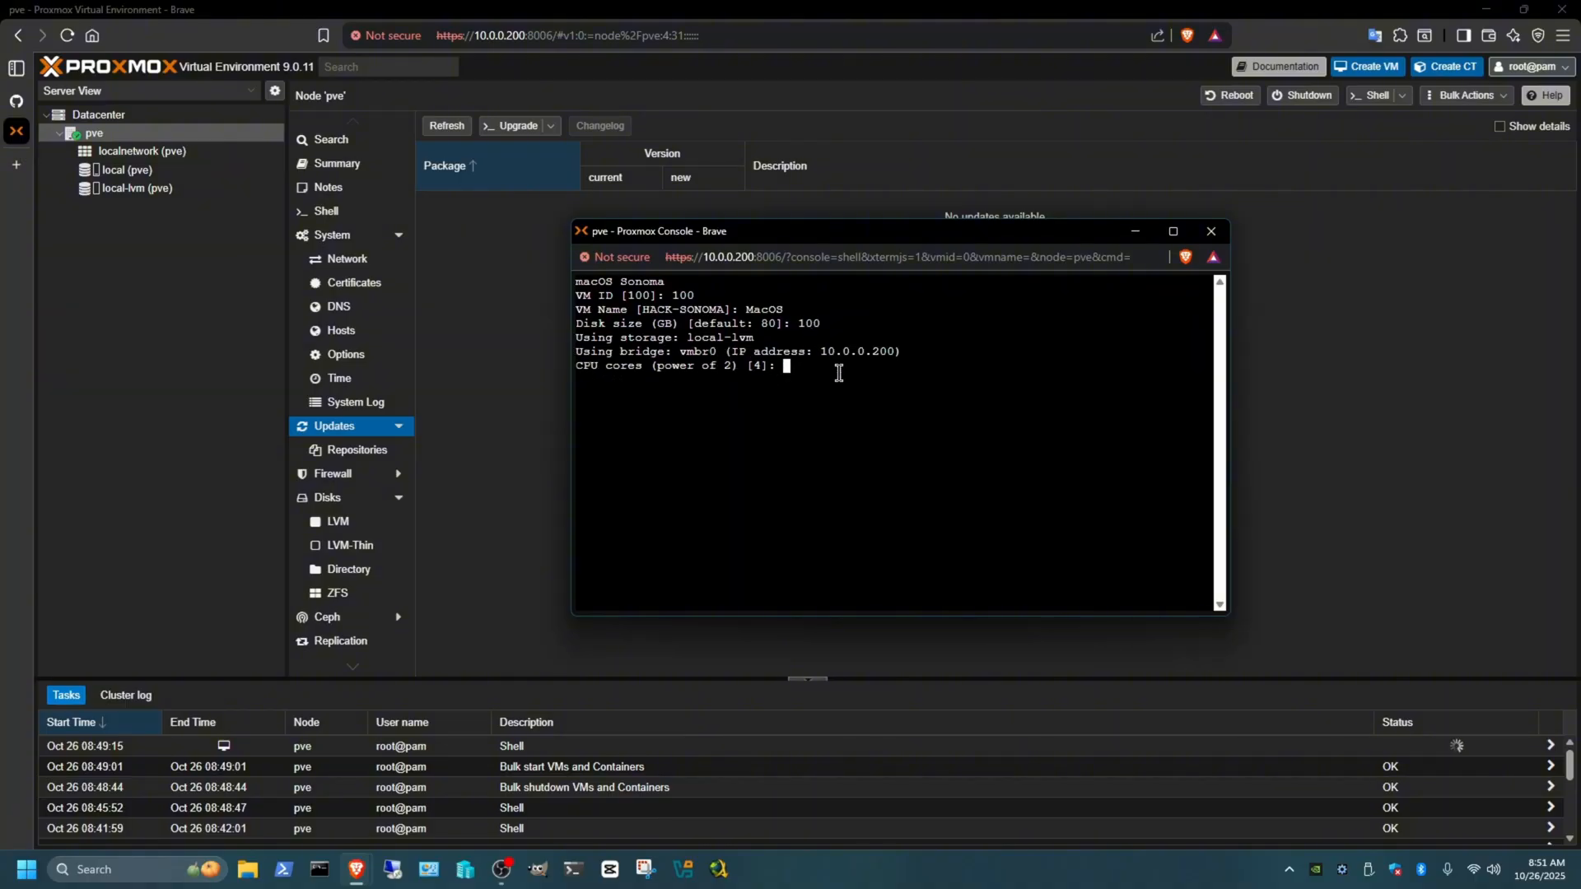
{"action": "type", "text": "3"}
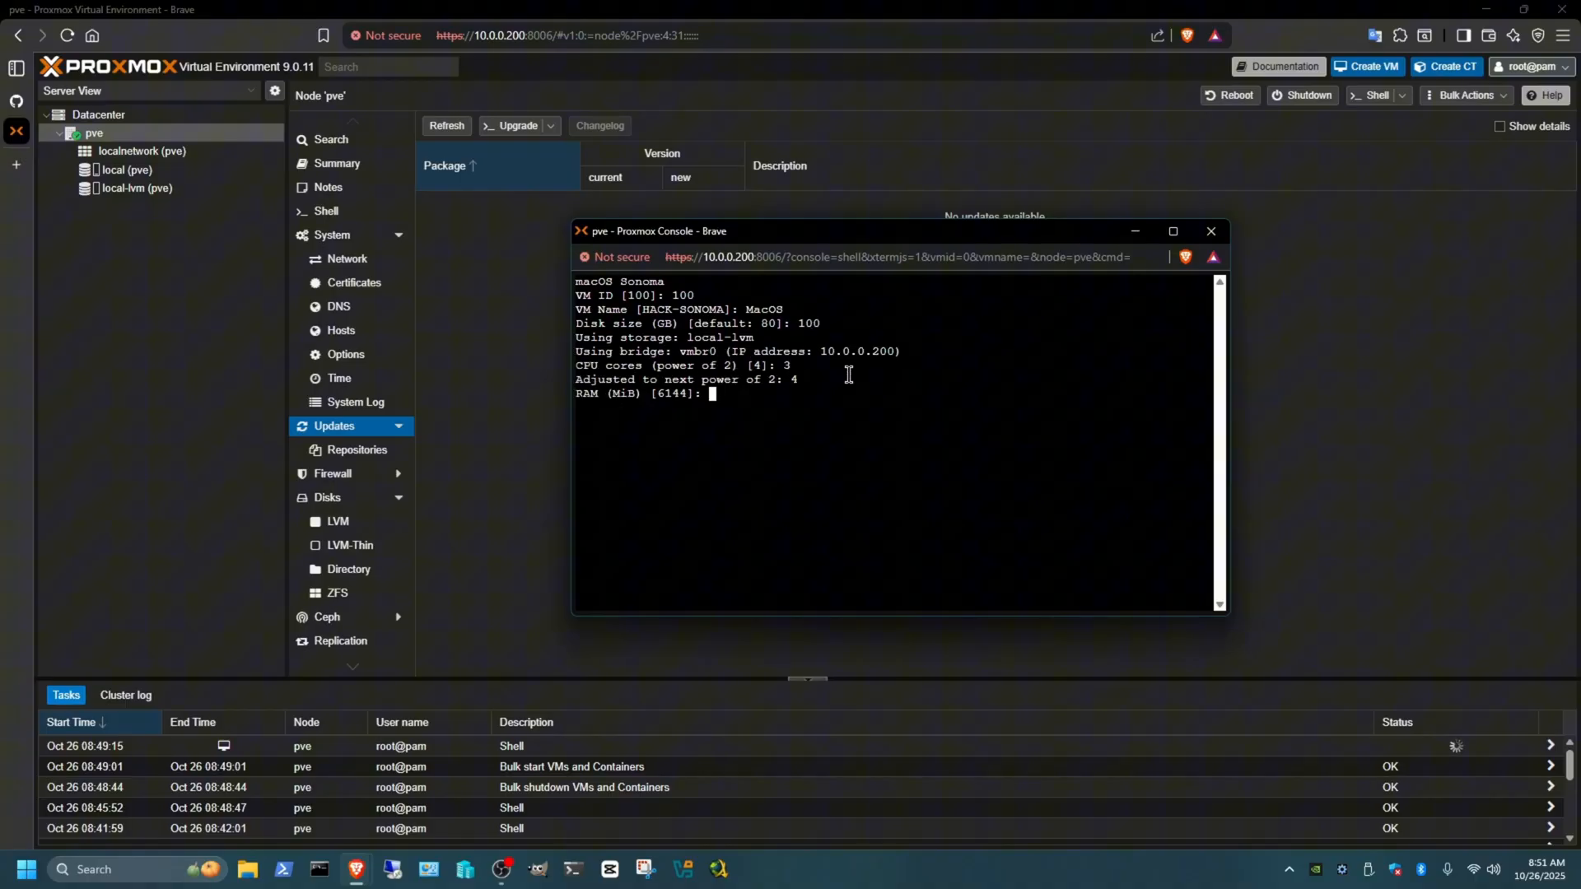
{"action": "mouse_move", "coordinate": [756, 397]}
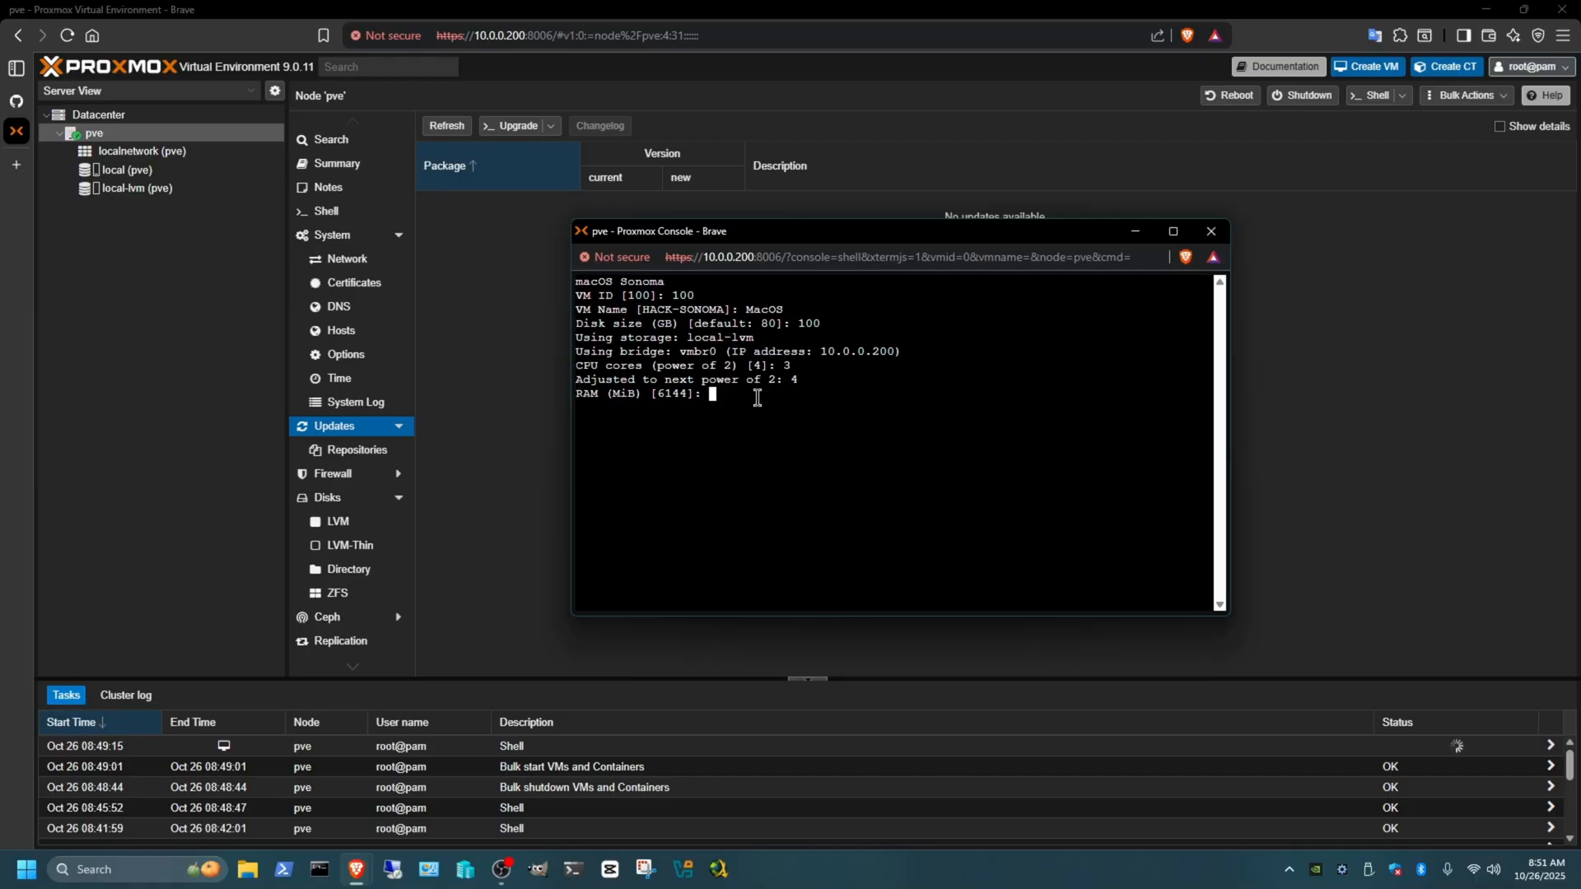
{"action": "type", "text": "4200"}
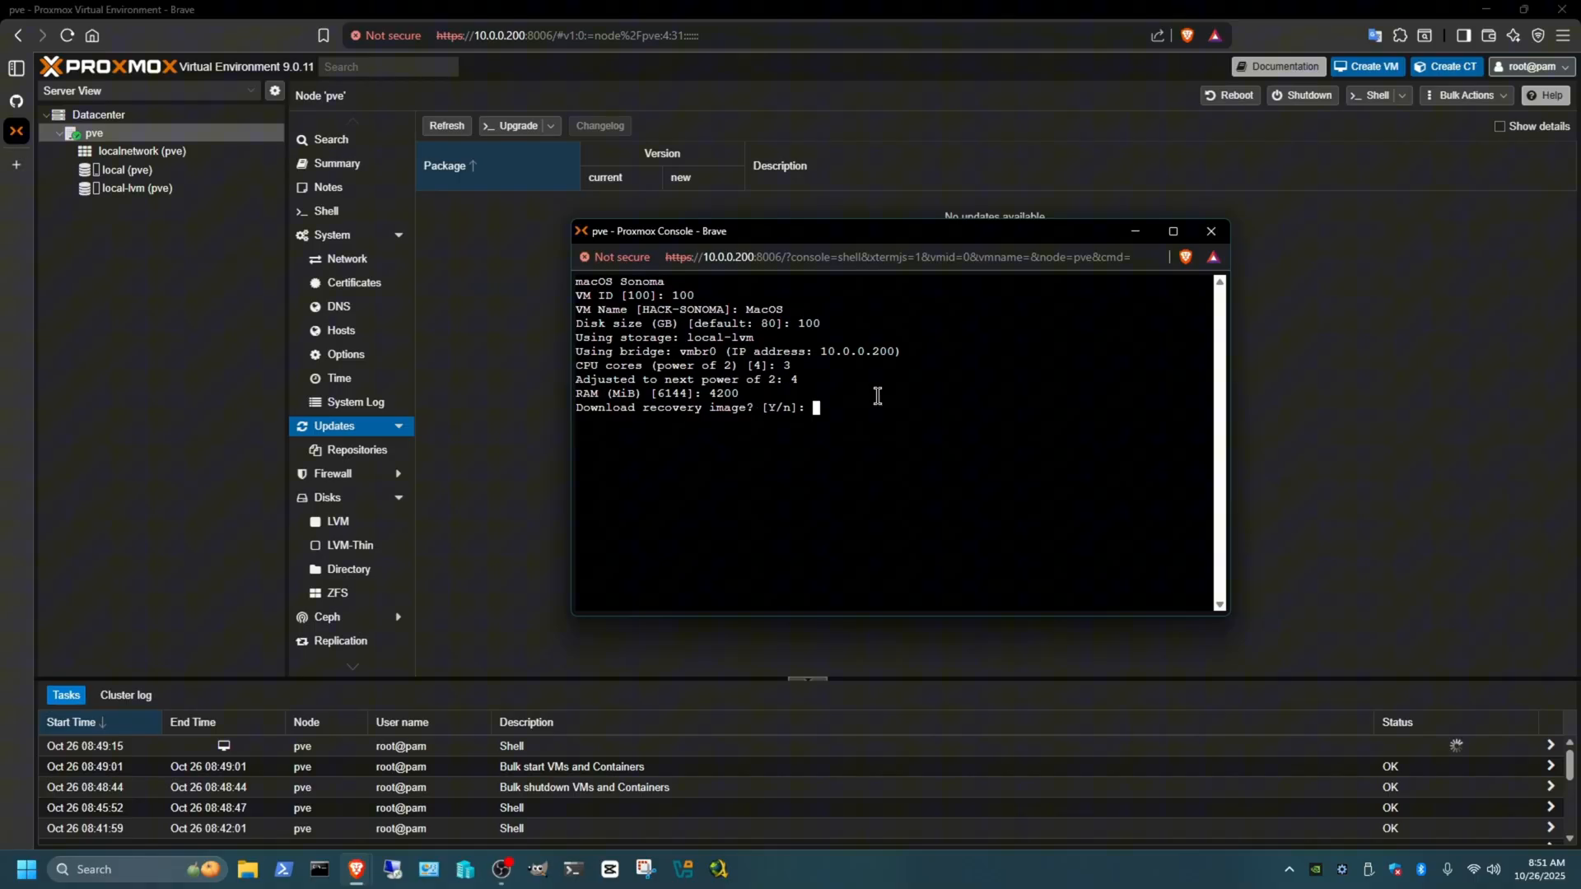
{"action": "type", "text": "y"}
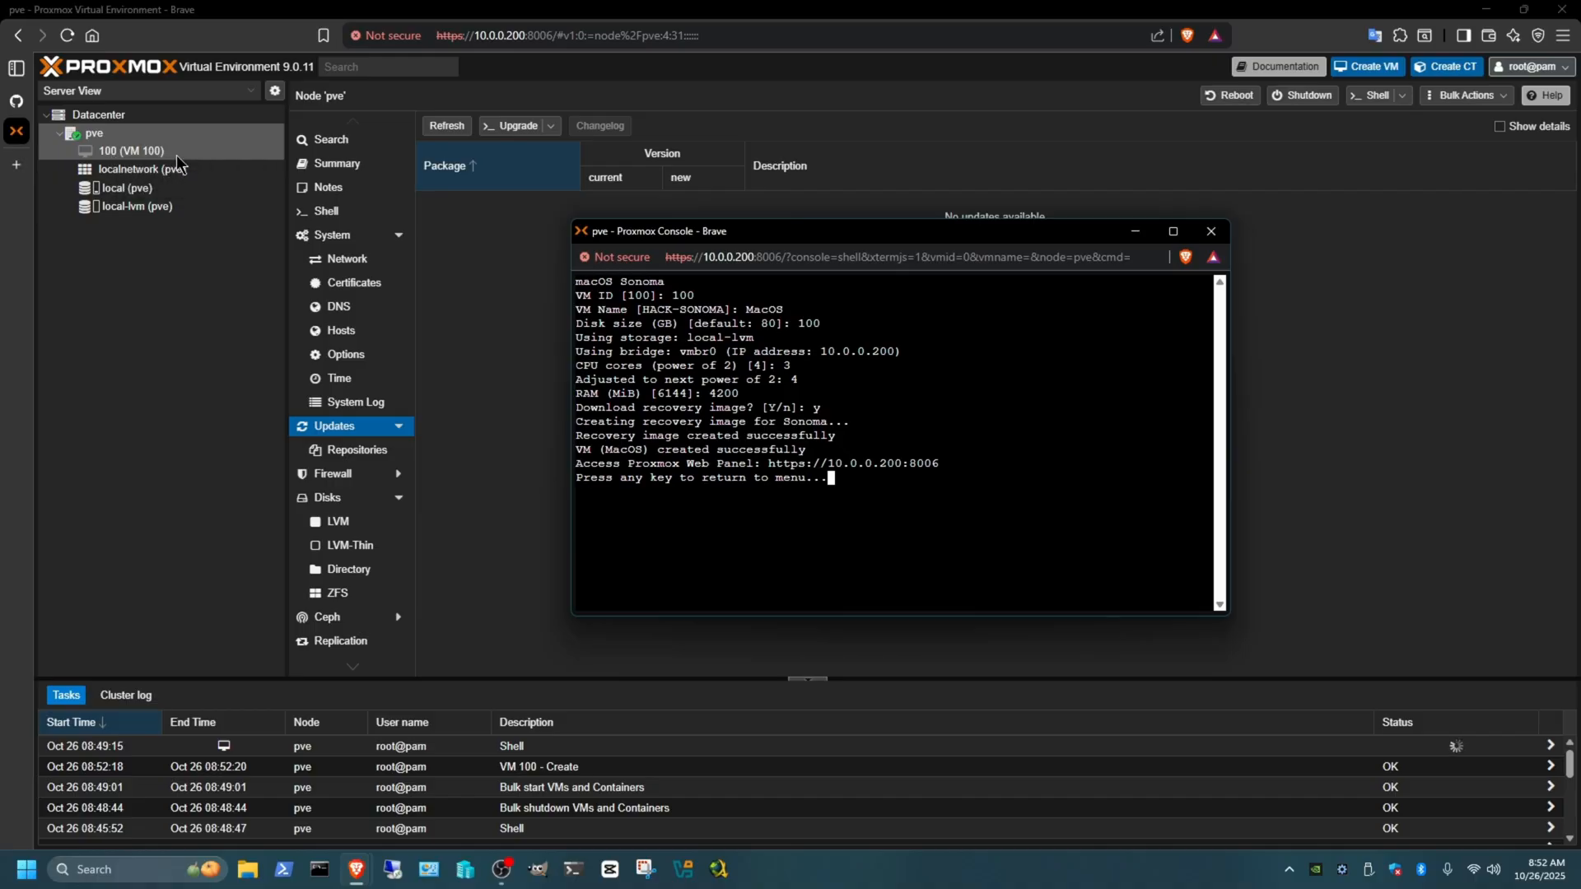
- Return to the script menu, exit with 0, then close the shell and confirm Leave
{"action": "key", "text": "enter"}
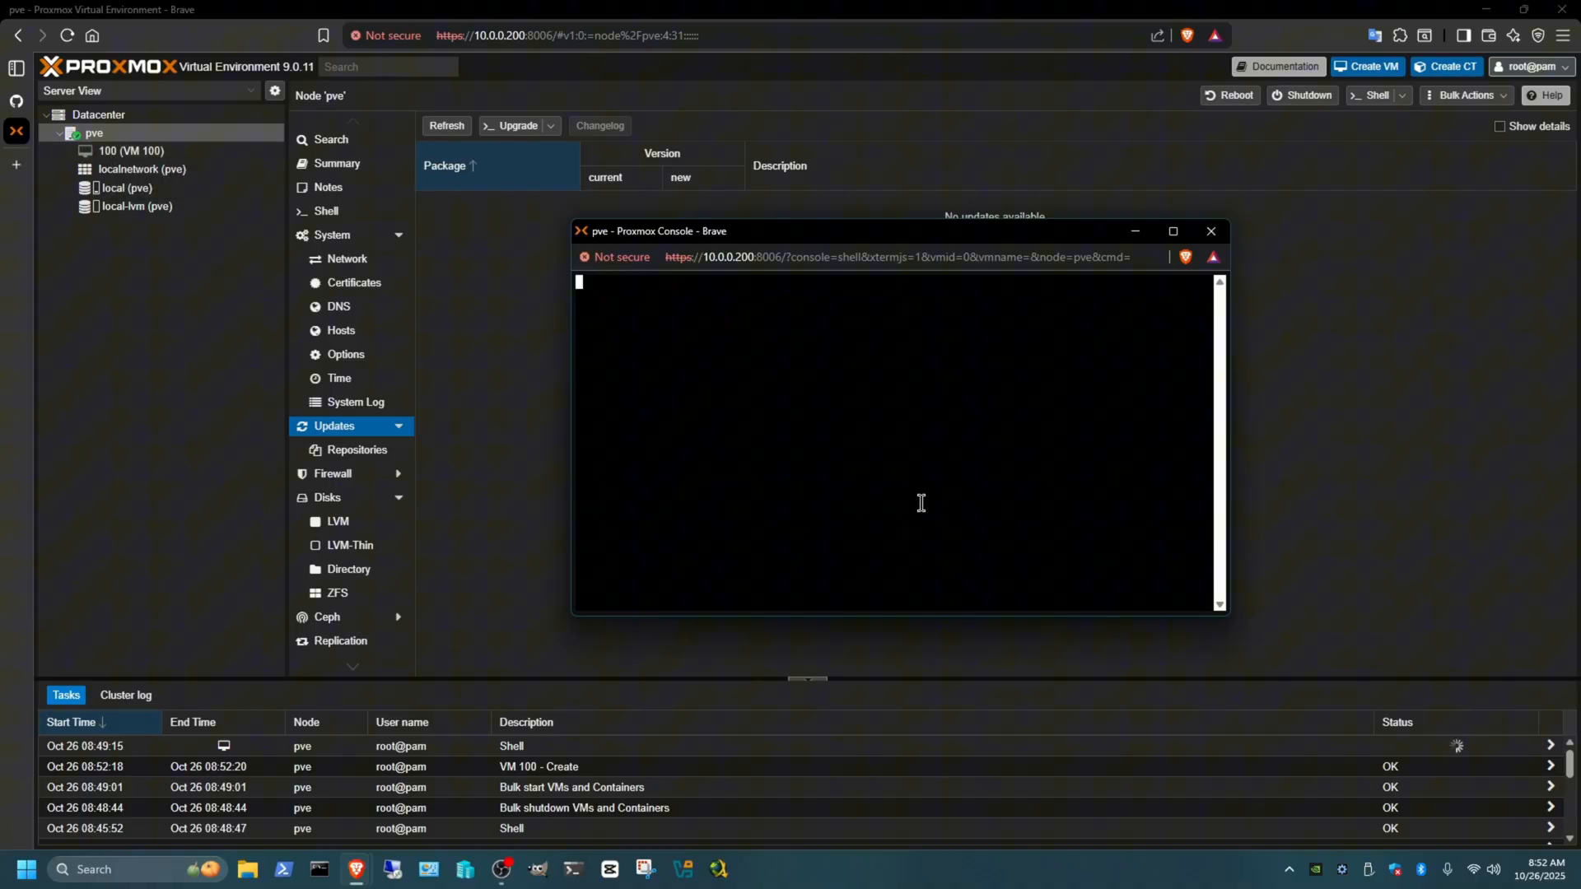
{"action": "type", "text": "0"}
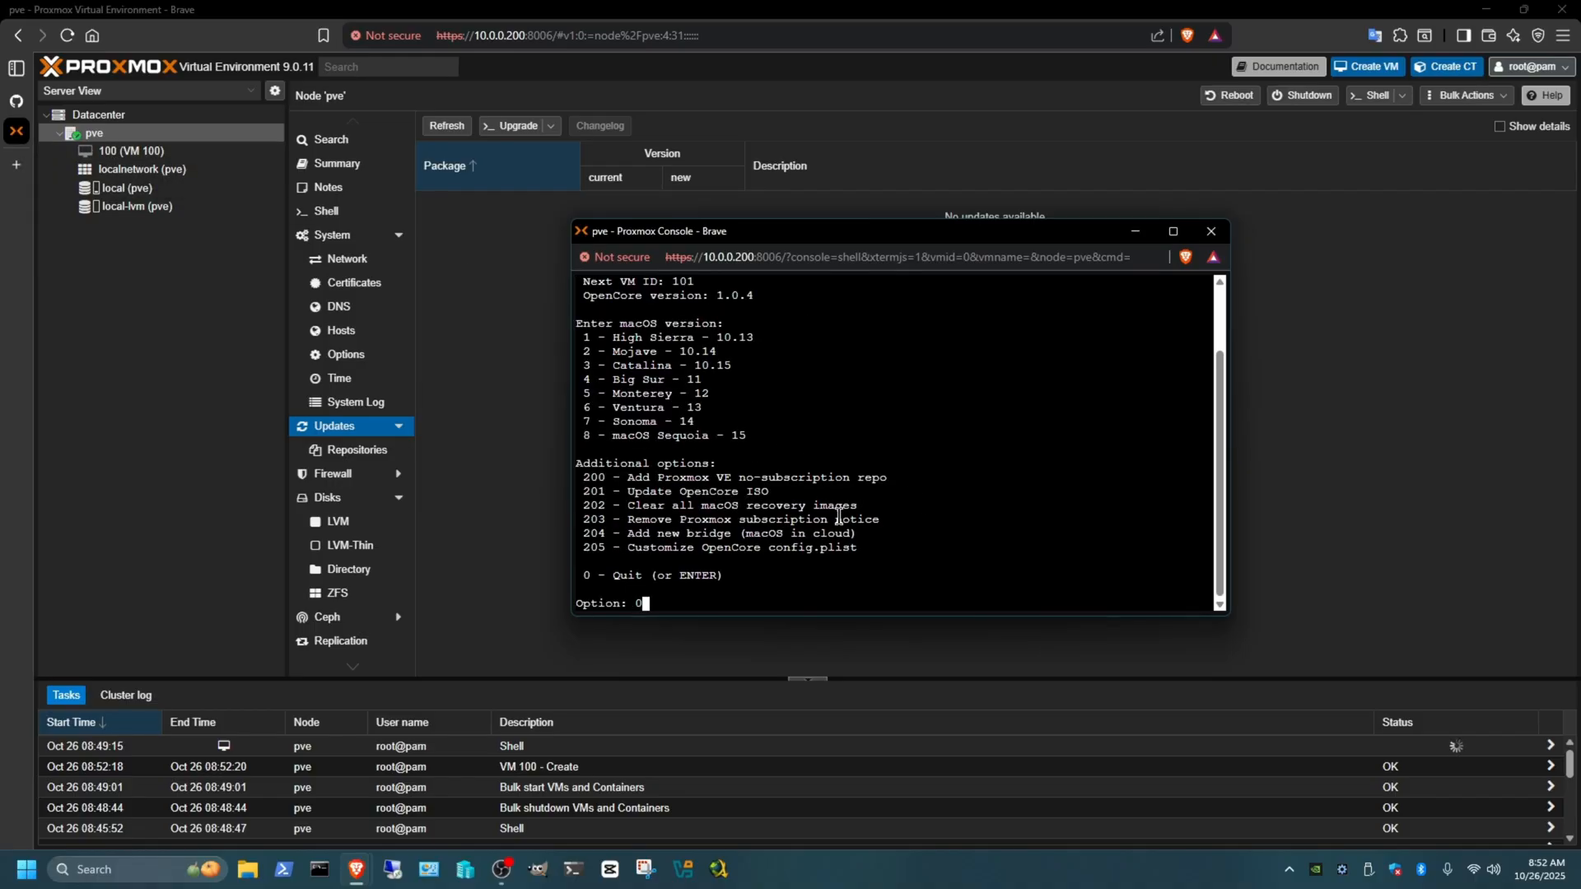
{"action": "left_click", "coordinate": [1210, 232]}
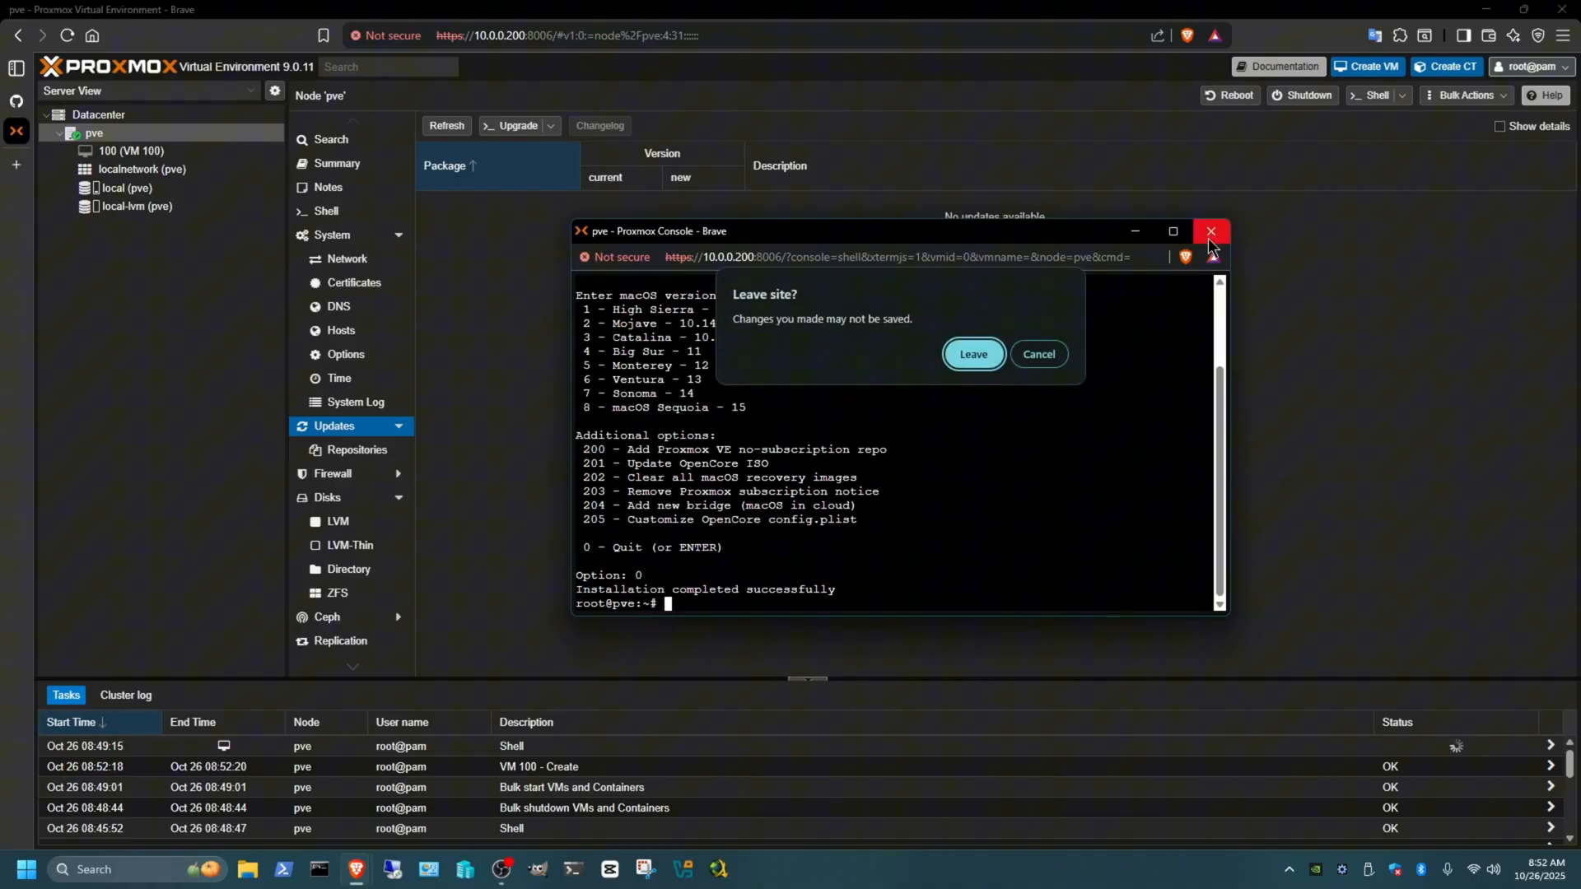
{"action": "left_click", "coordinate": [972, 354]}
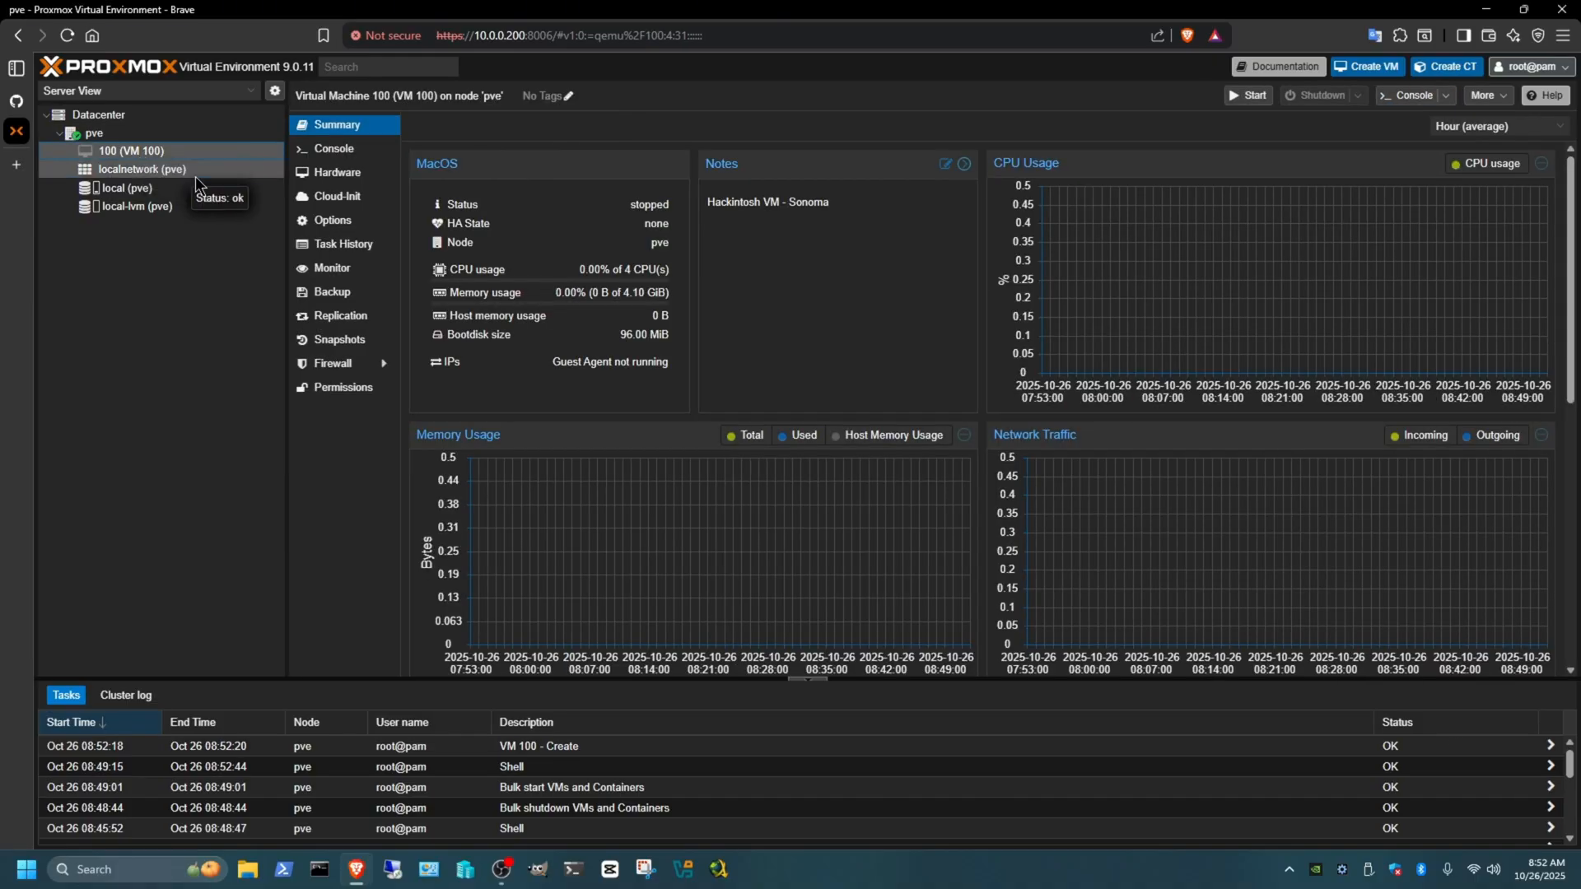
- Show VM 100's console and start the macOS virtual machine into the OpenCore picker
{"action": "left_click", "coordinate": [334, 148]}
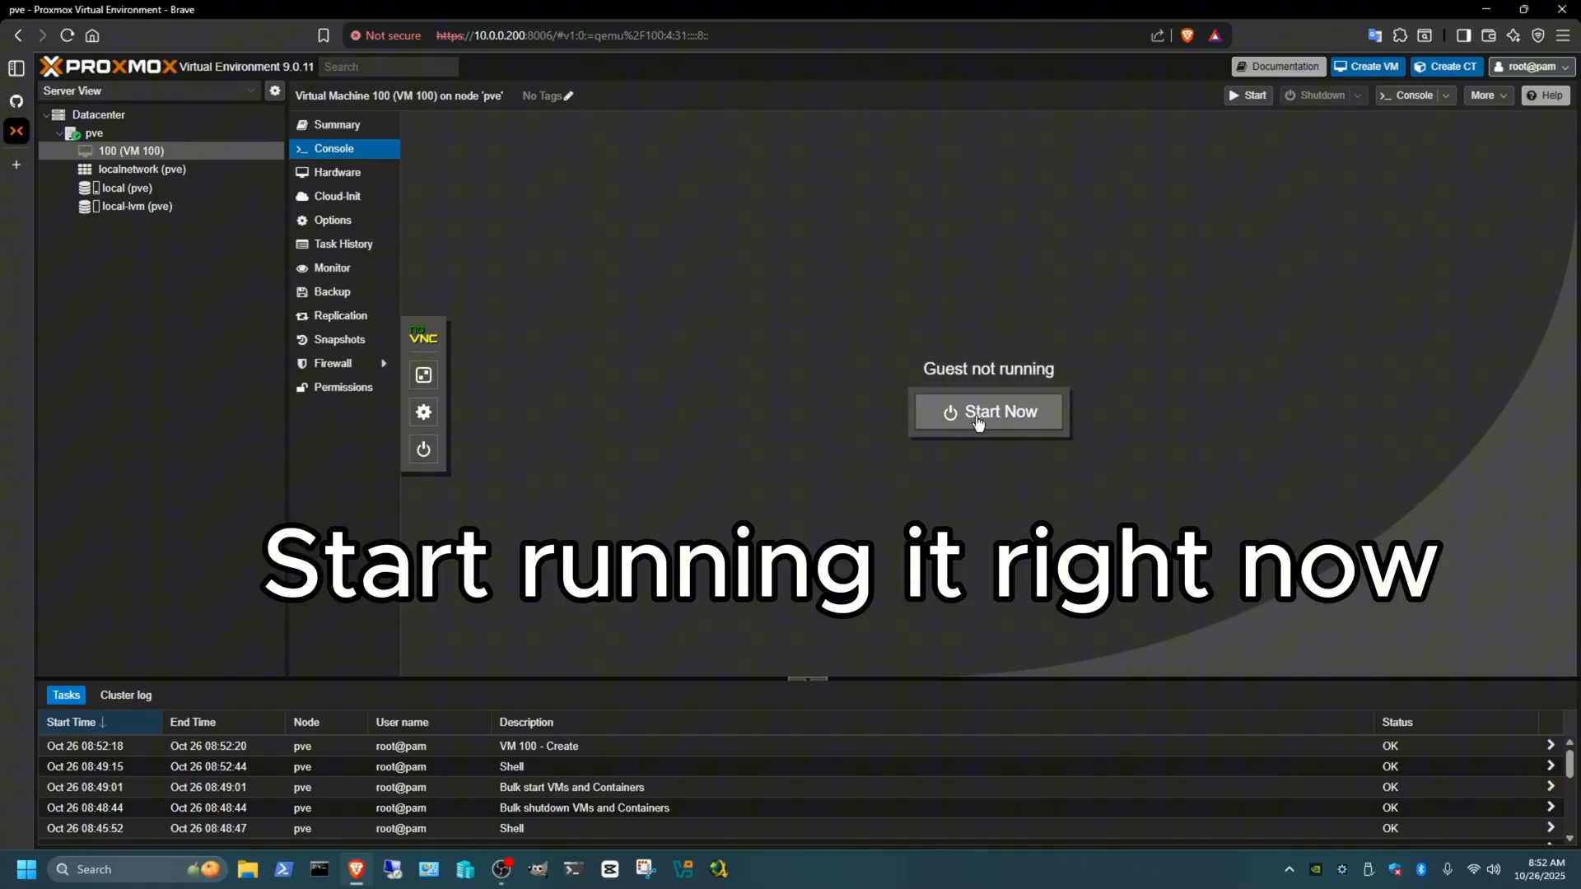
{"action": "left_click", "coordinate": [986, 412]}
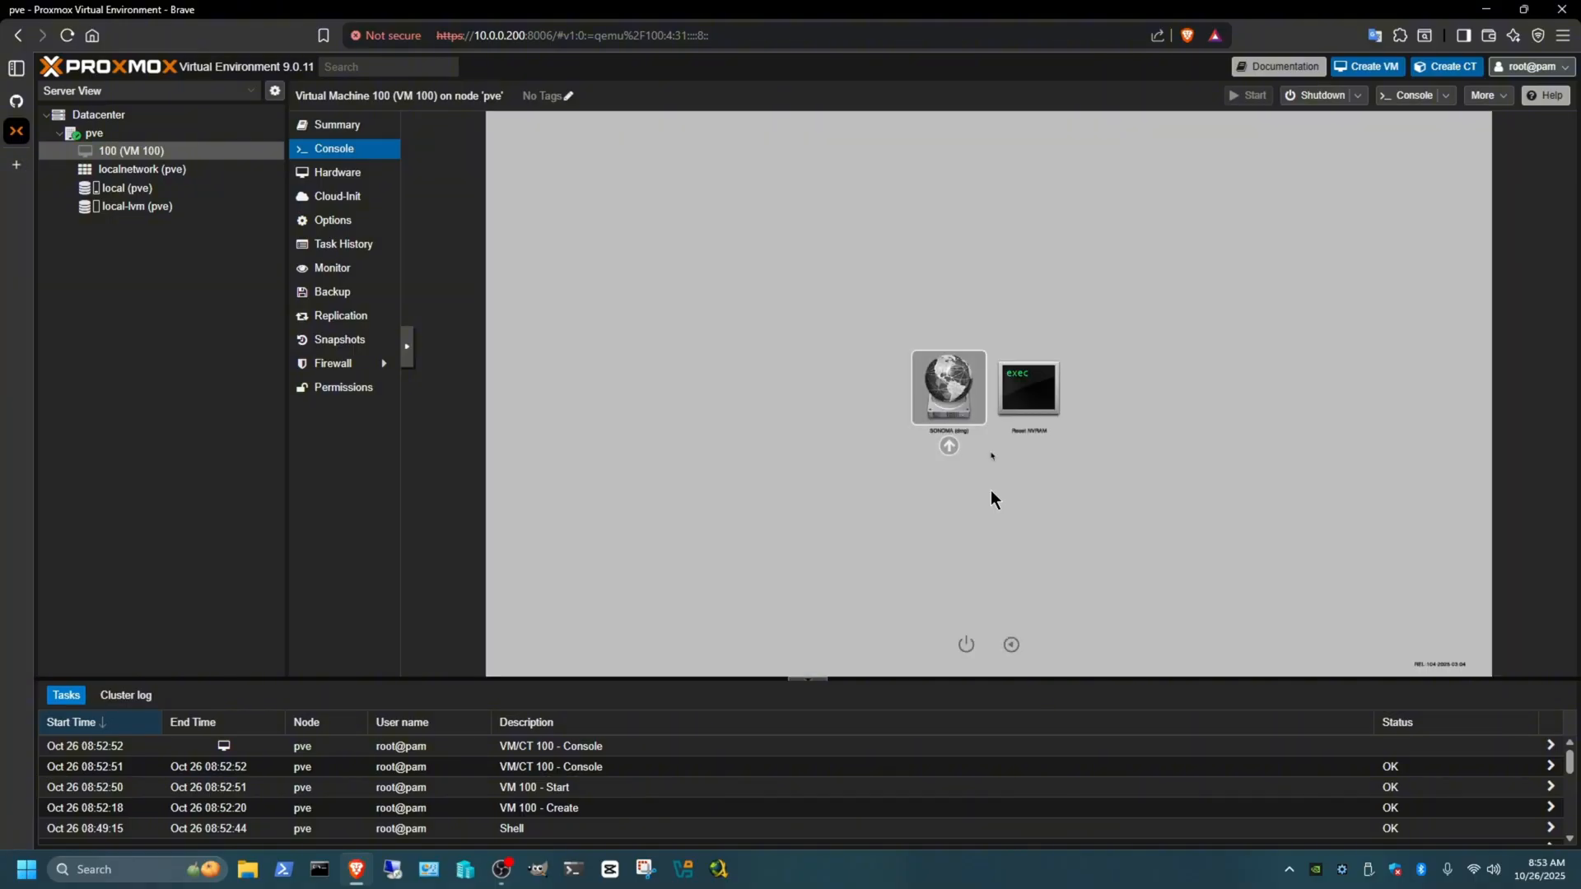
{"action": "mouse_move", "coordinate": [1378, 157]}
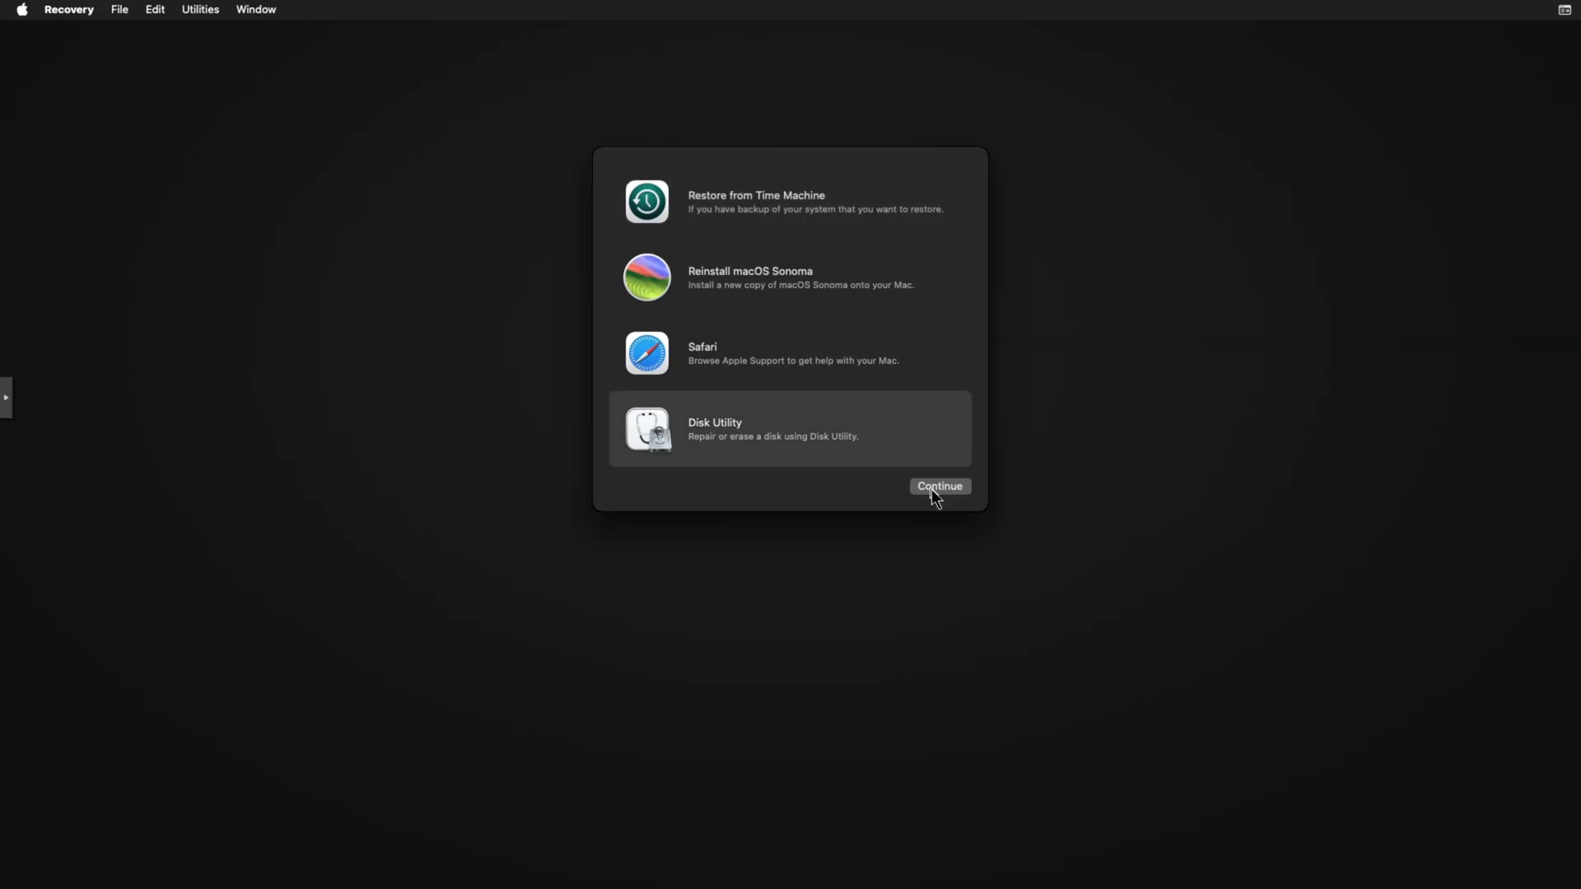
- Launch Disk Utility, inspect the sidebar volumes and select the uninitialized VirtIO Block Media disk
{"action": "left_click", "coordinate": [937, 486]}
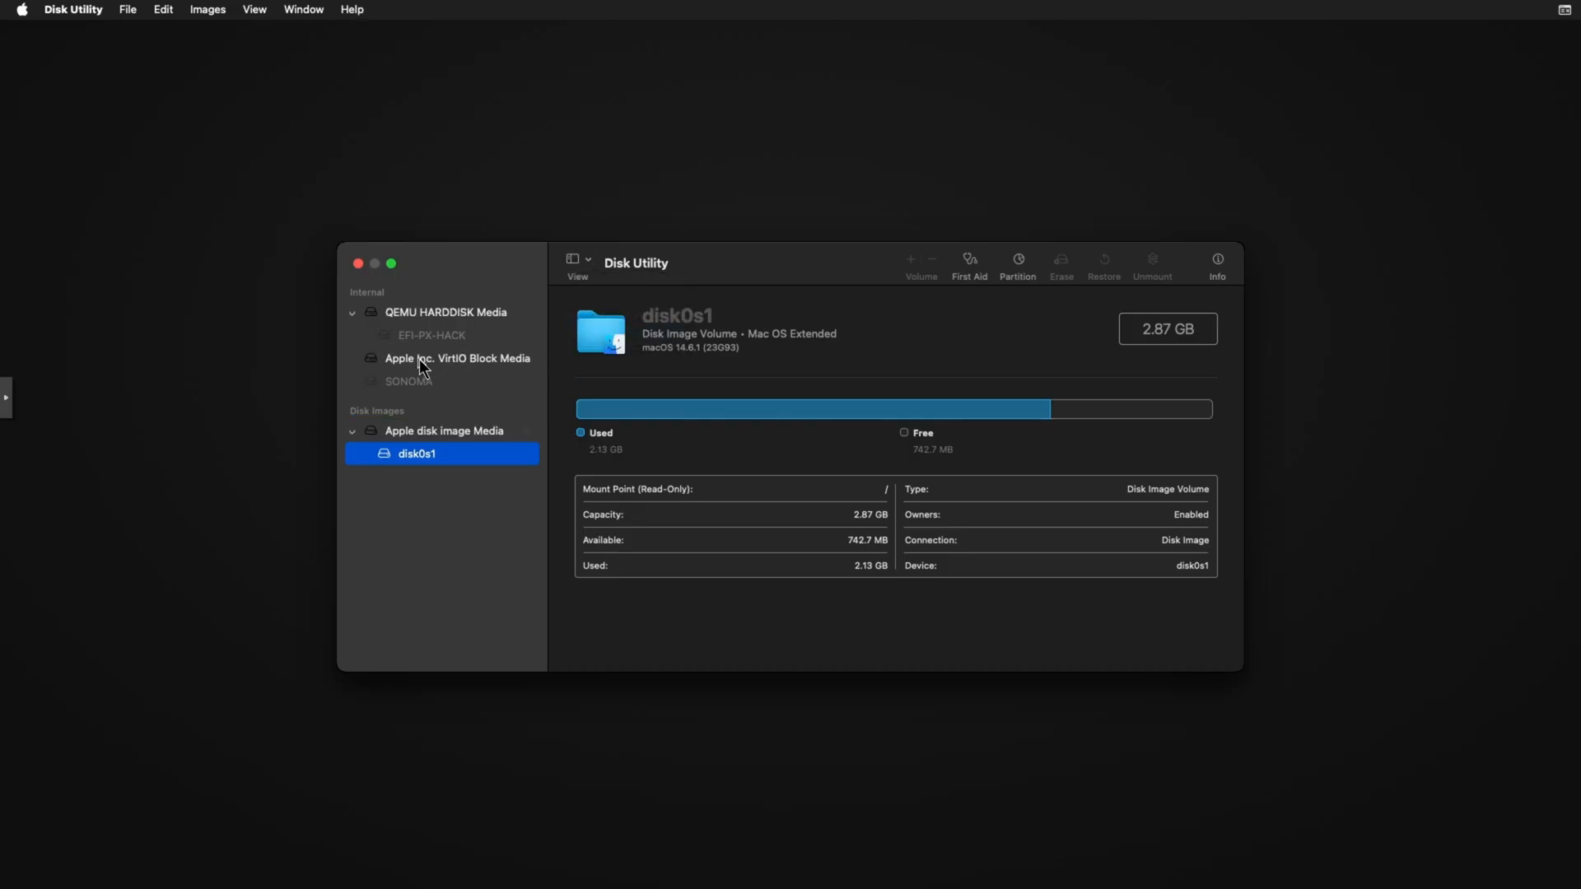
{"action": "left_click", "coordinate": [458, 357]}
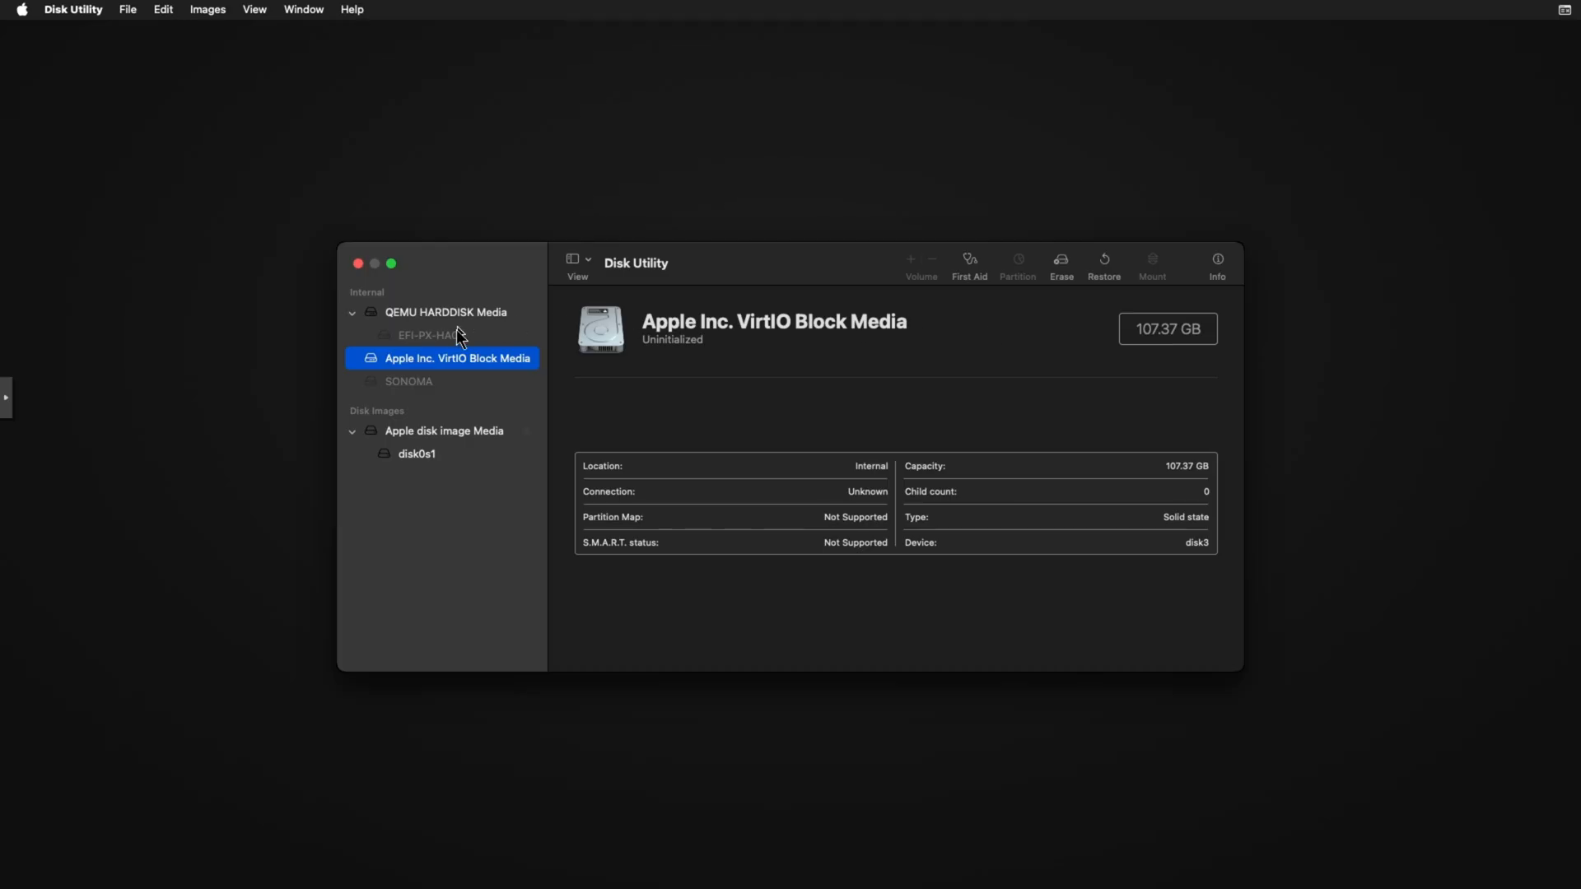
{"action": "left_click", "coordinate": [430, 334]}
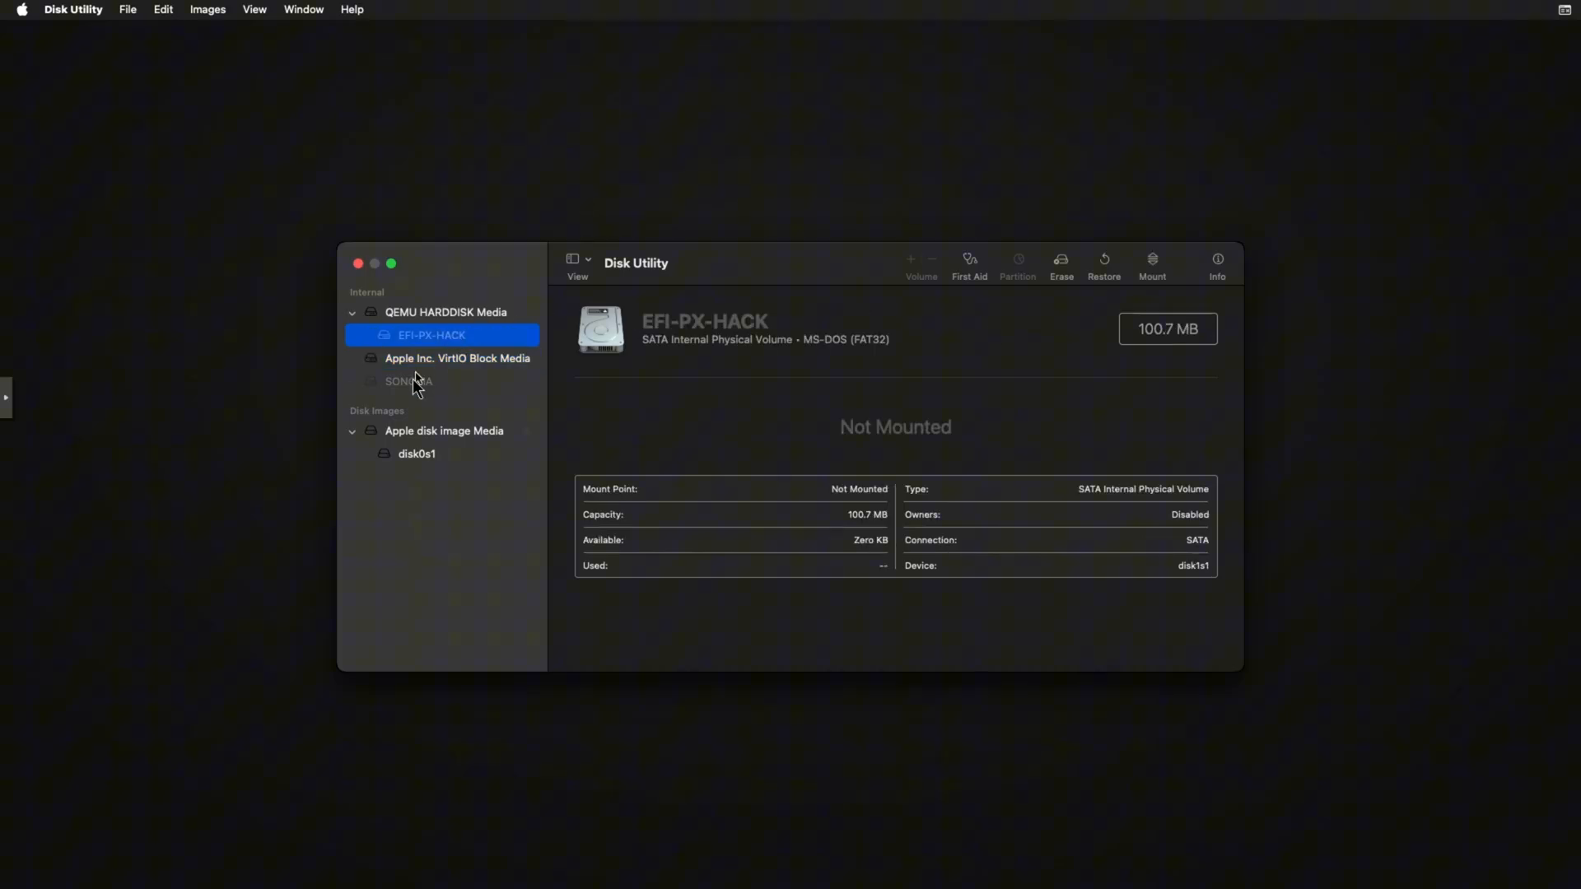
{"action": "left_click", "coordinate": [456, 358]}
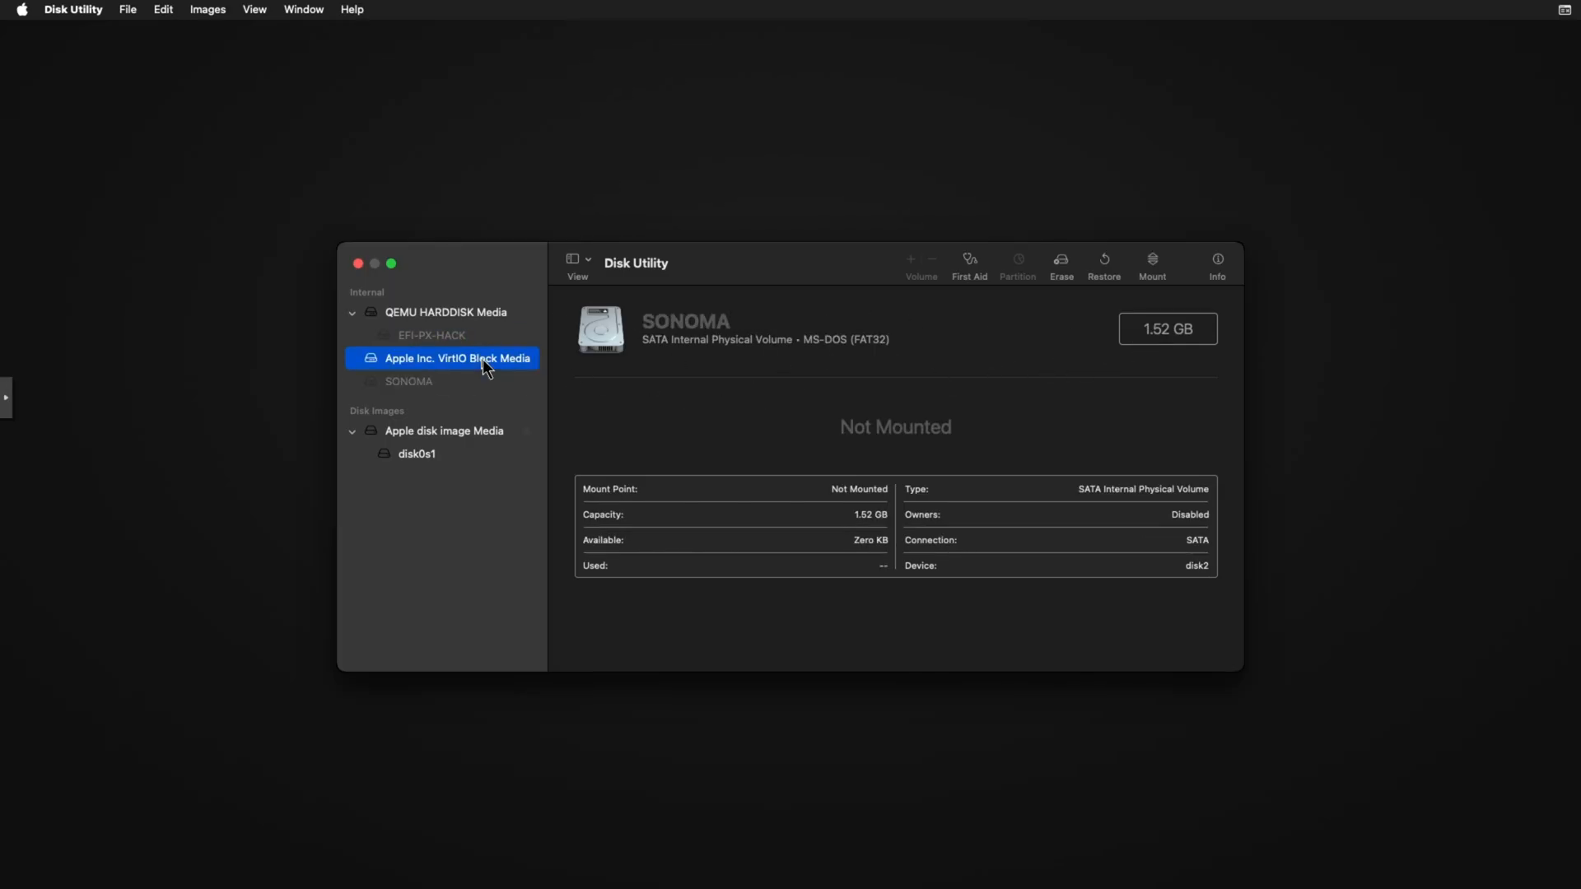
{"action": "left_click", "coordinate": [1059, 263]}
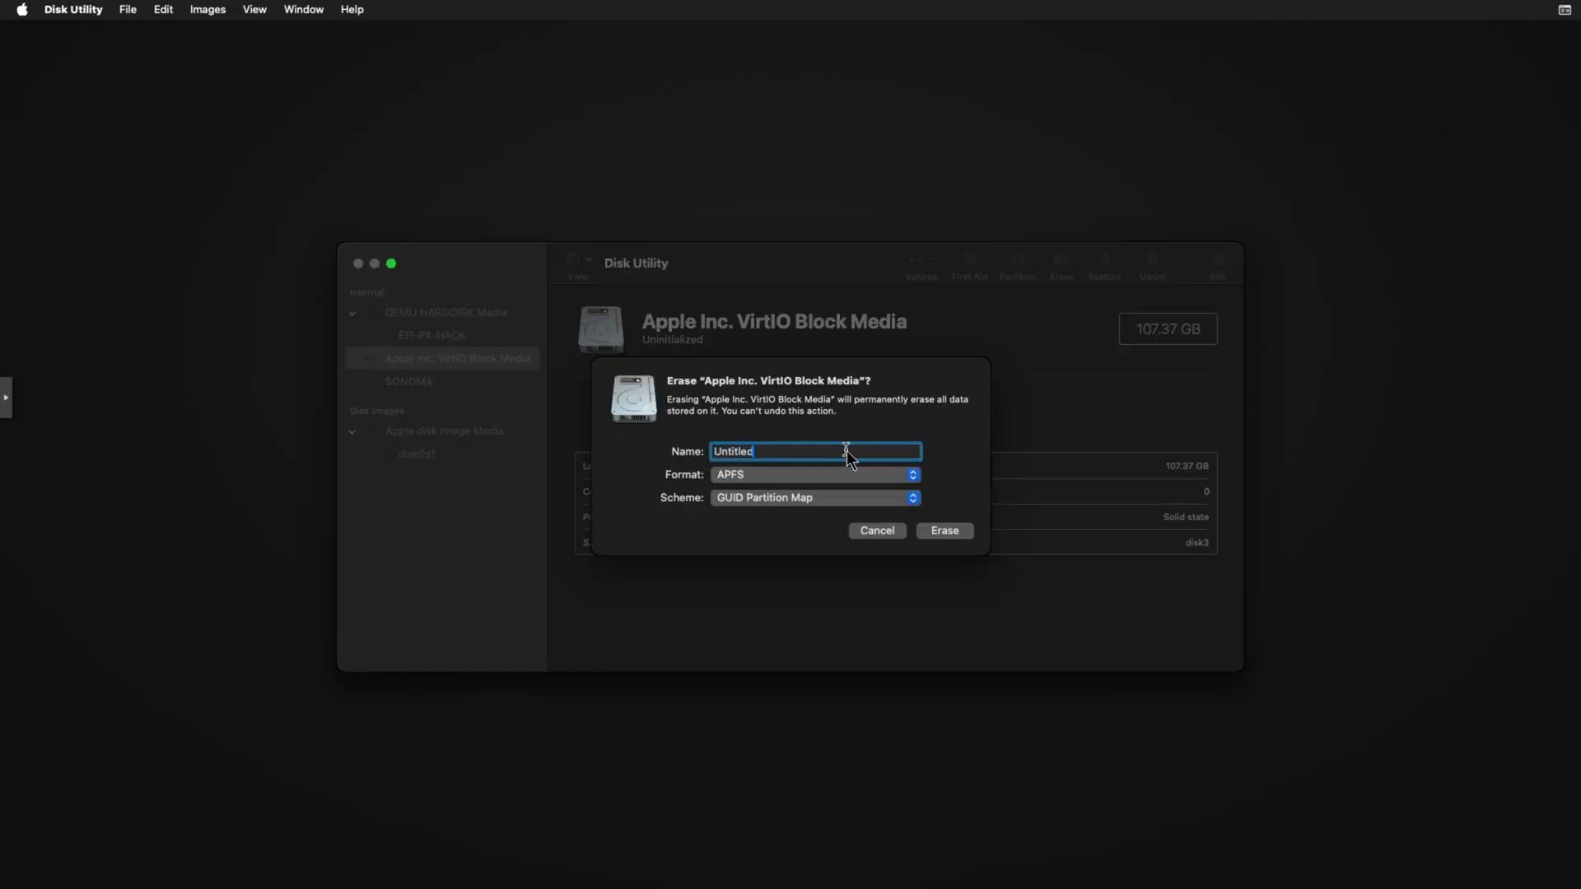
- Erase the VirtIO disk as an APFS volume named Sonoma and dismiss the completion report
{"action": "key", "text": "delete"}
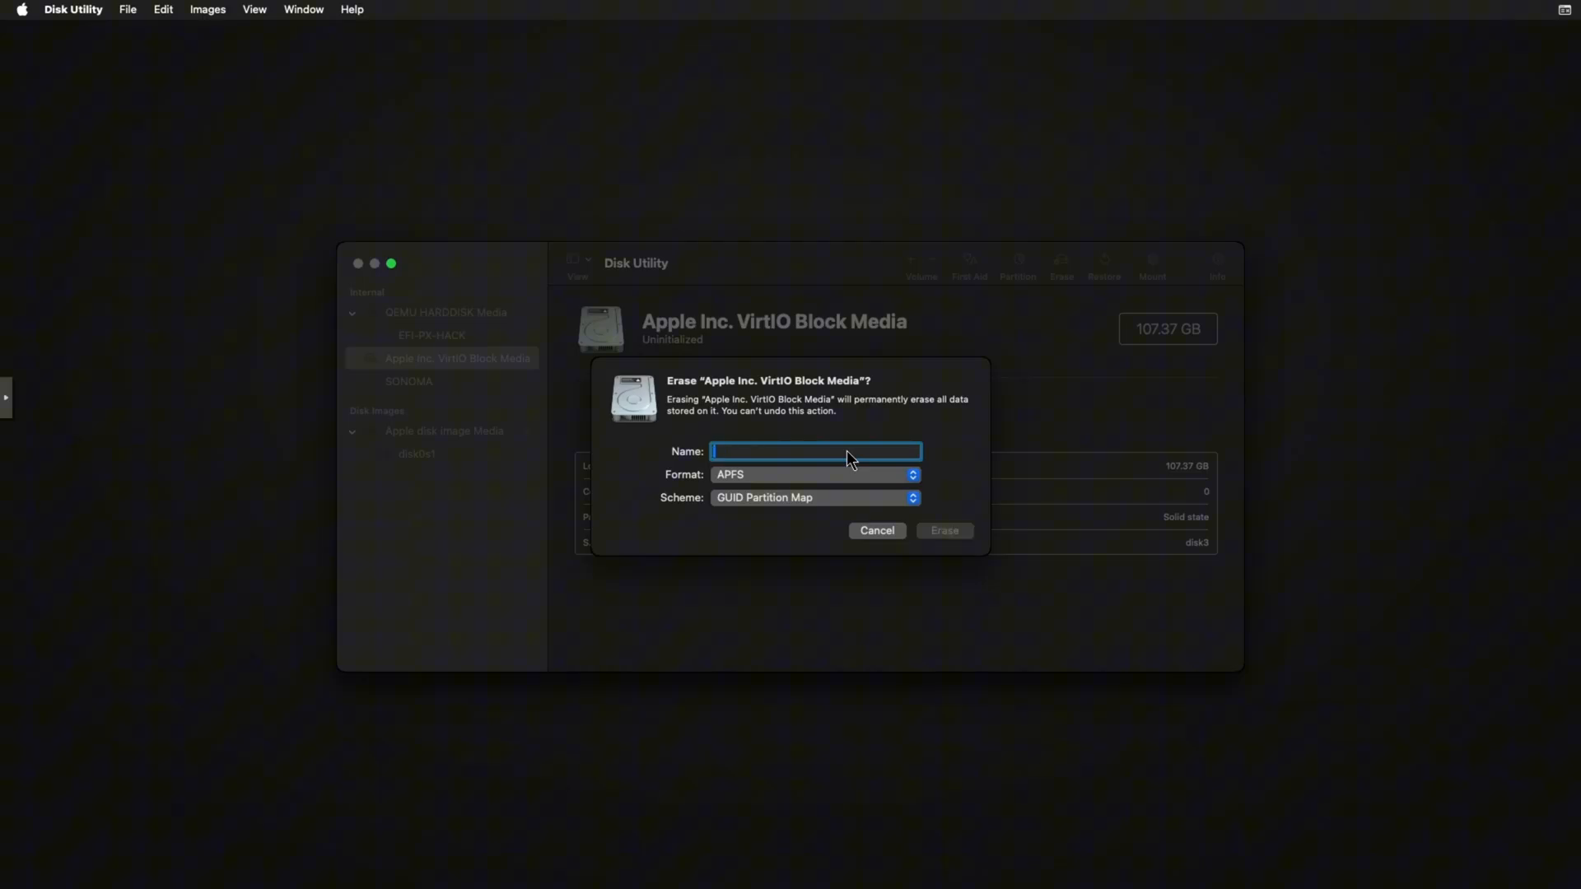
{"action": "type", "text": "Sonoma"}
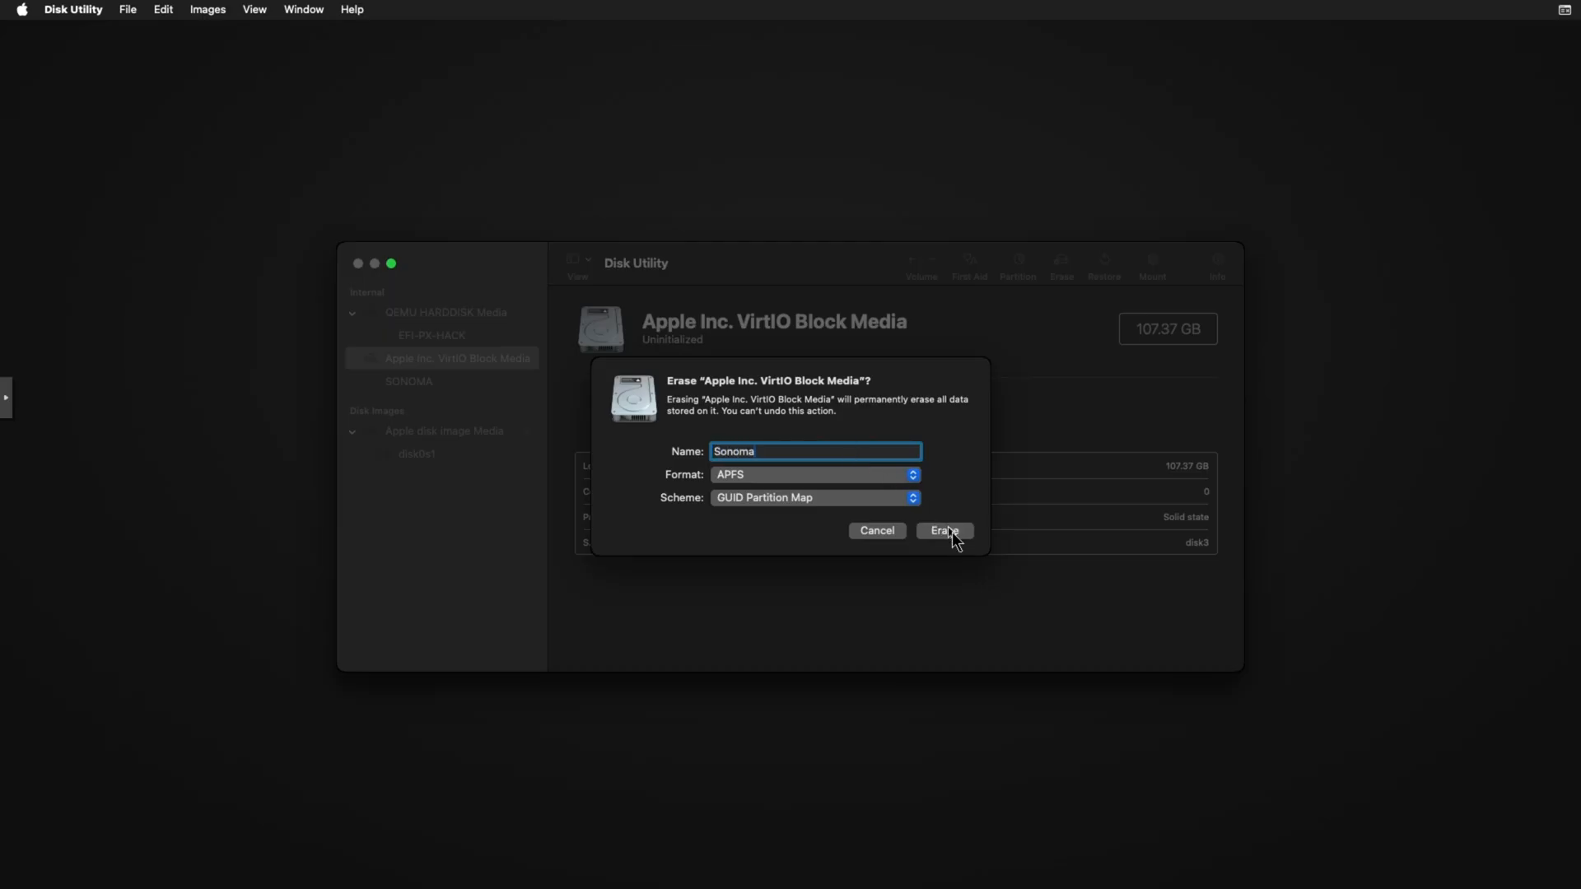
{"action": "left_click", "coordinate": [942, 530]}
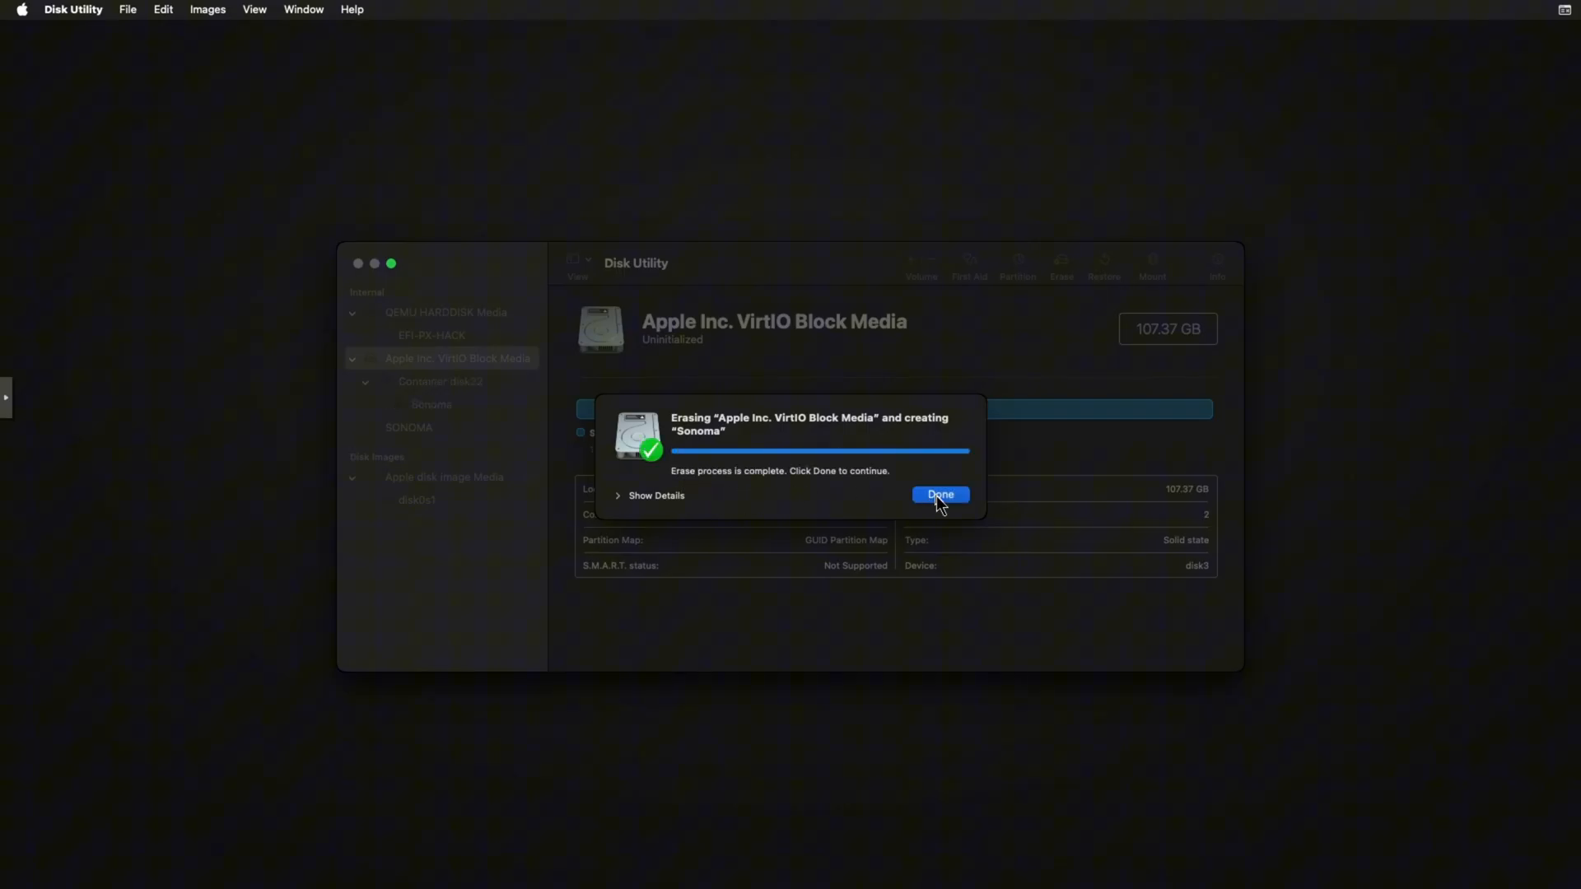
{"action": "left_click", "coordinate": [939, 494]}
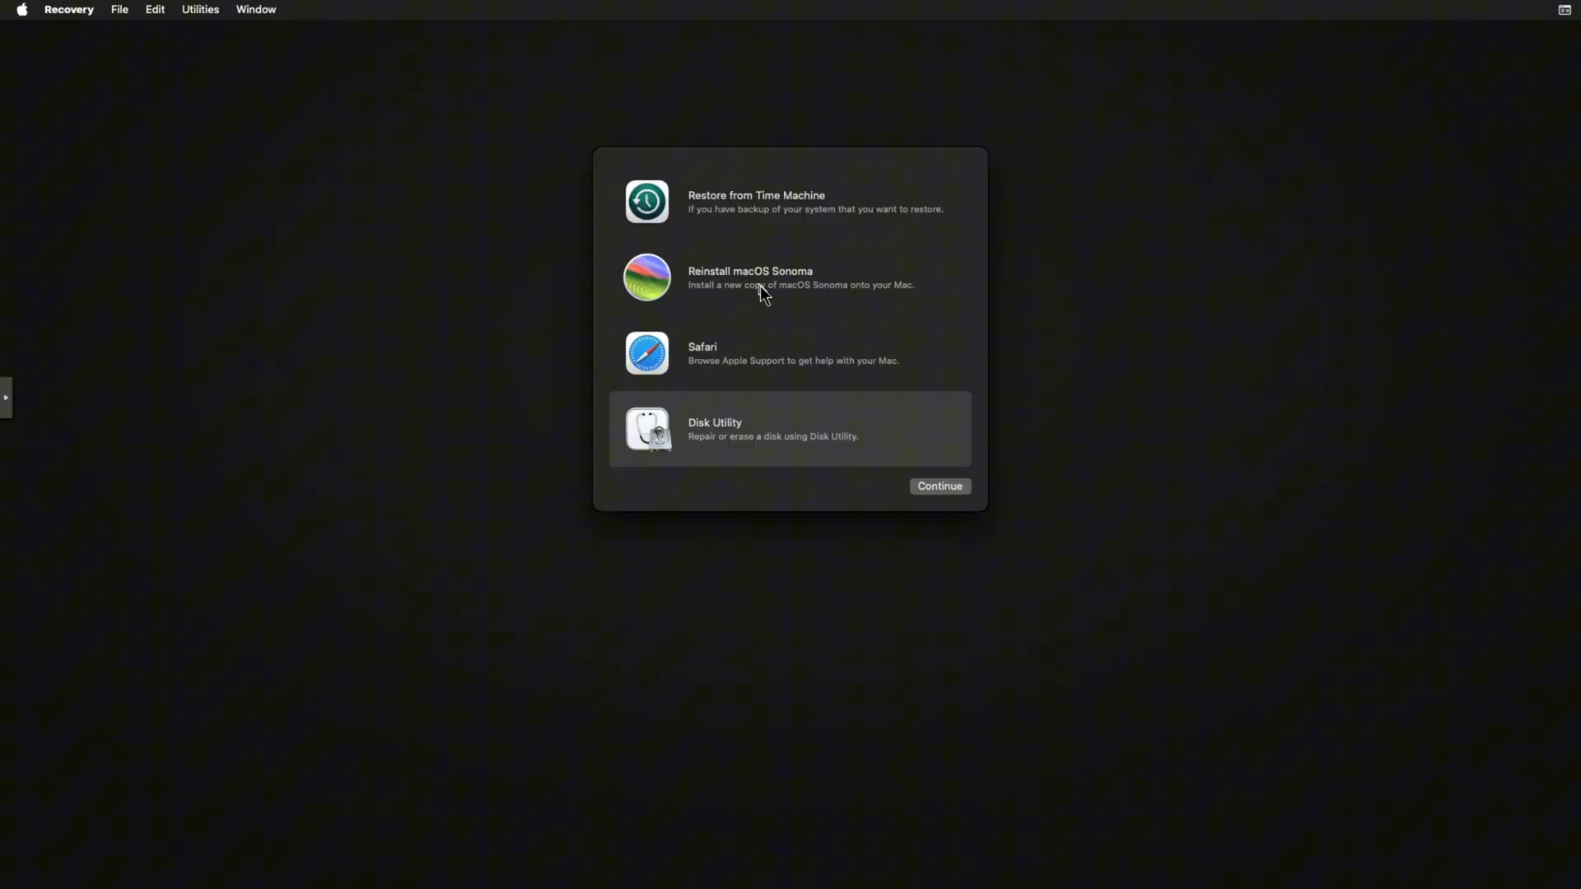
- Choose Reinstall macOS Sonoma, continue through the installer intro and agree to the license
{"action": "left_click", "coordinate": [789, 276]}
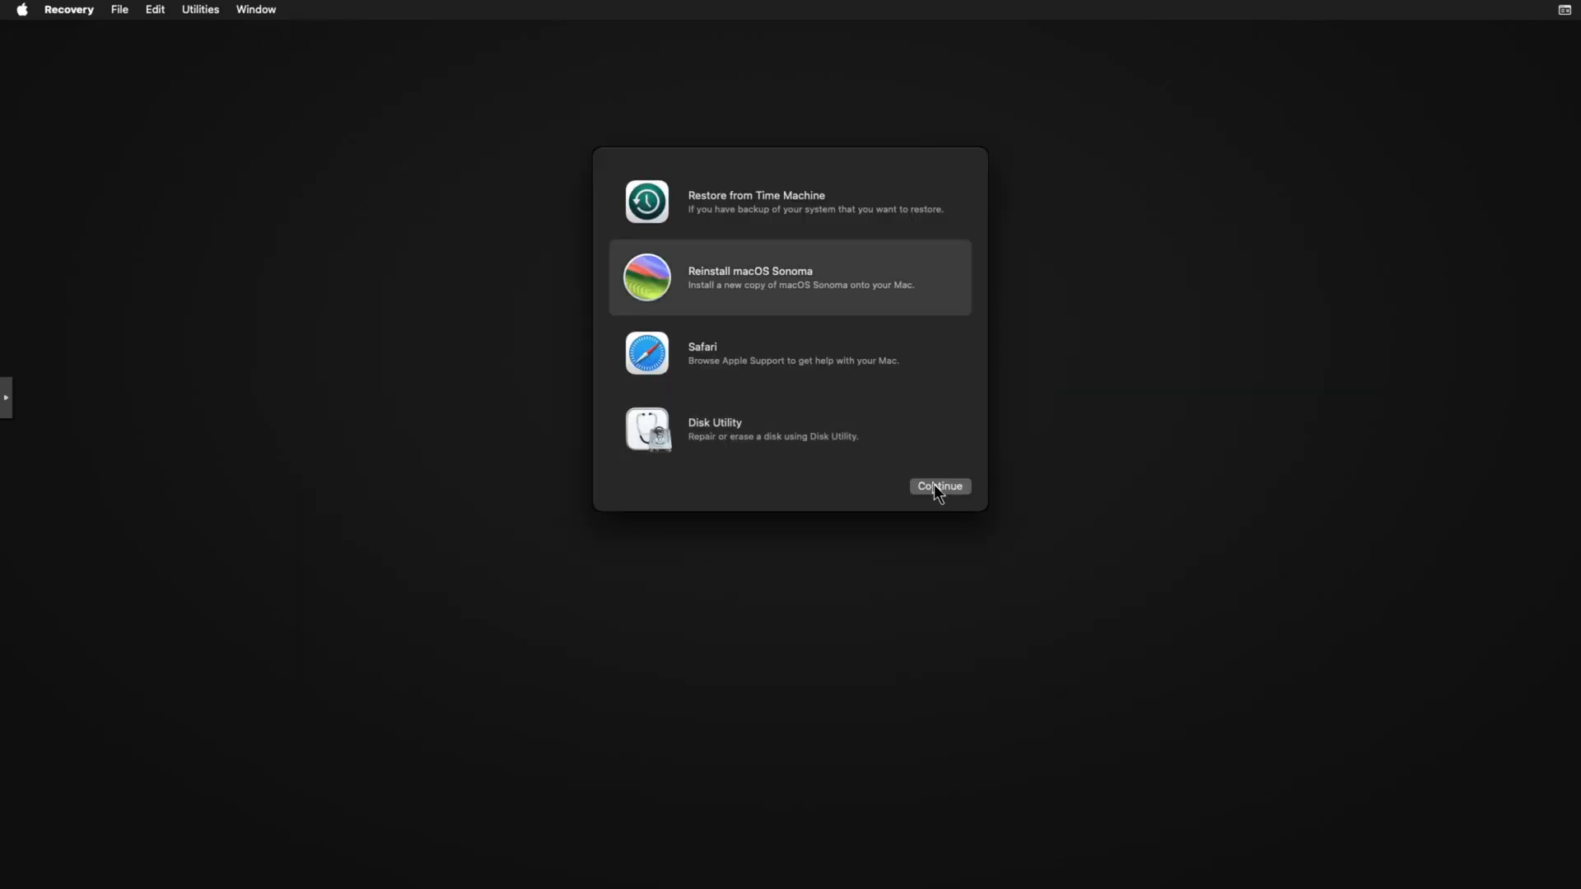
{"action": "left_click", "coordinate": [938, 486]}
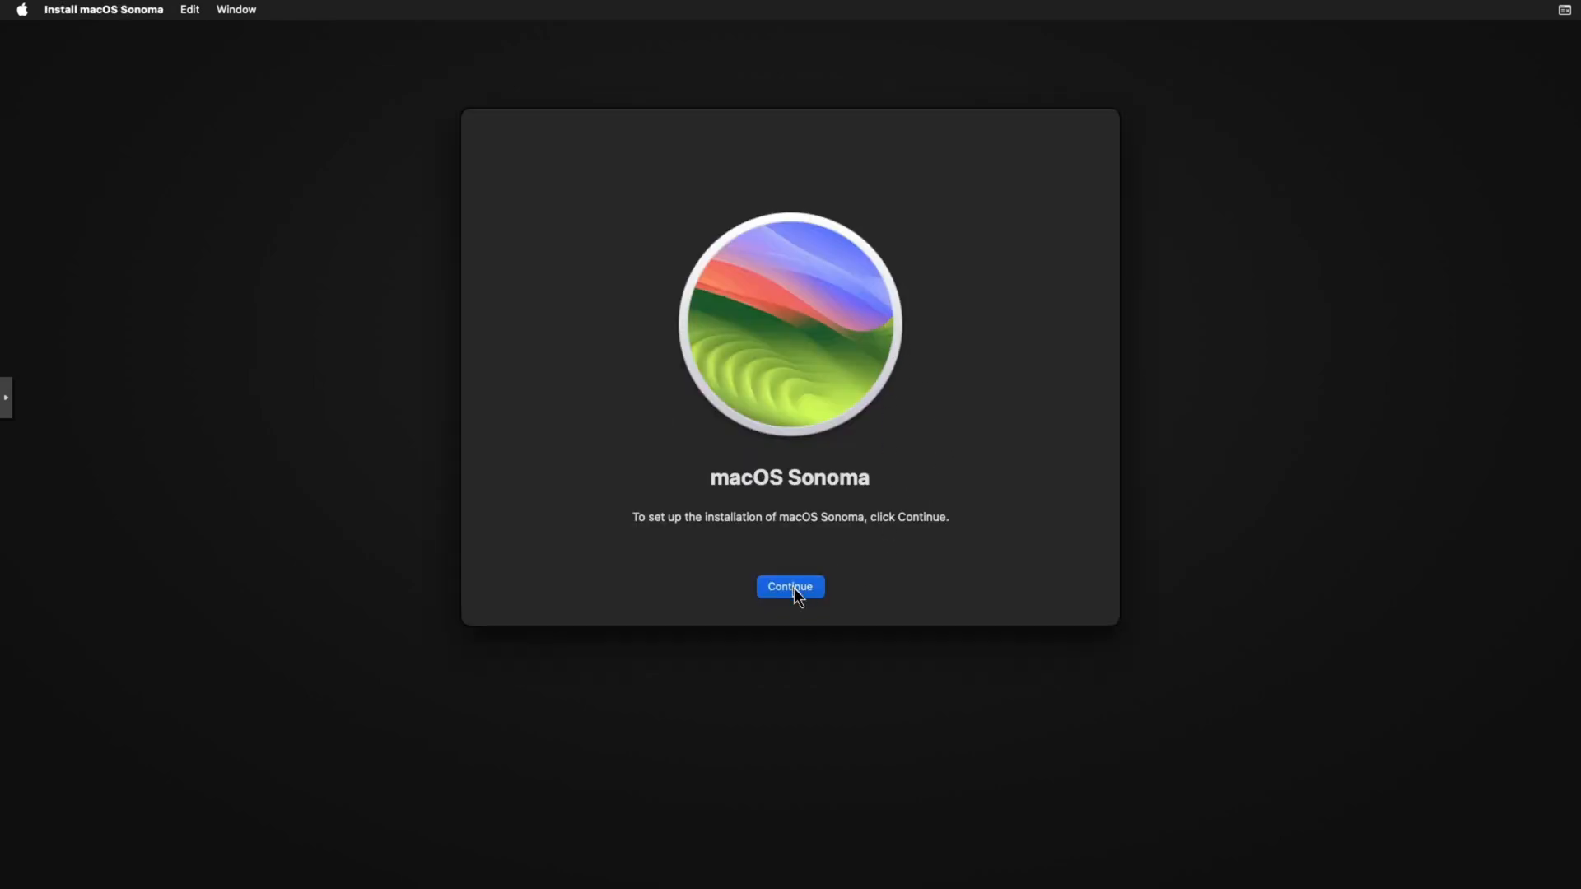
{"action": "left_click", "coordinate": [788, 586]}
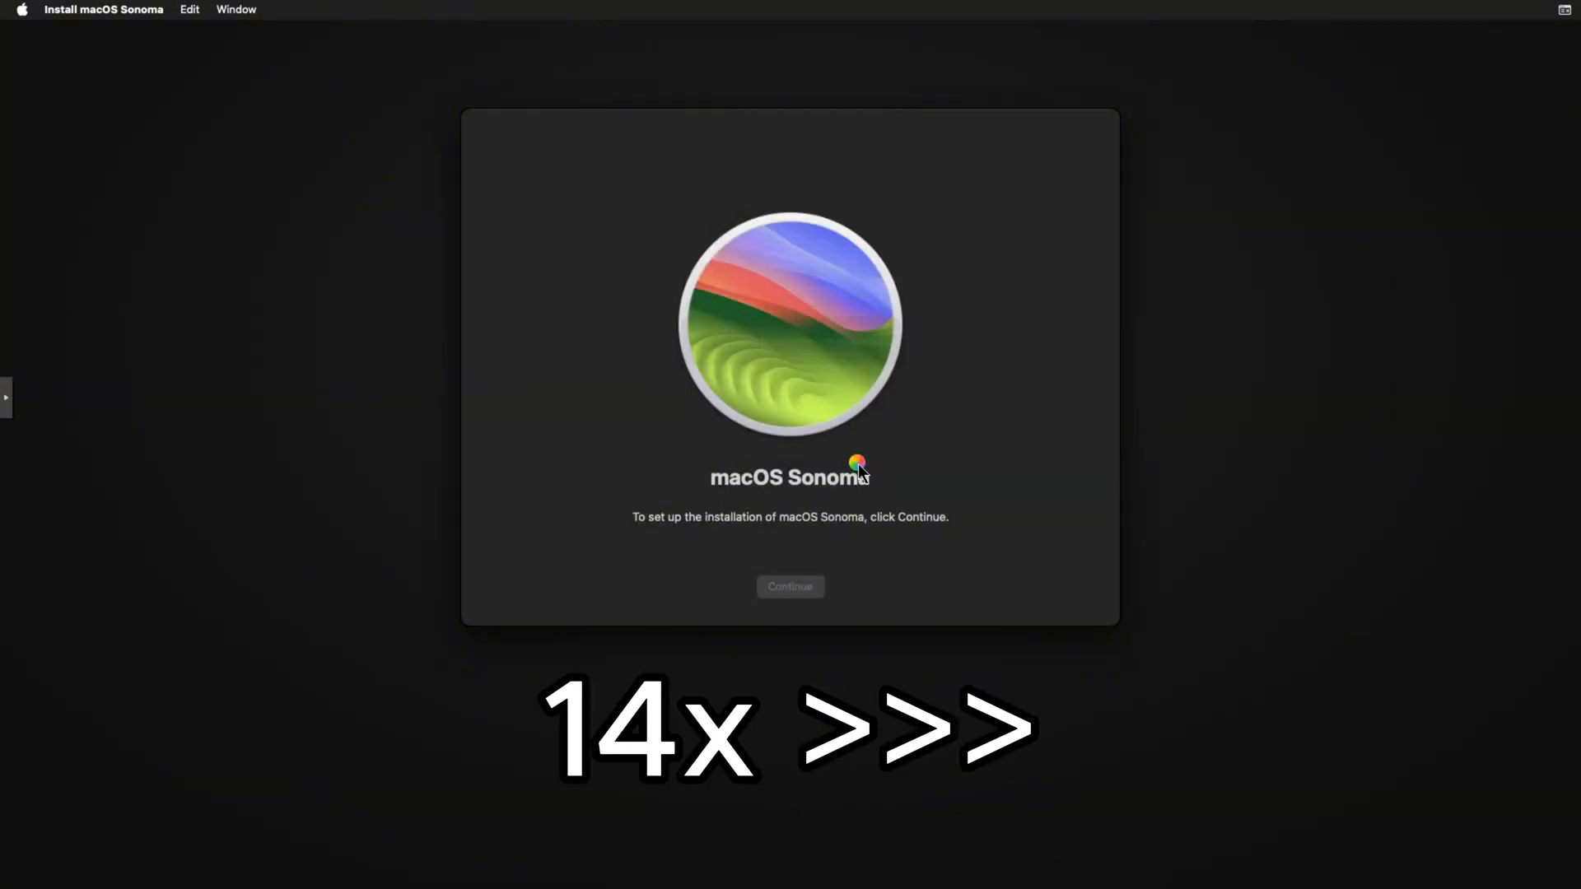
{"action": "left_click", "coordinate": [789, 586]}
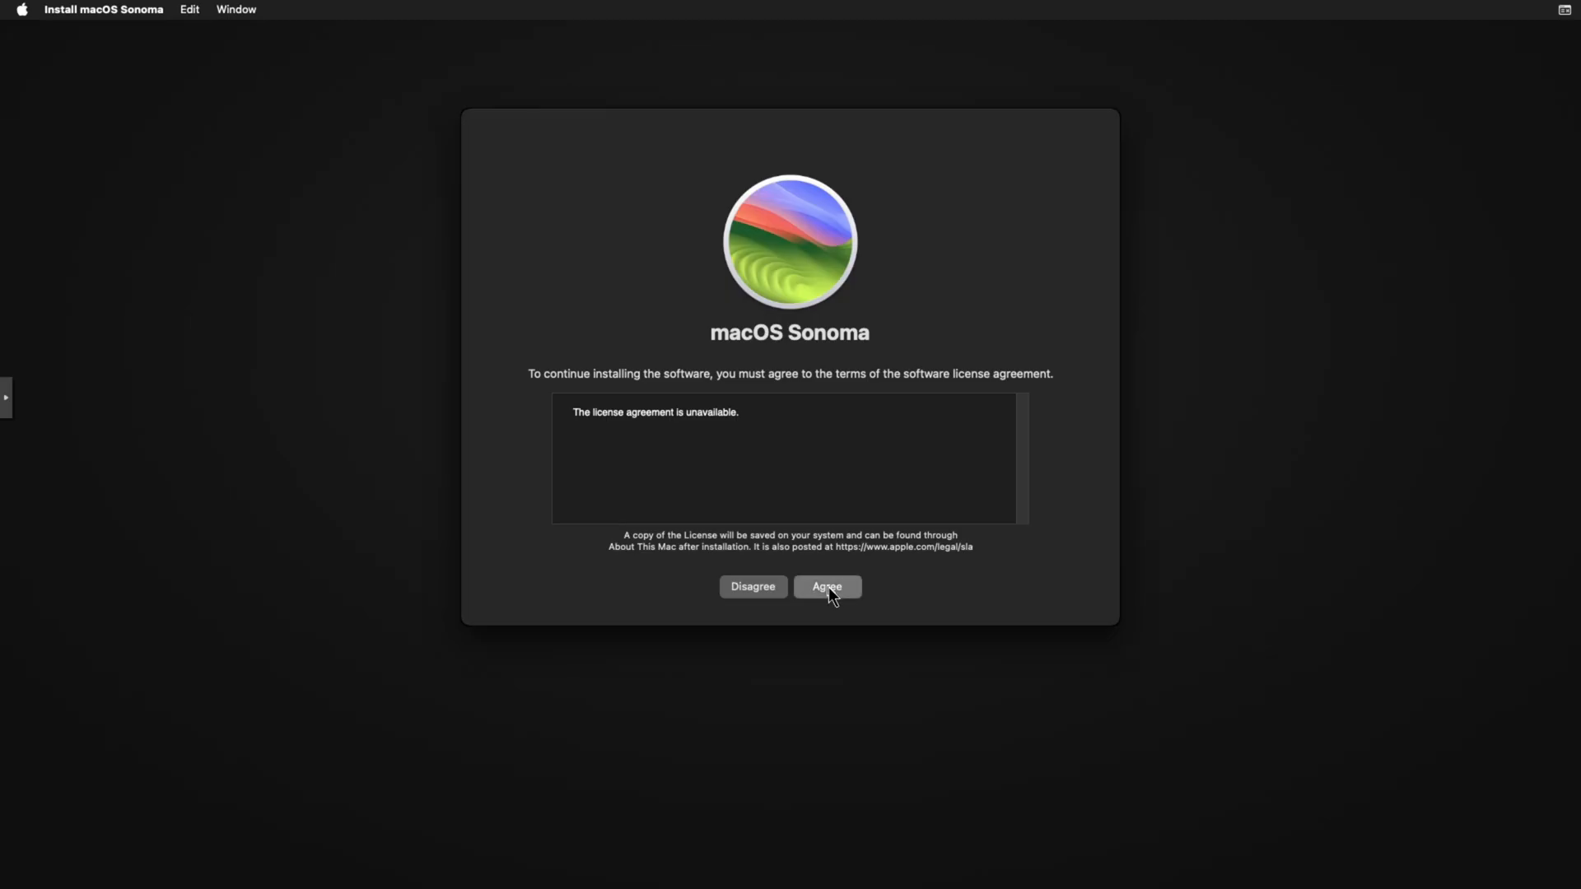
{"action": "left_click", "coordinate": [825, 586]}
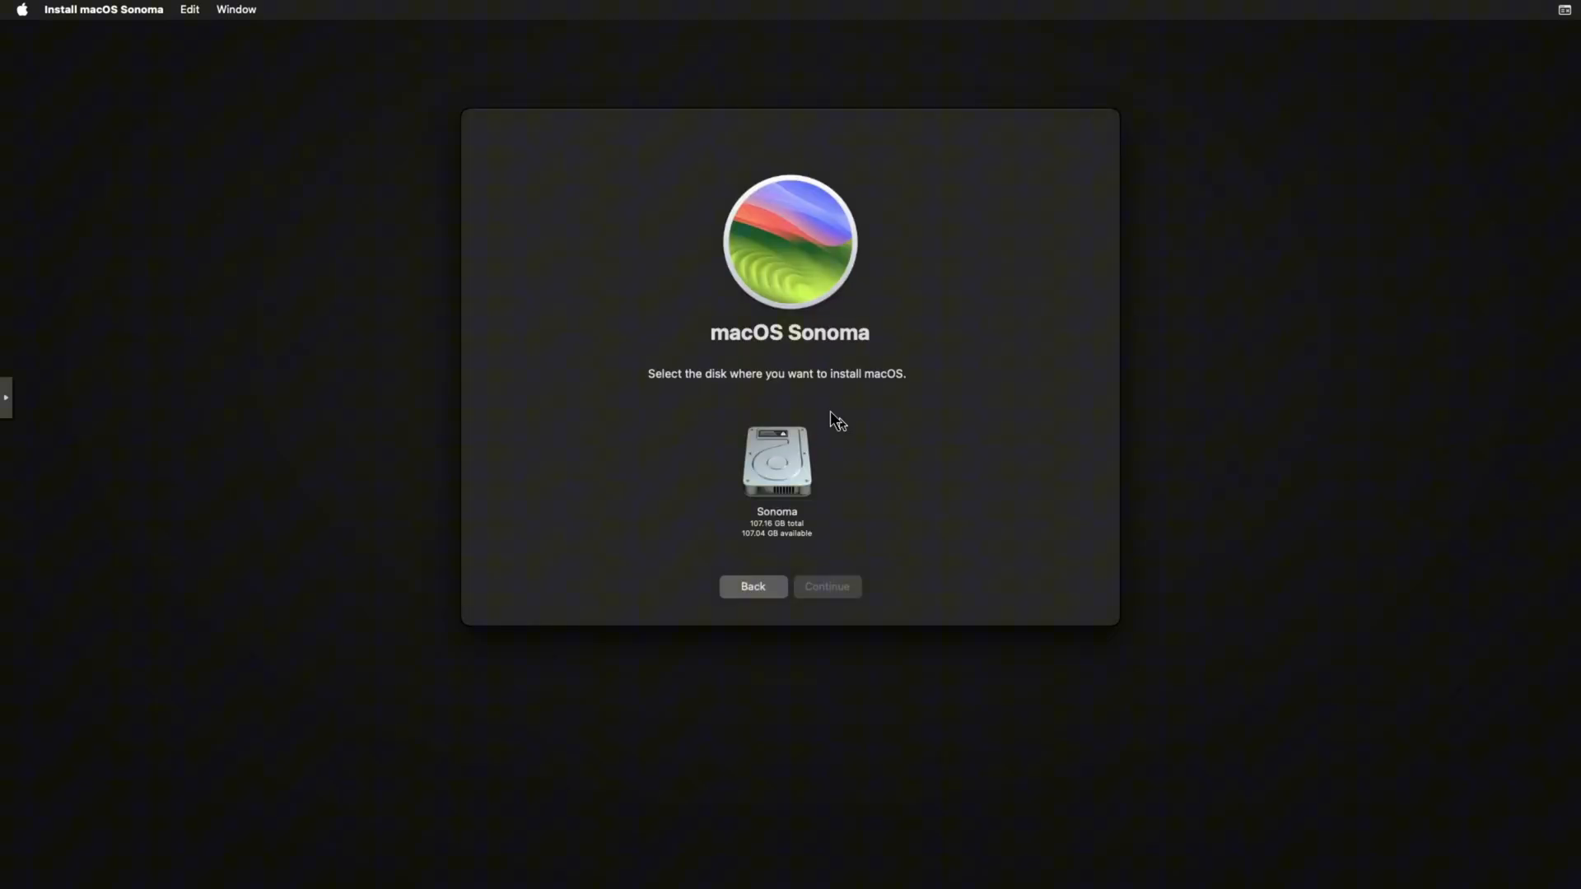
{"action": "mouse_move", "coordinate": [820, 512]}
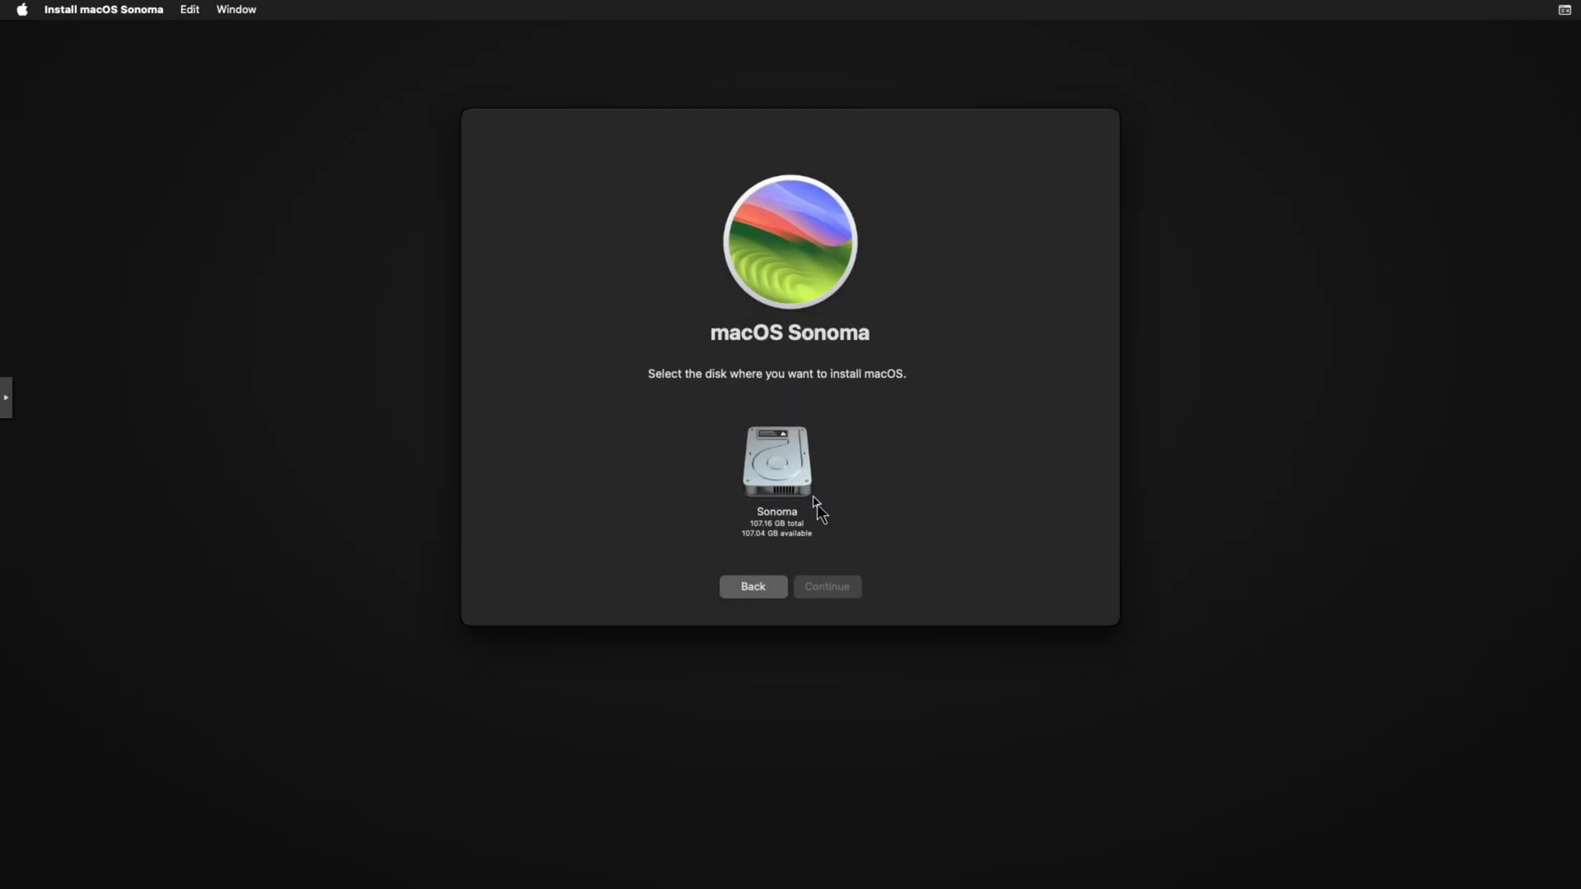
- Select the Sonoma disk as destination and begin installing macOS onto it
{"action": "left_click", "coordinate": [776, 470]}
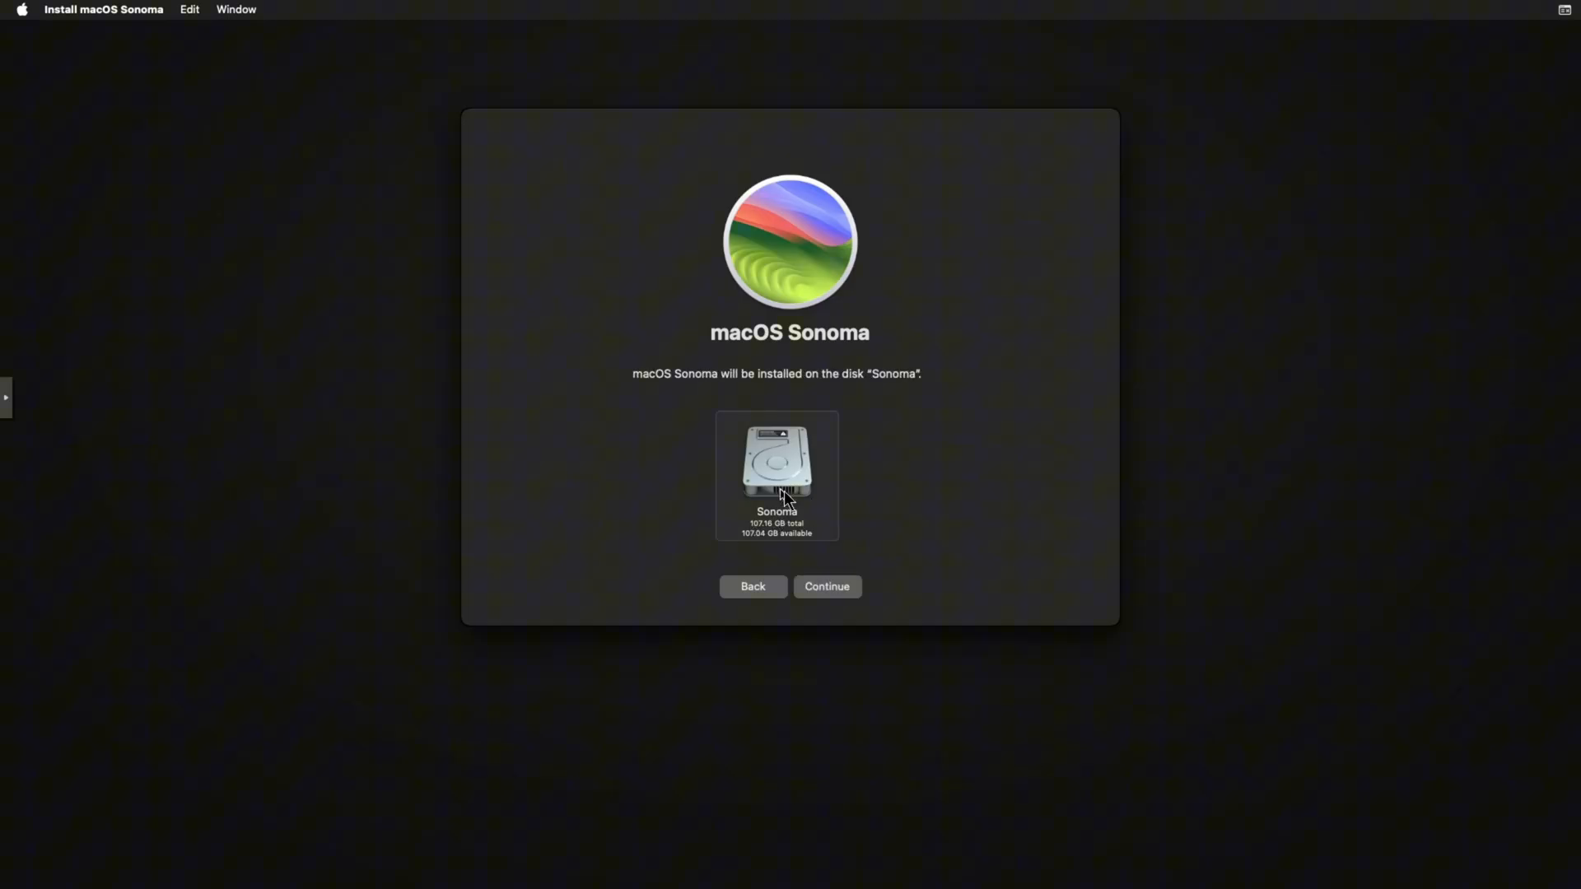
{"action": "left_click", "coordinate": [825, 587]}
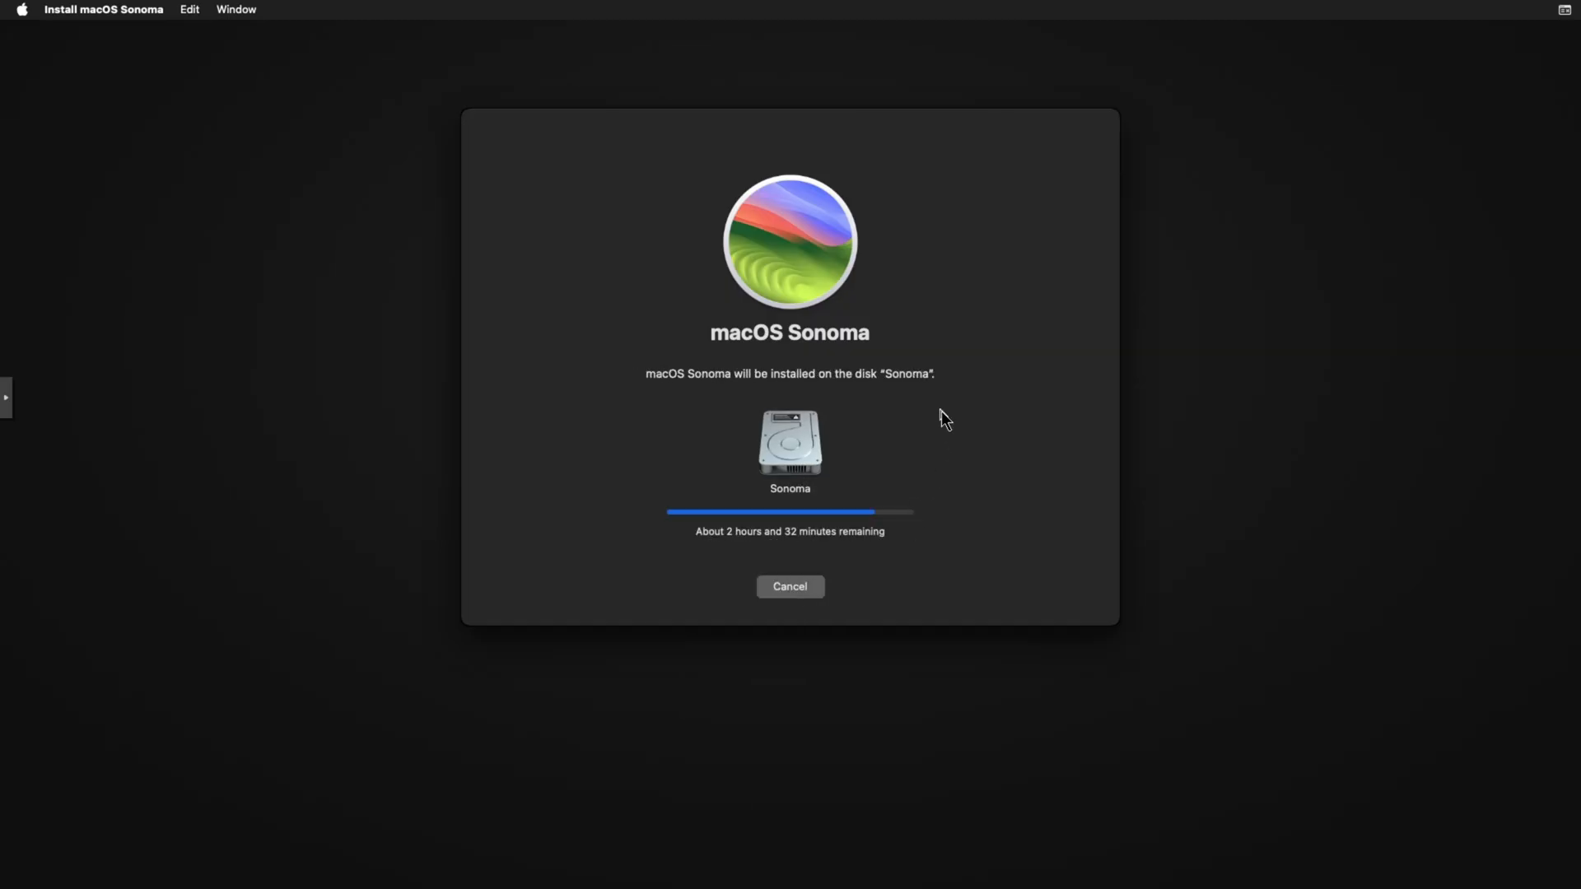
{"action": "mouse_move", "coordinate": [818, 537]}
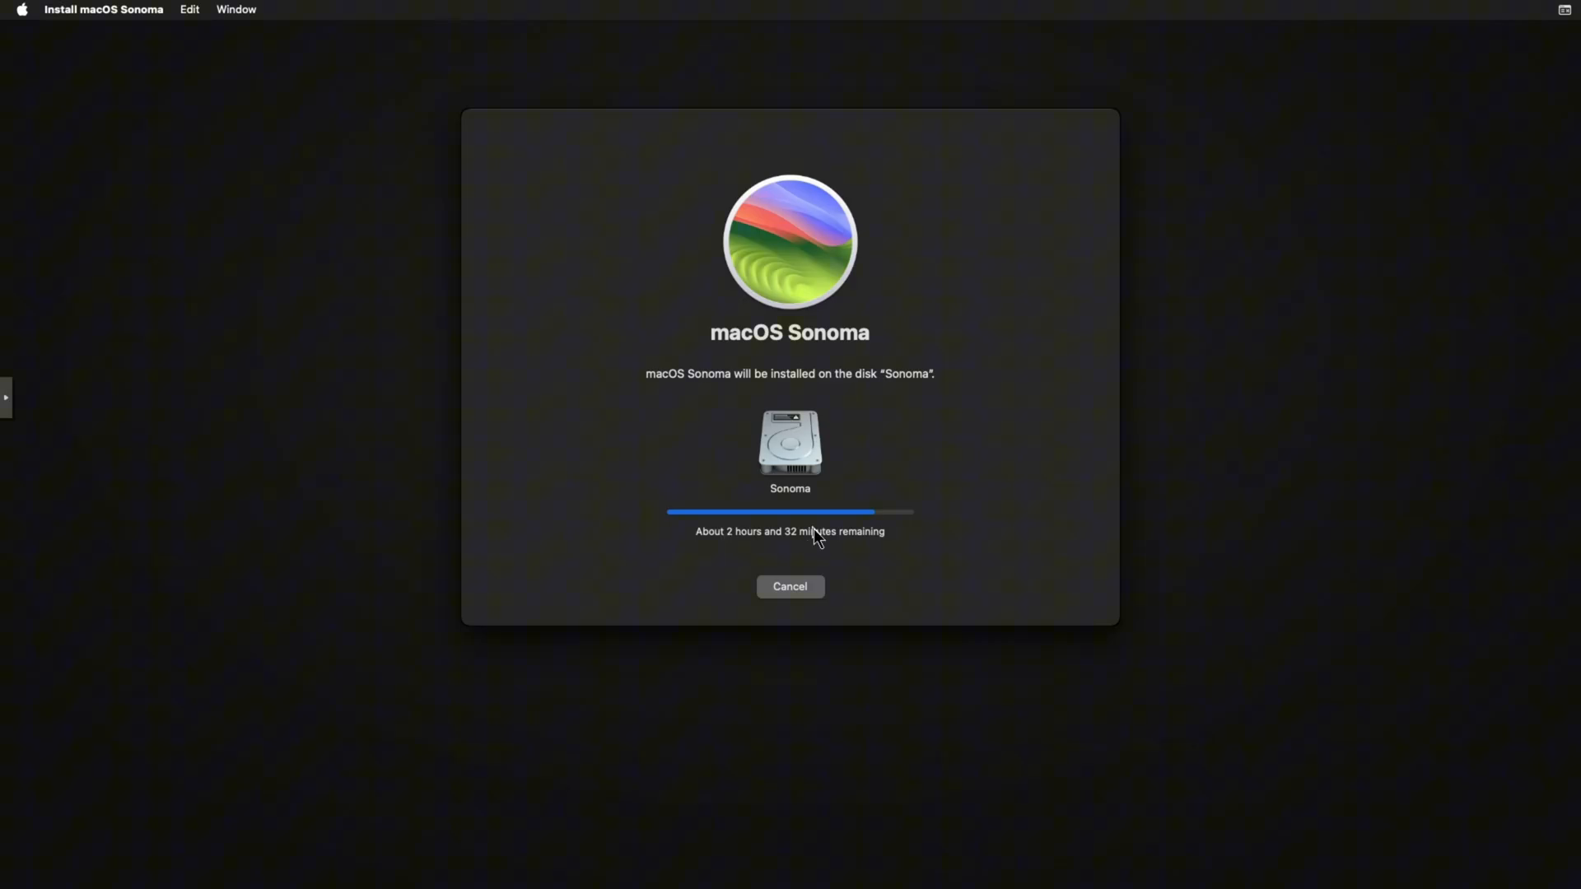
{"action": "mouse_move", "coordinate": [945, 546]}
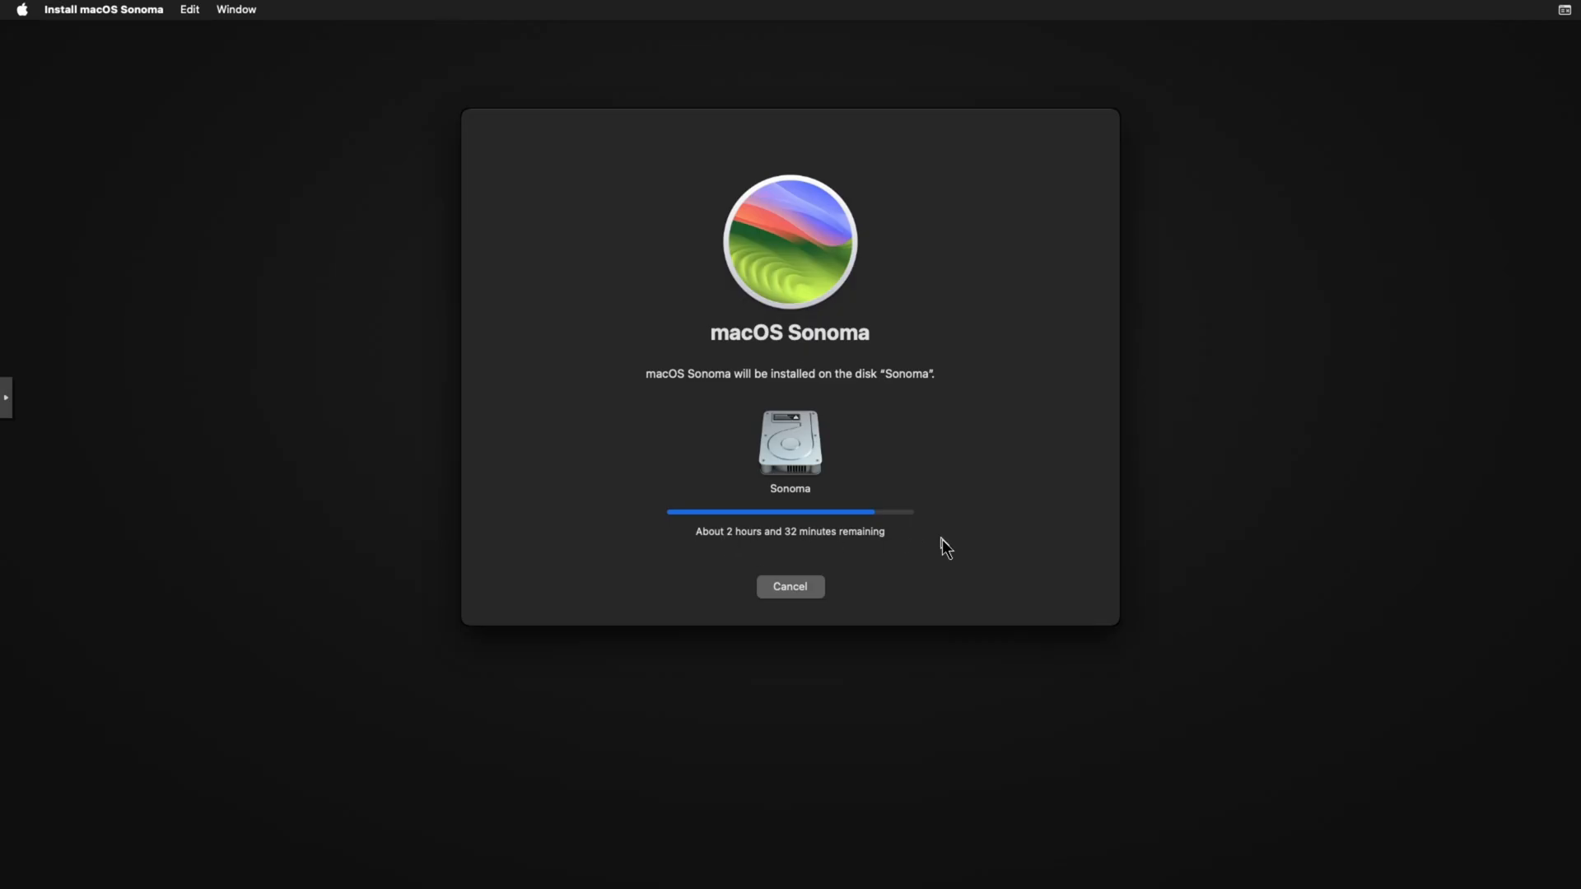
{"action": "mouse_move", "coordinate": [796, 487]}
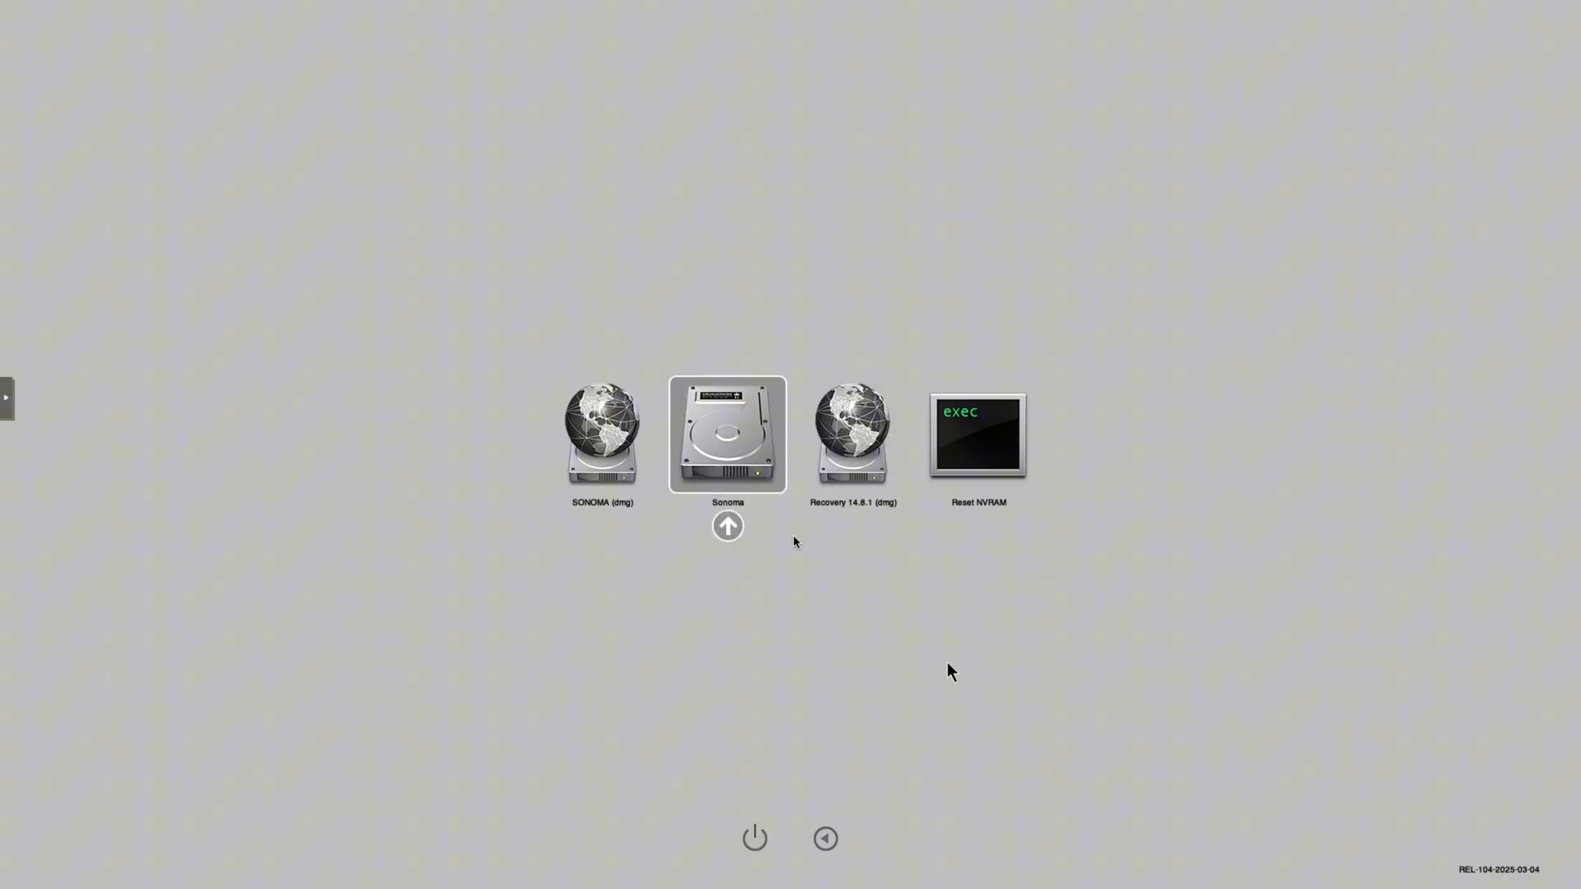
{"action": "mouse_move", "coordinate": [833, 571]}
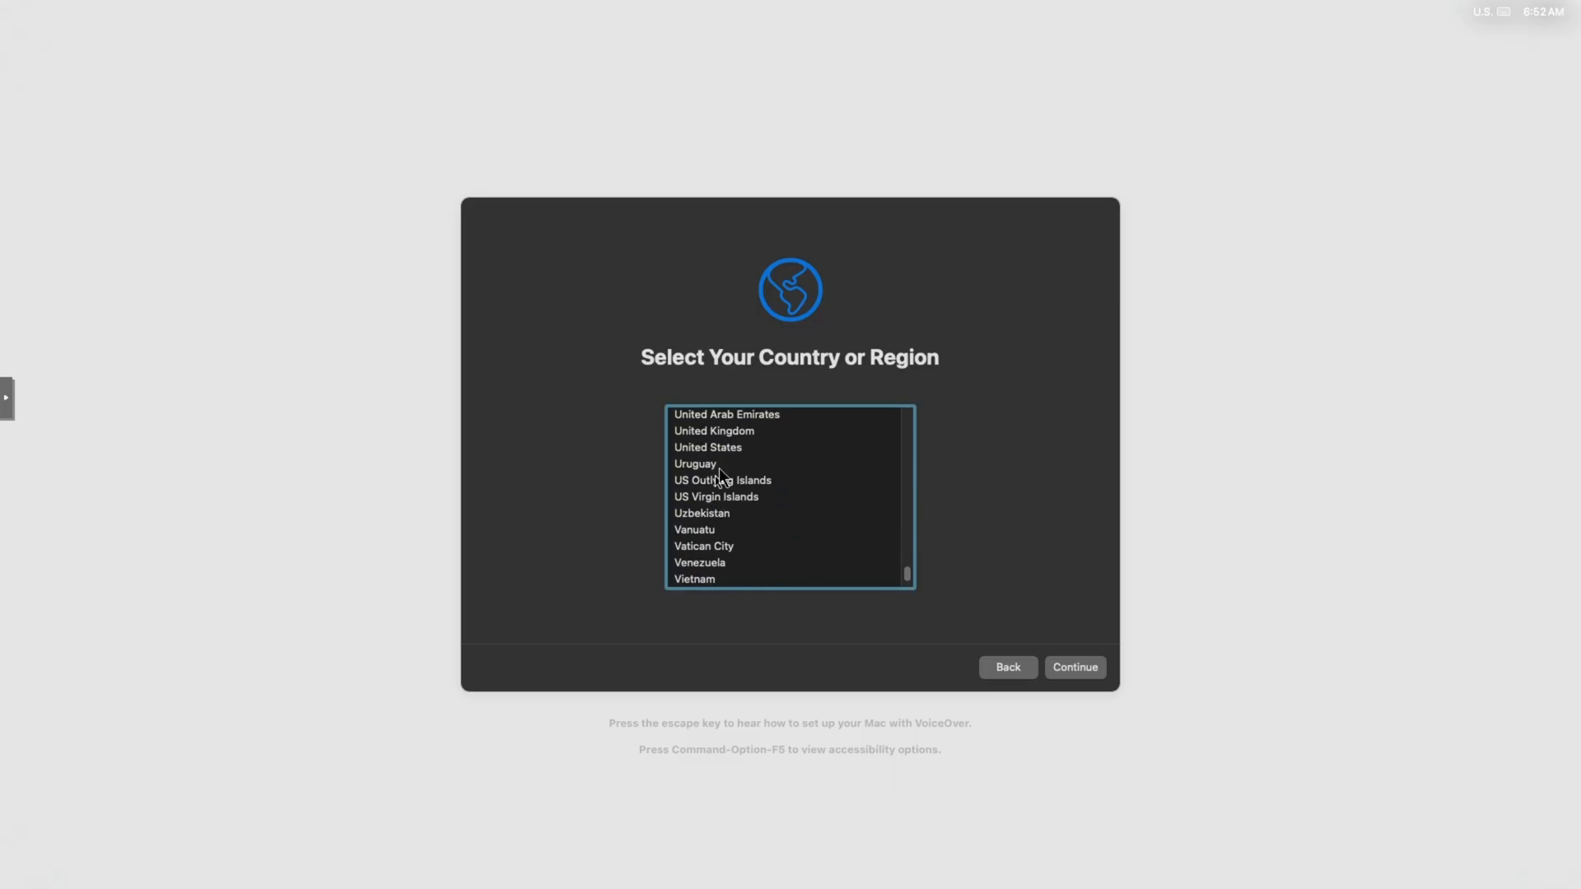
- Pick United States, skip Migration Assistant and Apple ID sign-in, and agree to the license
{"action": "left_click", "coordinate": [706, 446]}
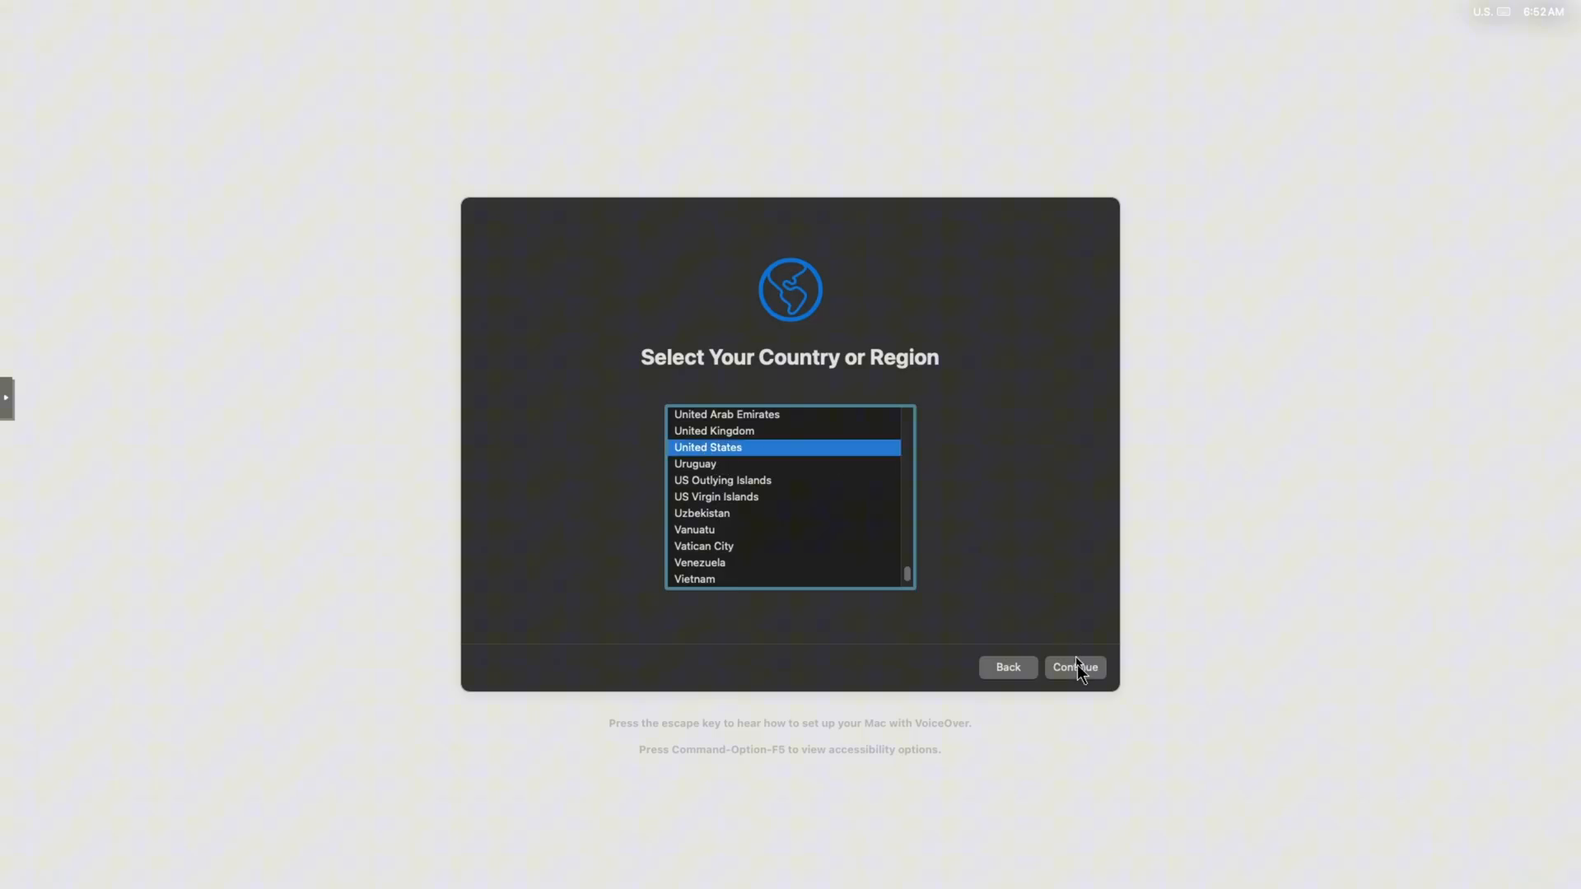
{"action": "left_click", "coordinate": [1073, 667]}
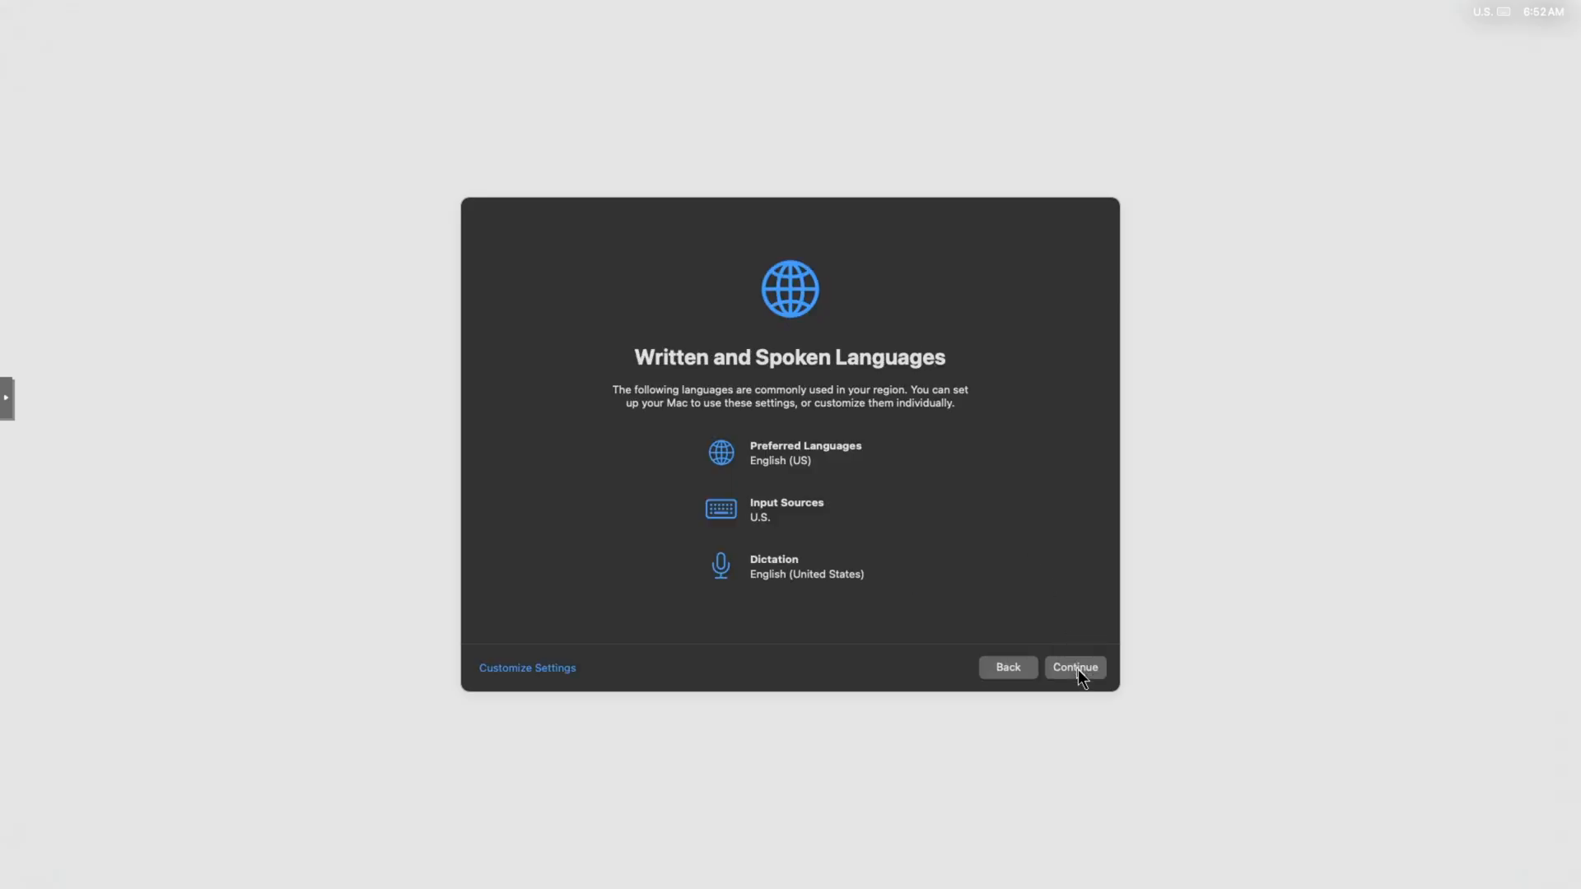
{"action": "left_click", "coordinate": [1076, 667]}
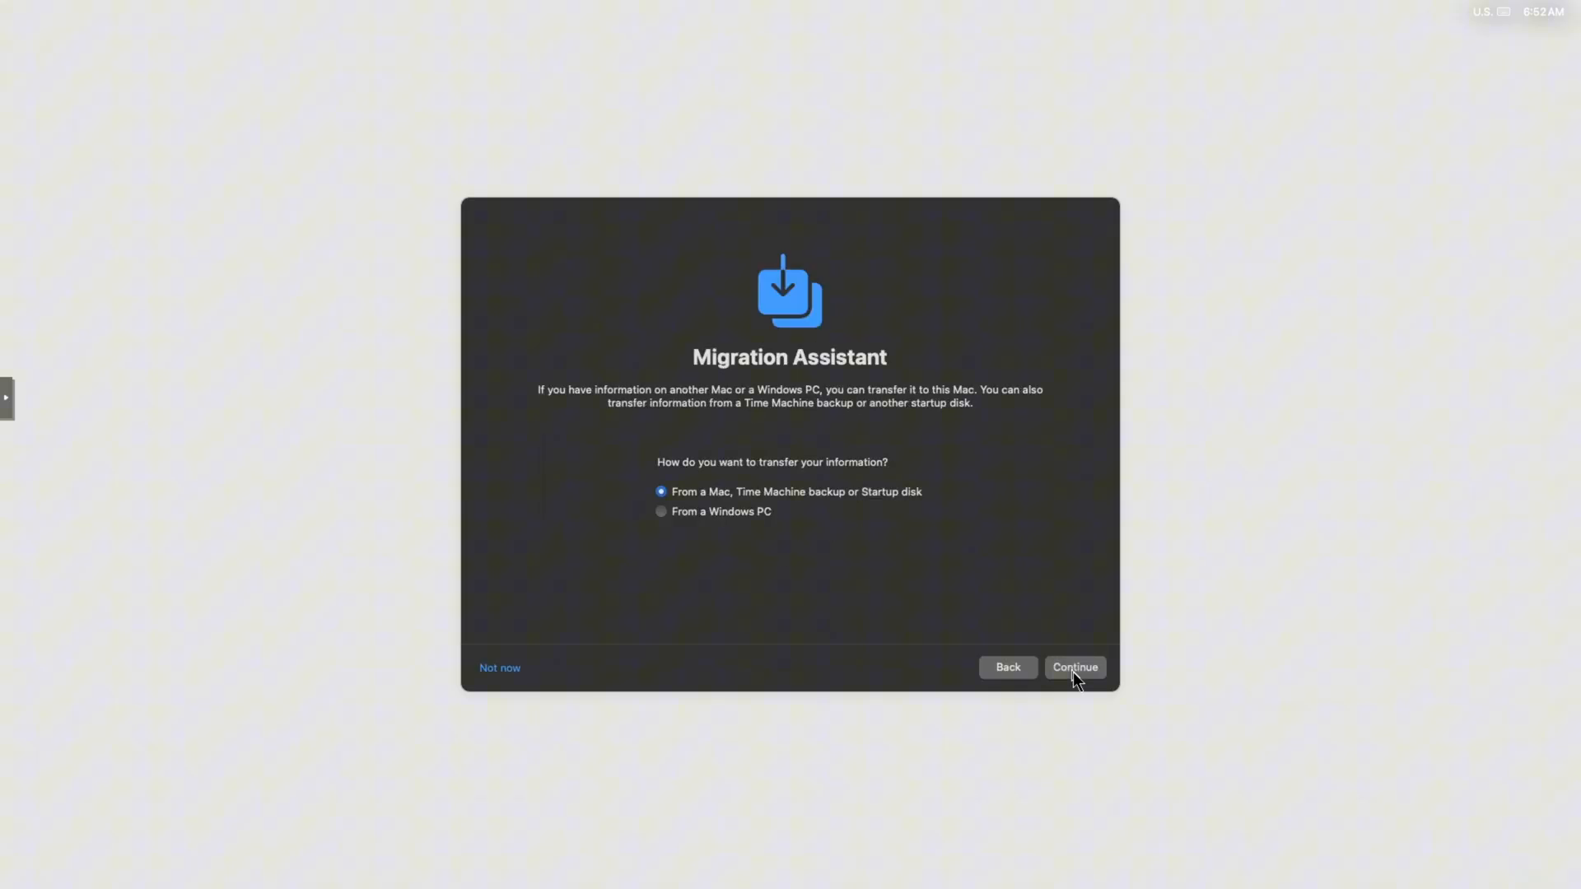
{"action": "left_click", "coordinate": [1074, 667]}
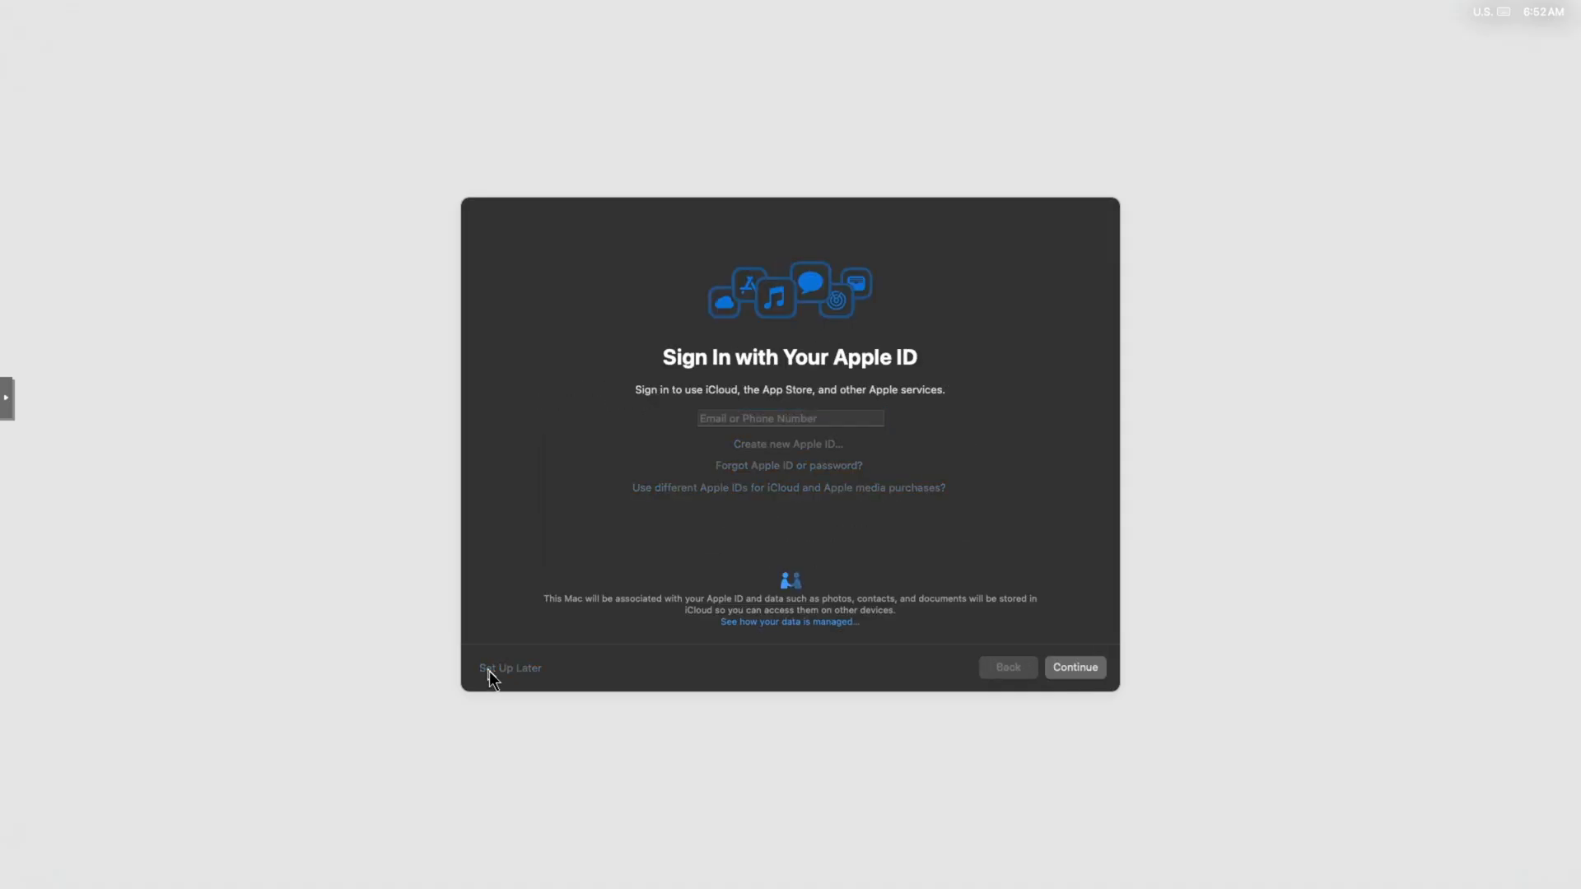
{"action": "left_click", "coordinate": [511, 667]}
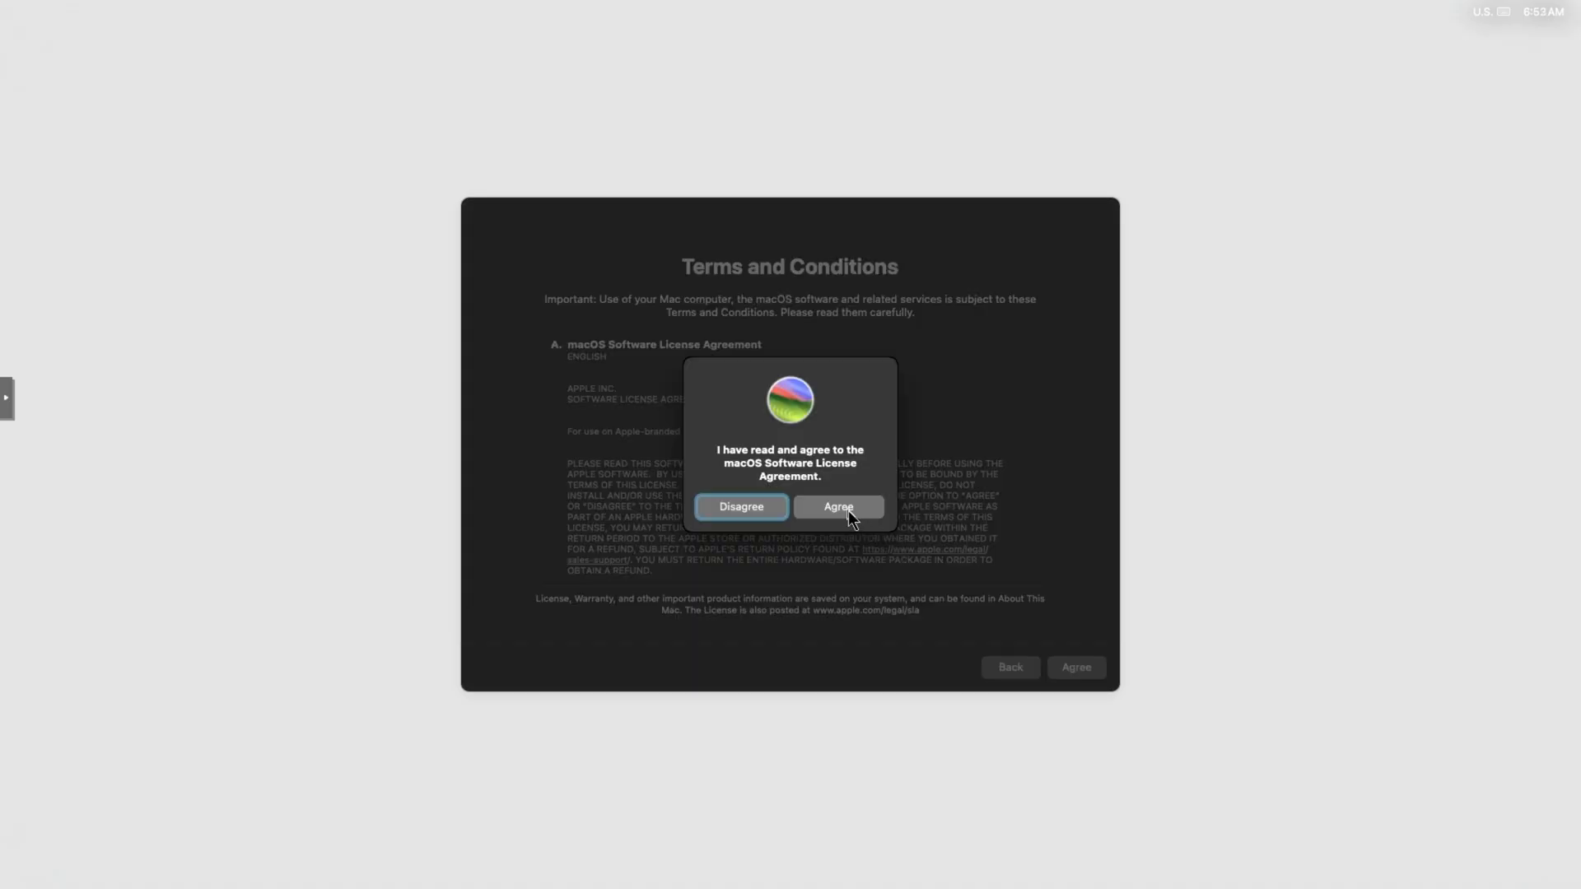
{"action": "left_click", "coordinate": [836, 505]}
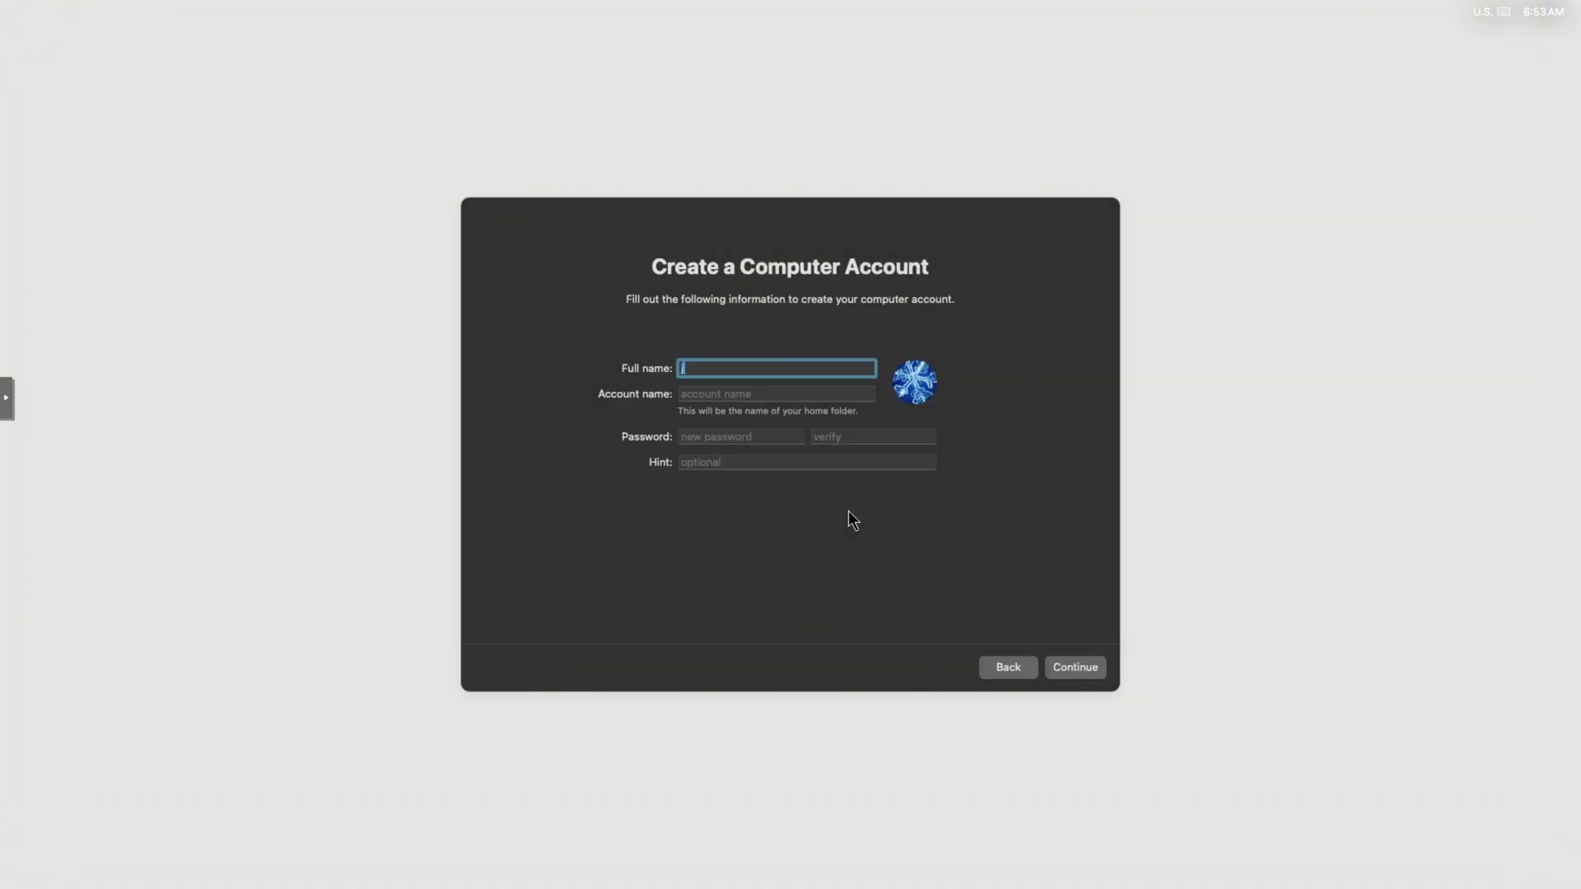
- Create local account 'jeffrey', decline location services, accept analytics and finish with Dark appearance
{"action": "type", "text": "jeffrey"}
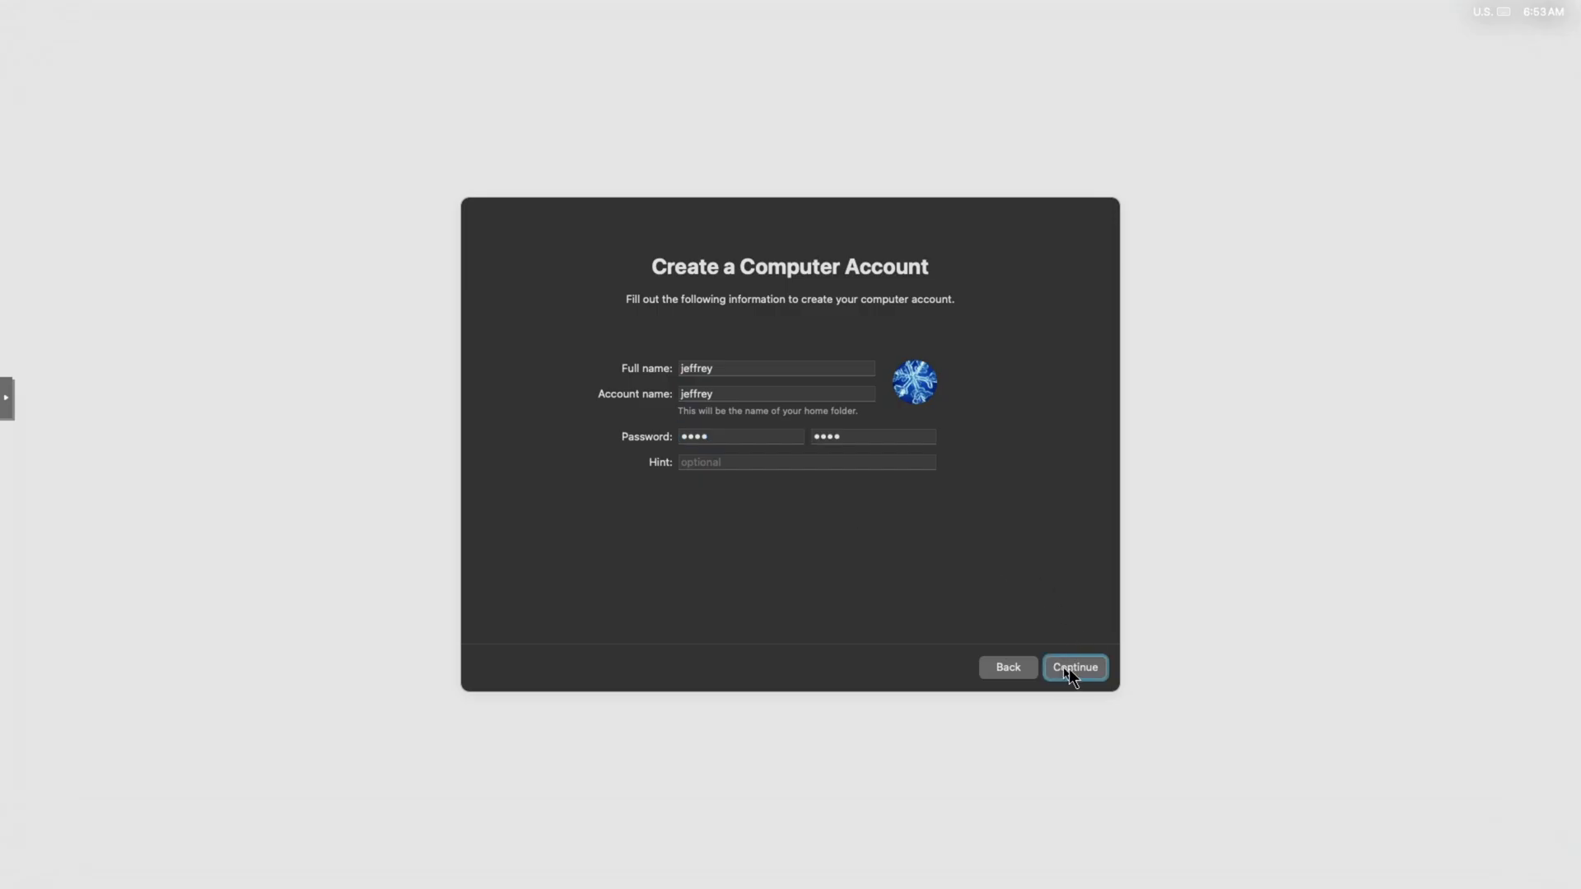
{"action": "left_click", "coordinate": [1075, 667]}
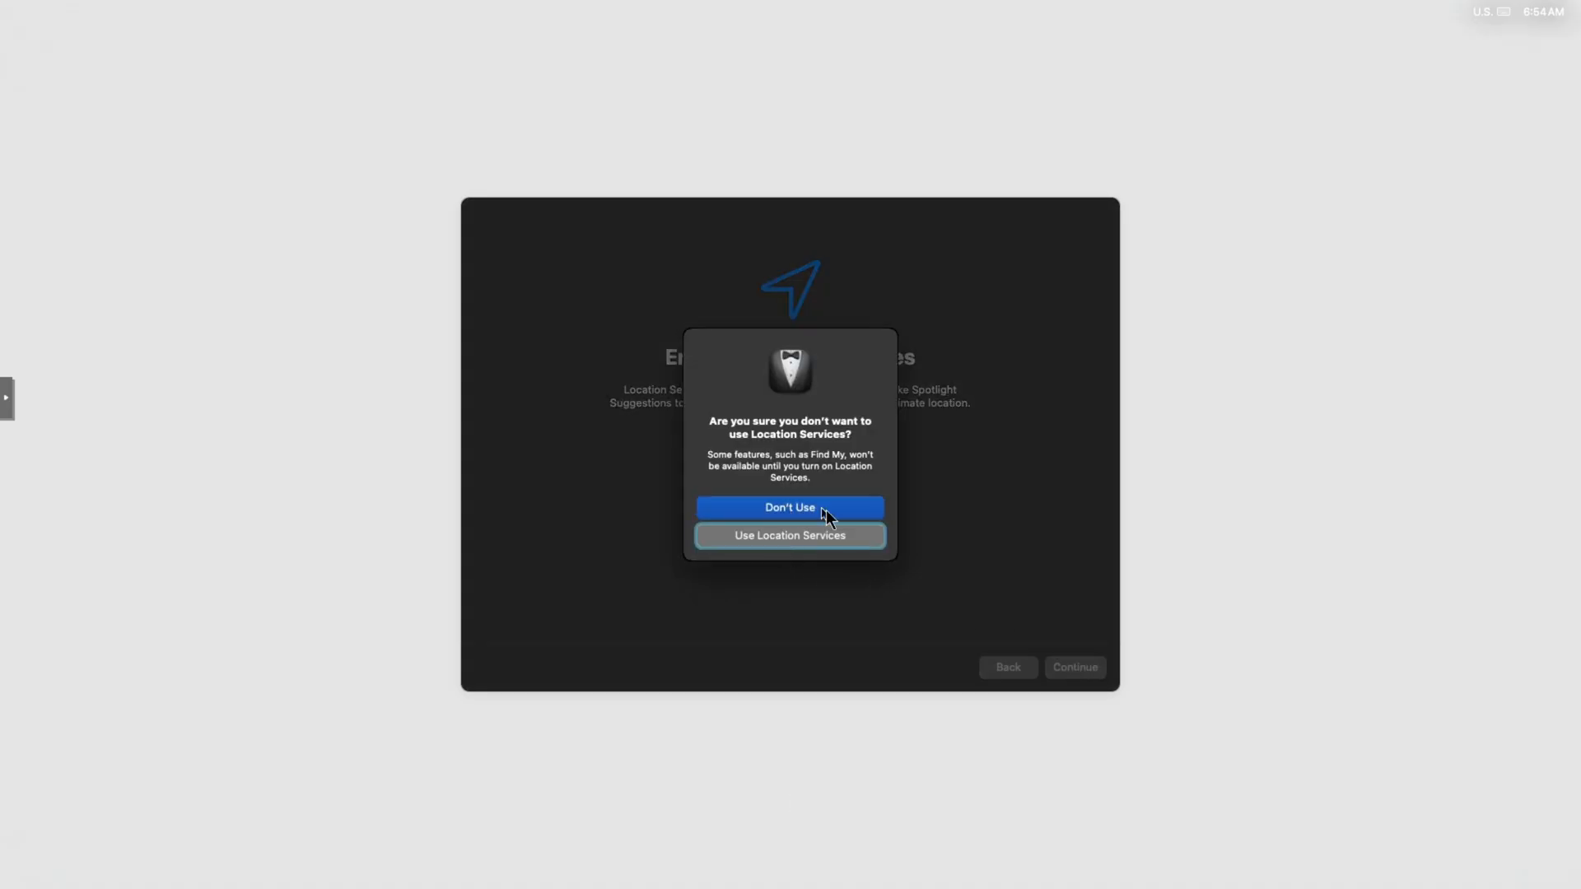
{"action": "left_click", "coordinate": [789, 507]}
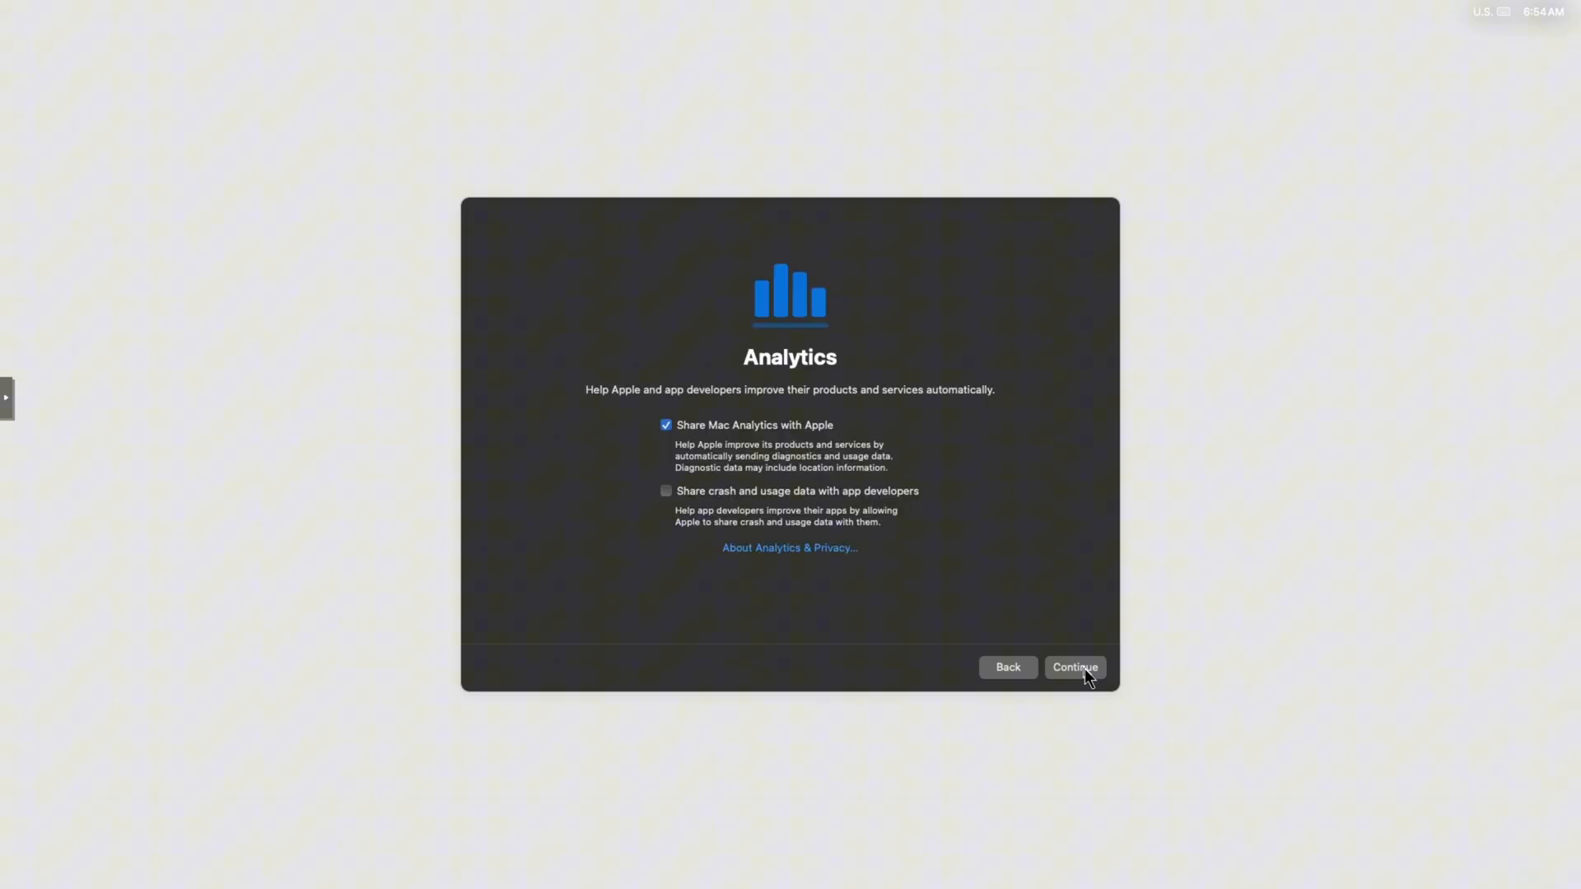
{"action": "left_click", "coordinate": [1074, 667]}
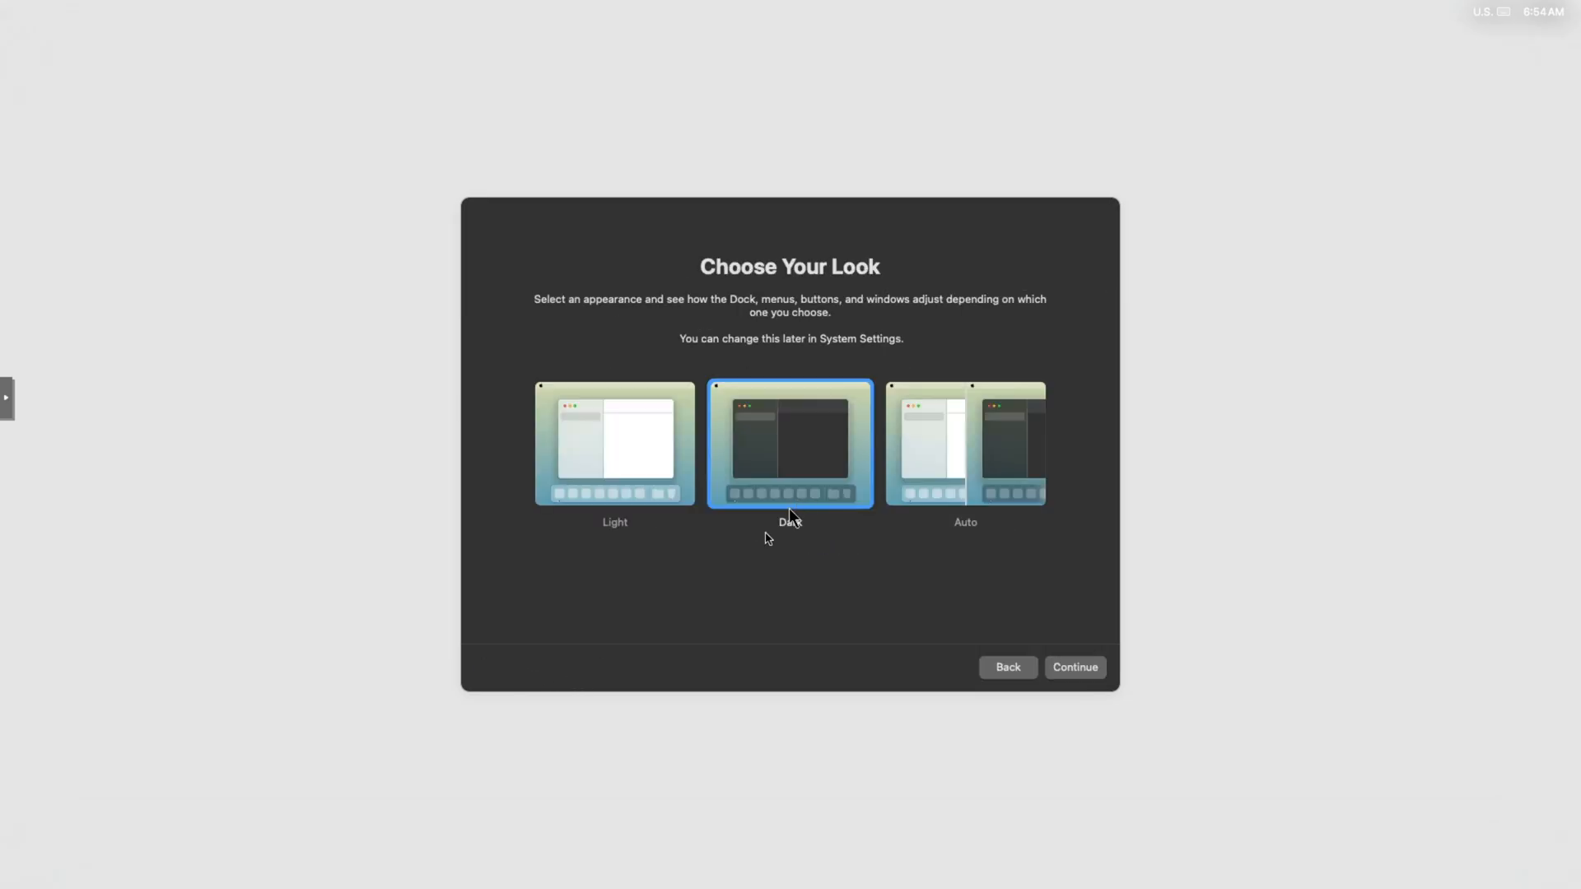
{"action": "left_click", "coordinate": [1075, 666]}
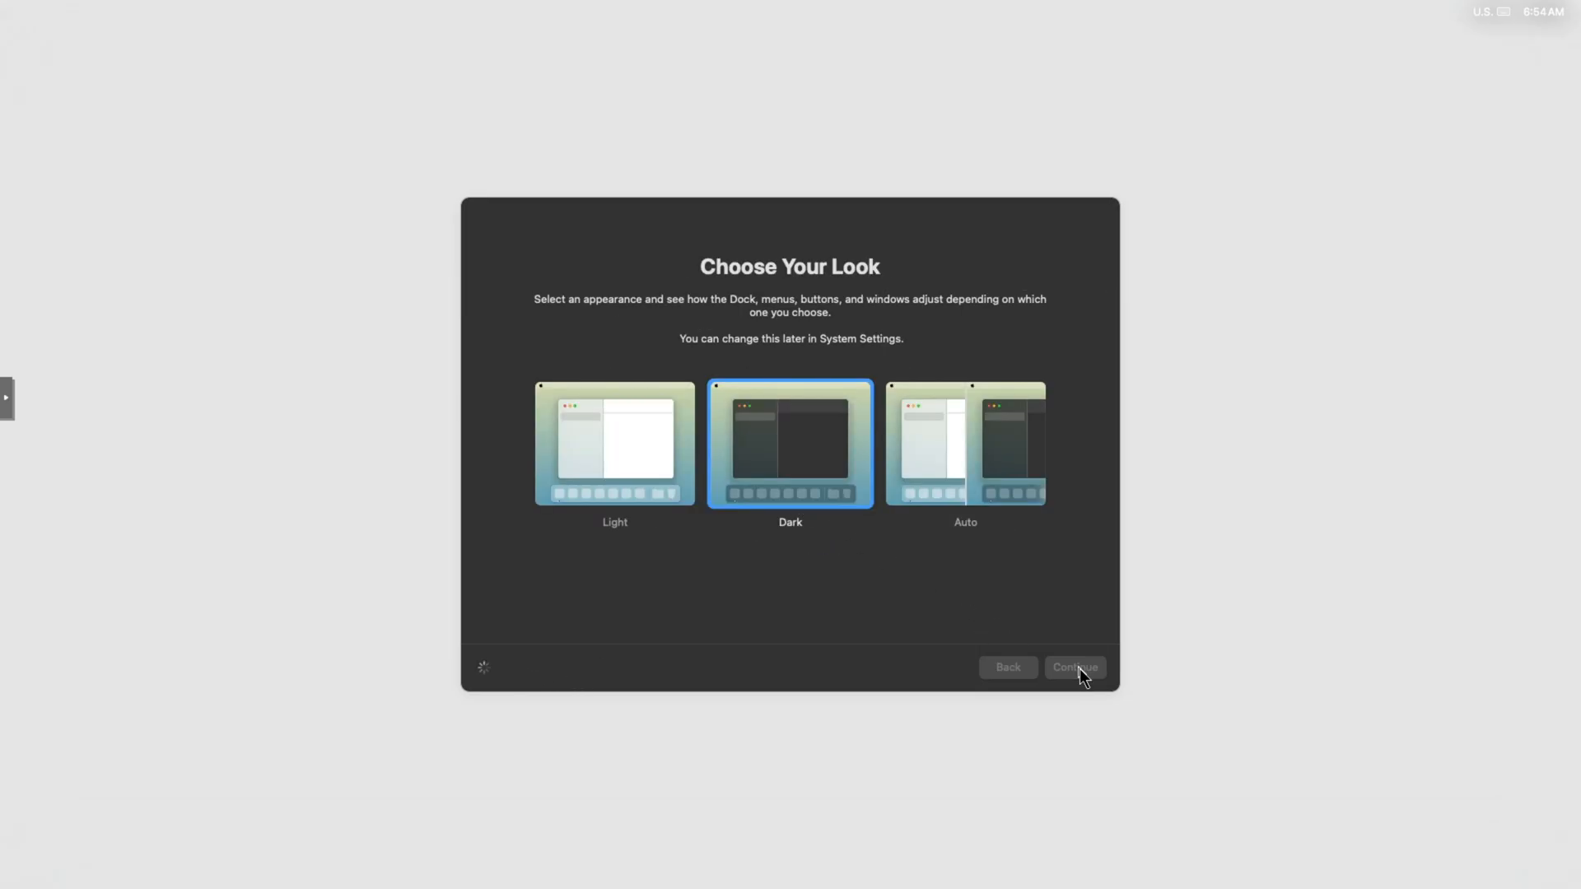
{"action": "left_click", "coordinate": [1076, 667]}
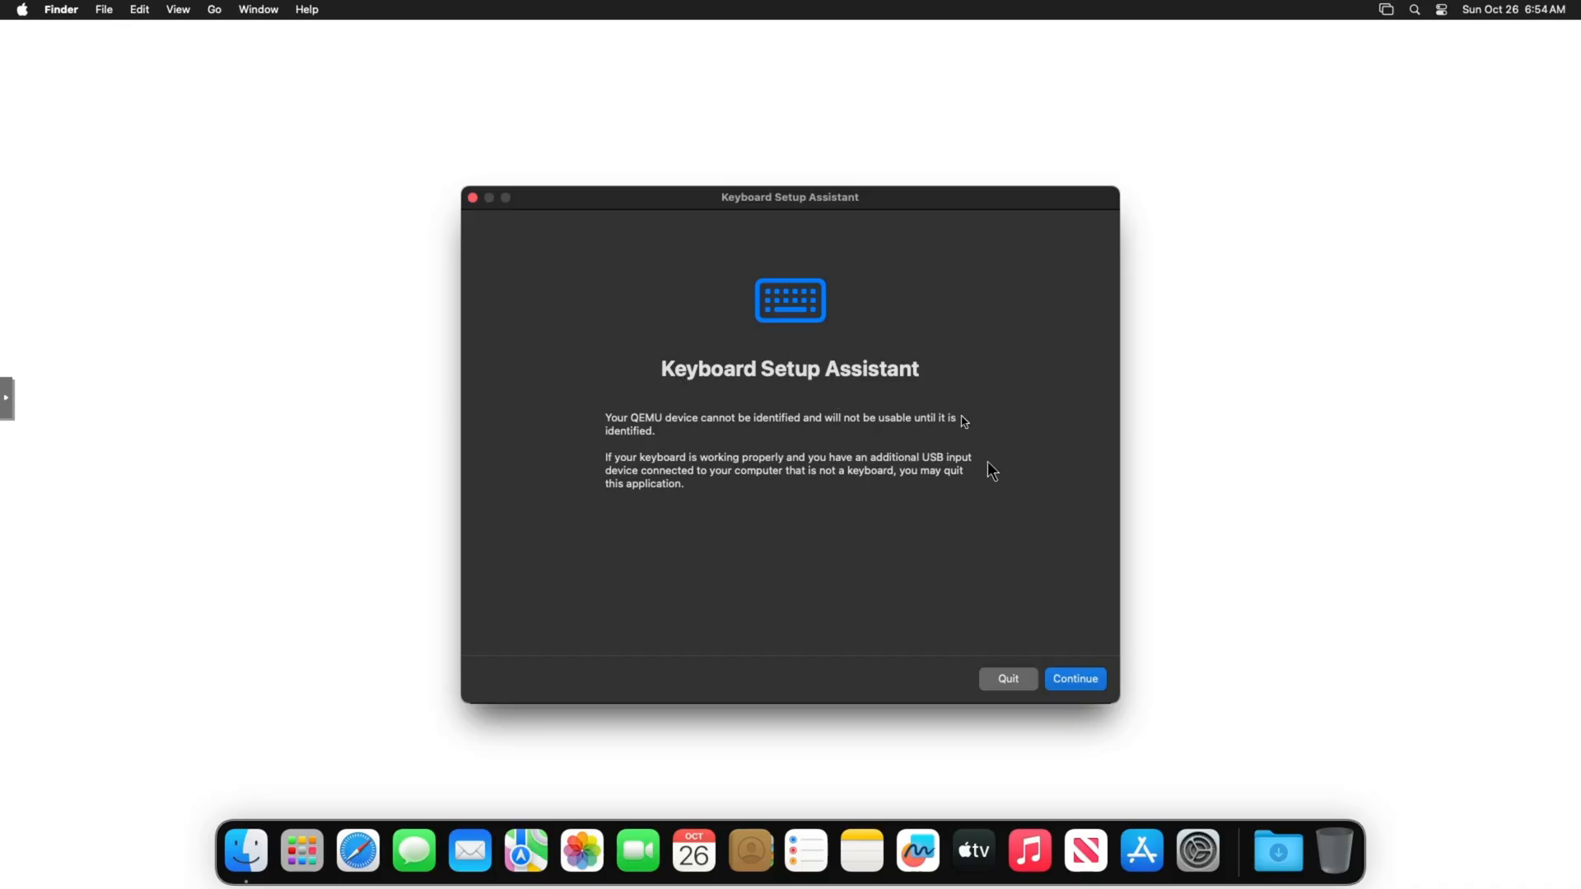
{"action": "mouse_move", "coordinate": [1027, 633]}
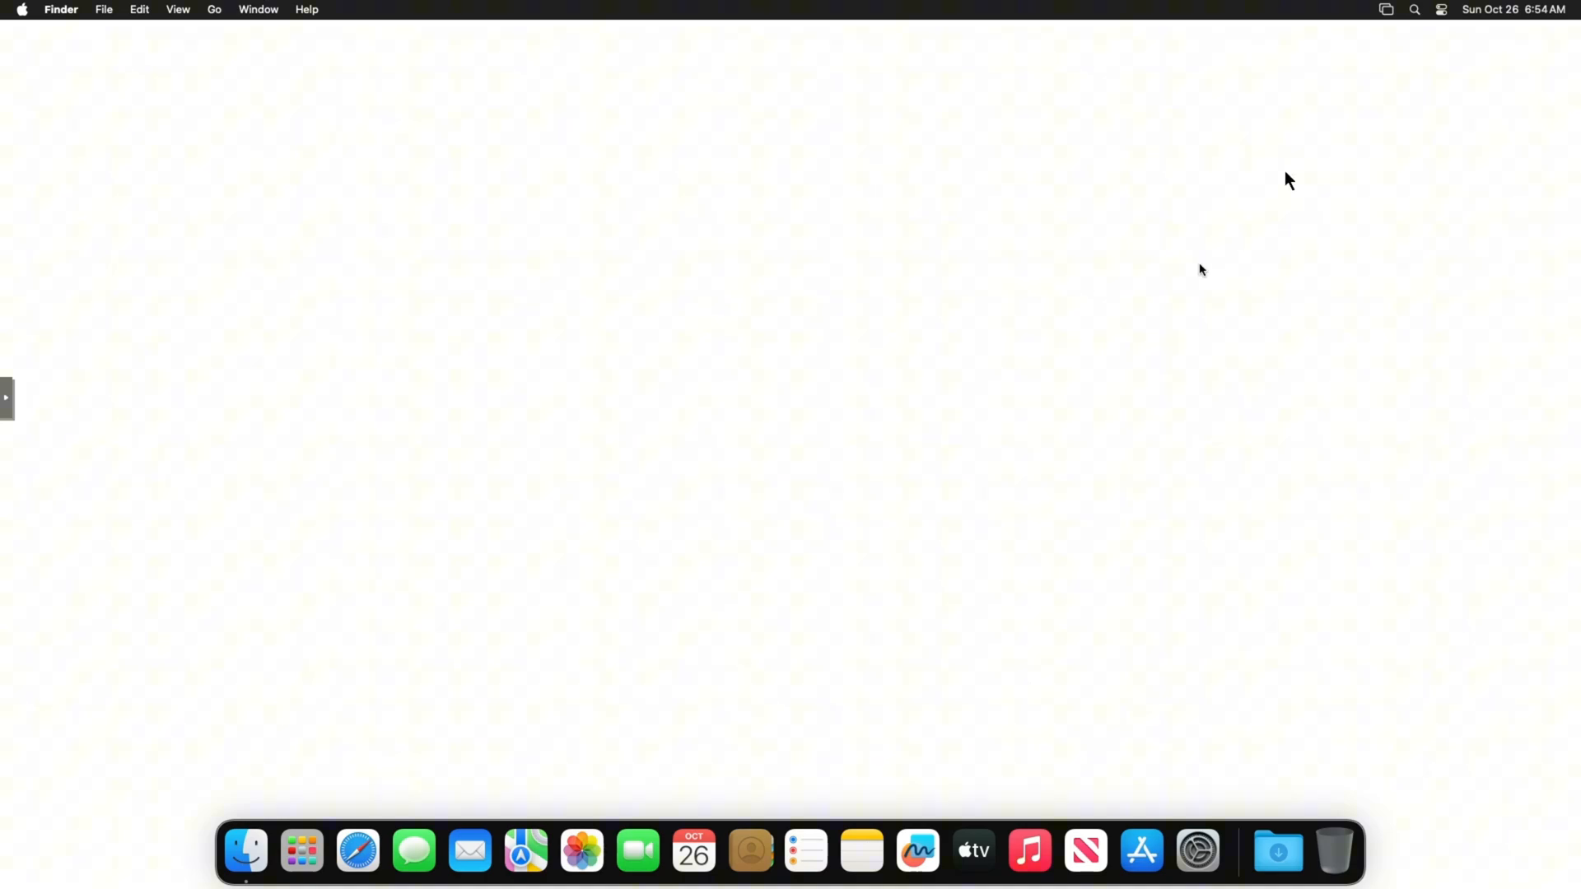
- Invoke Spotlight and type 'gfhjlfgkb' into the search field
{"action": "left_click", "coordinate": [1413, 10]}
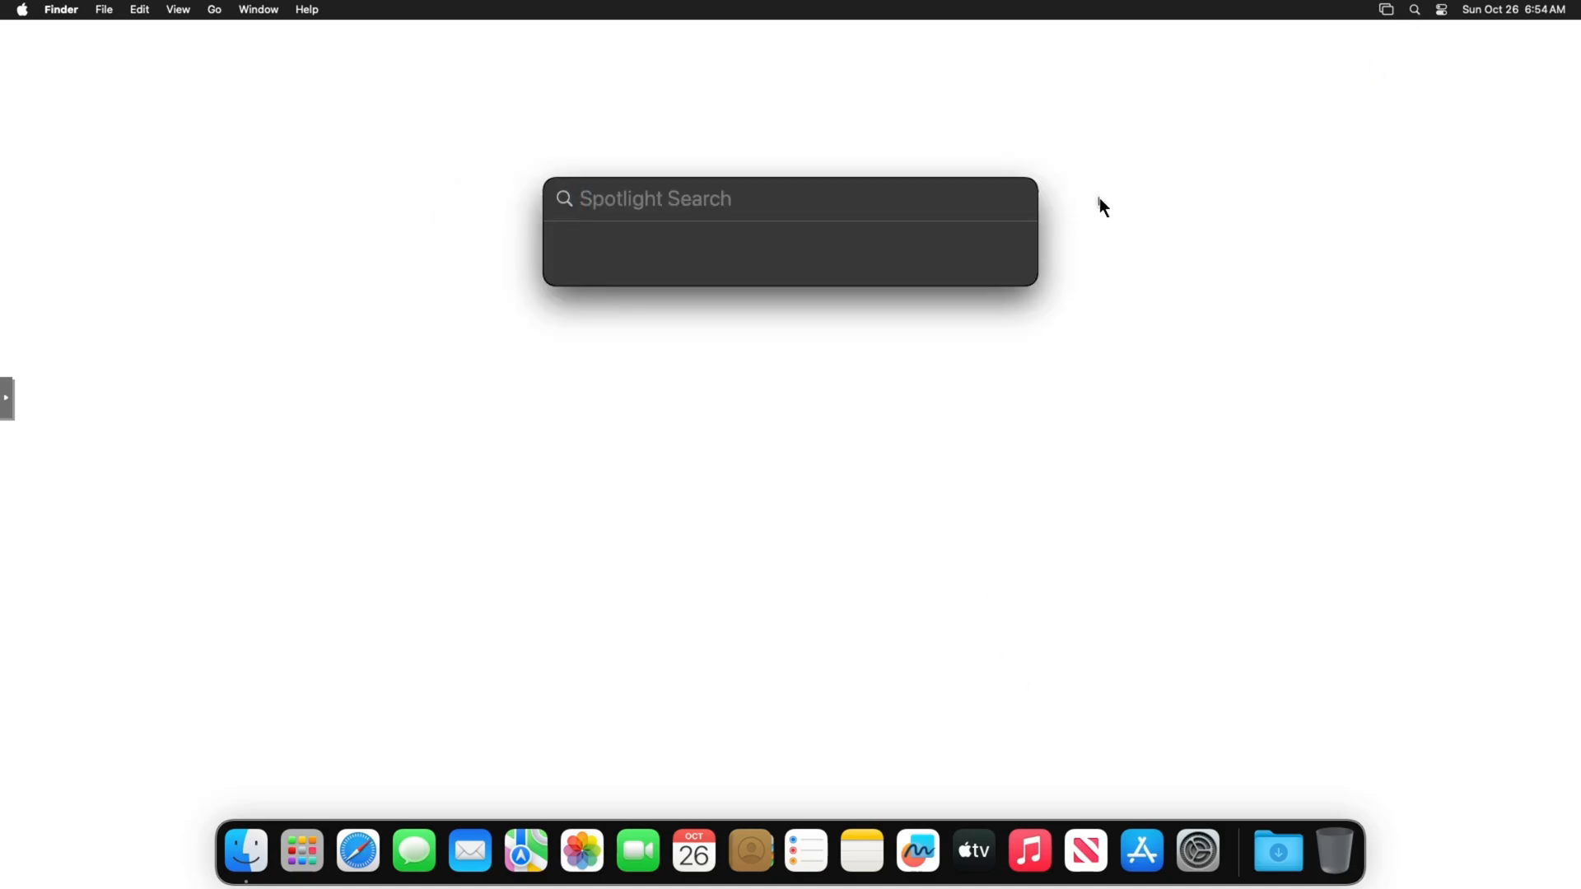
{"action": "type", "text": "gfhjlfgkb"}
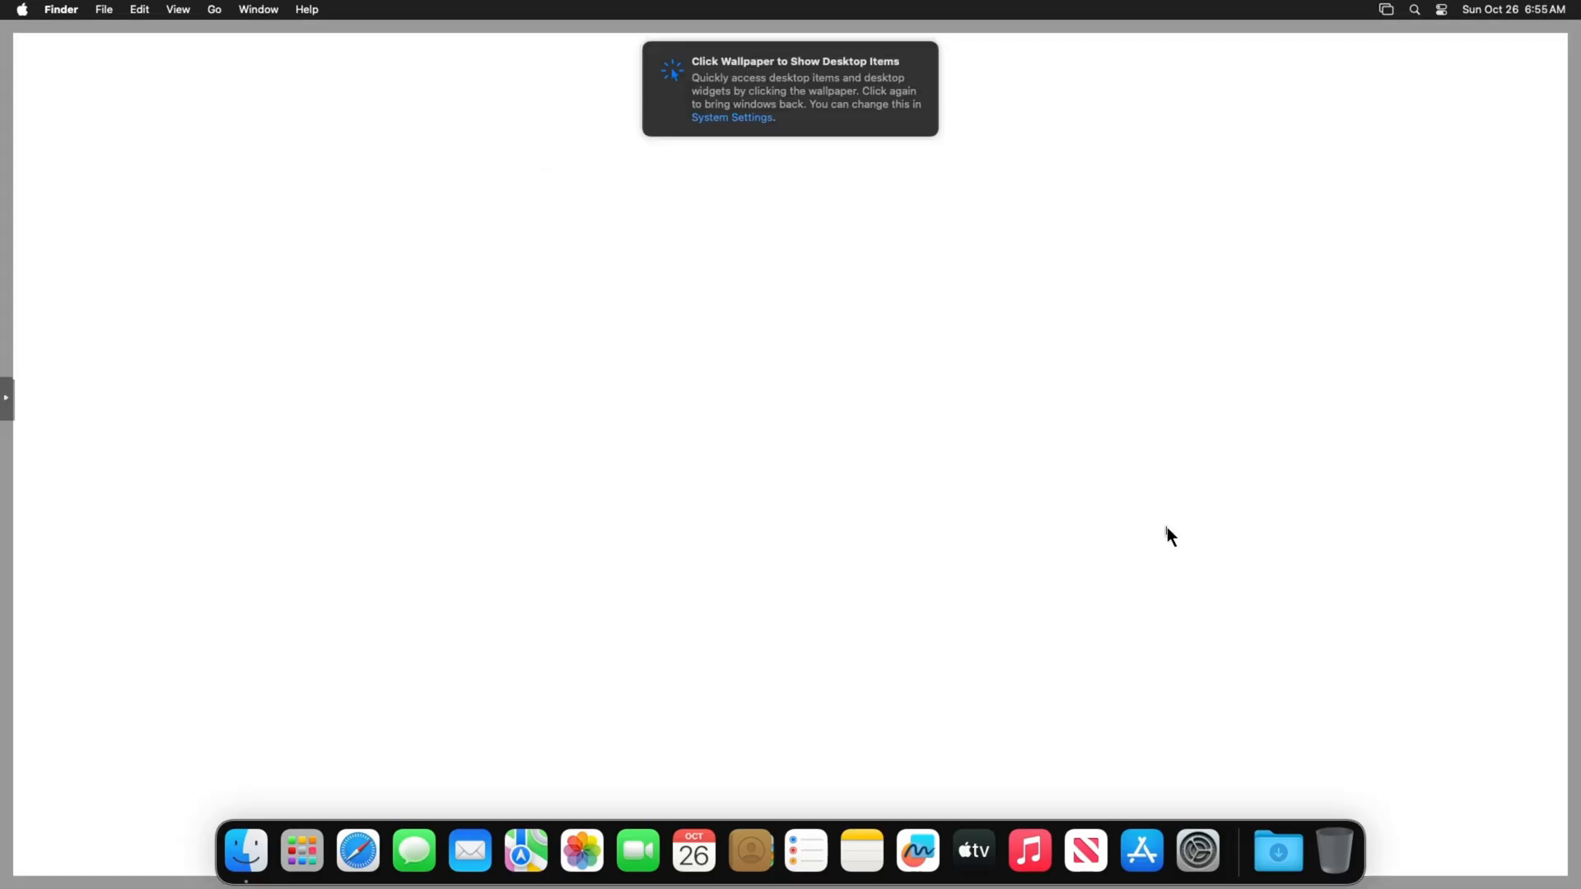
{"action": "mouse_move", "coordinate": [420, 815]}
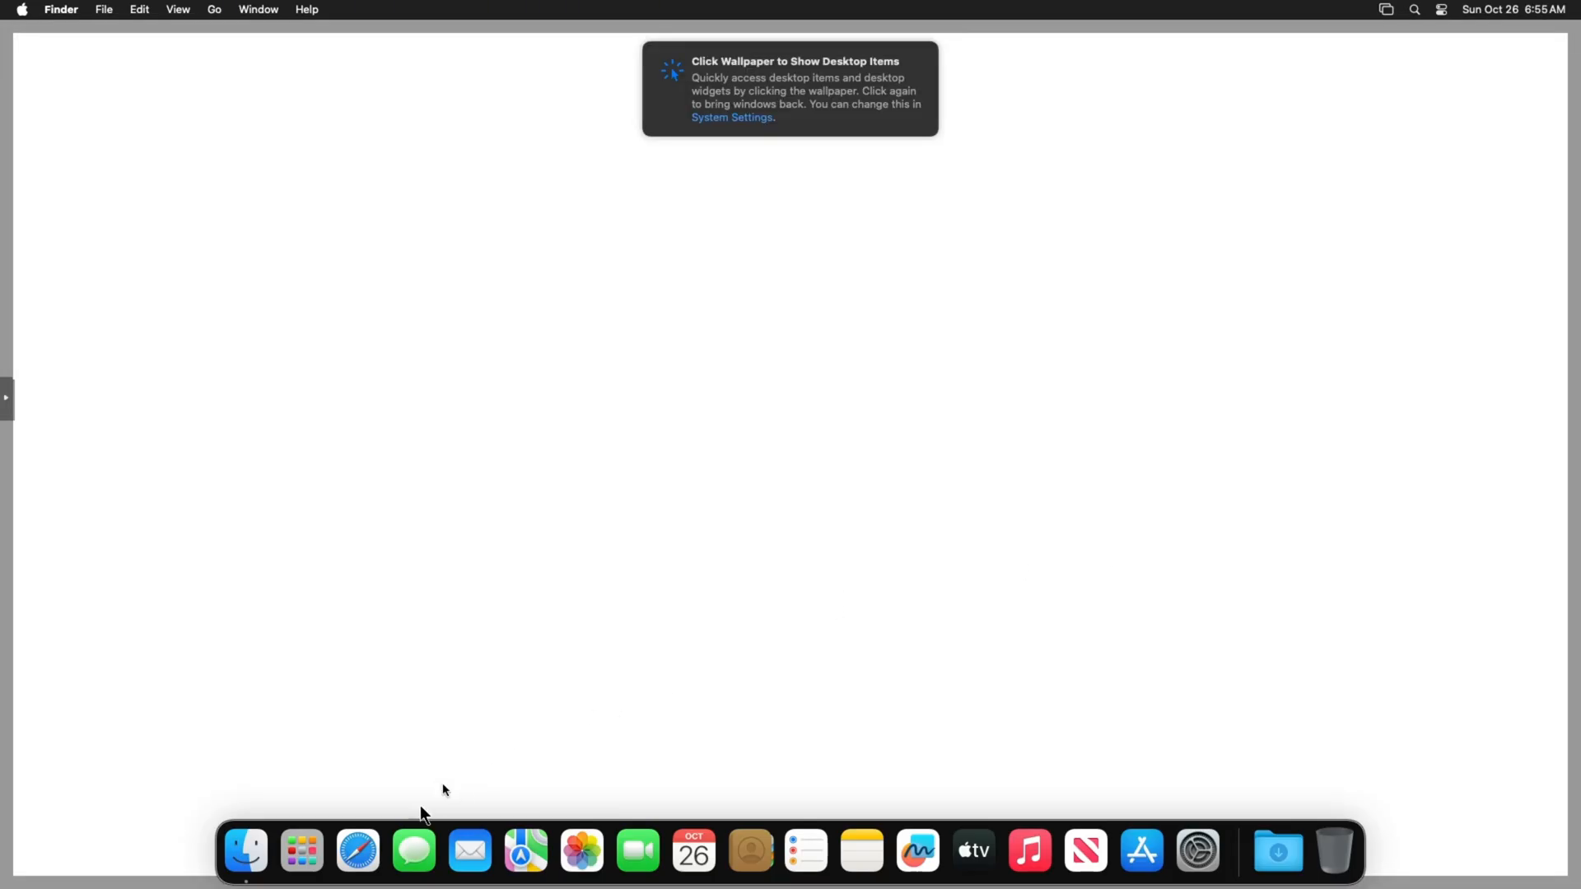
- Launch Safari from the Dock, search for youtube and land on the YouTube site's Movies & TV section
{"action": "left_click", "coordinate": [358, 852]}
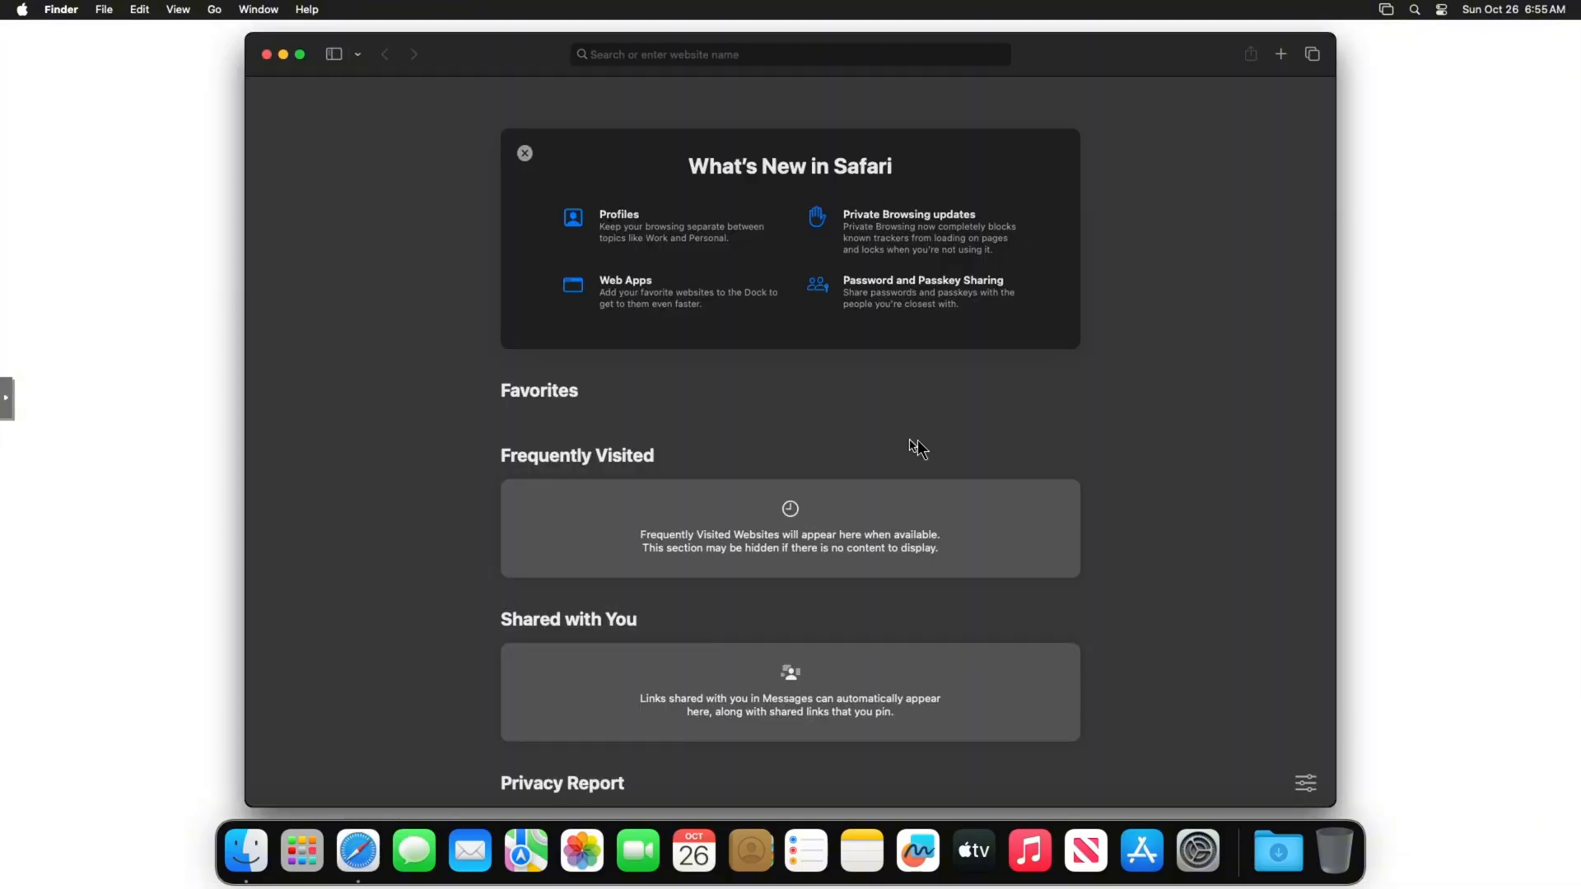
{"action": "left_click", "coordinate": [789, 54]}
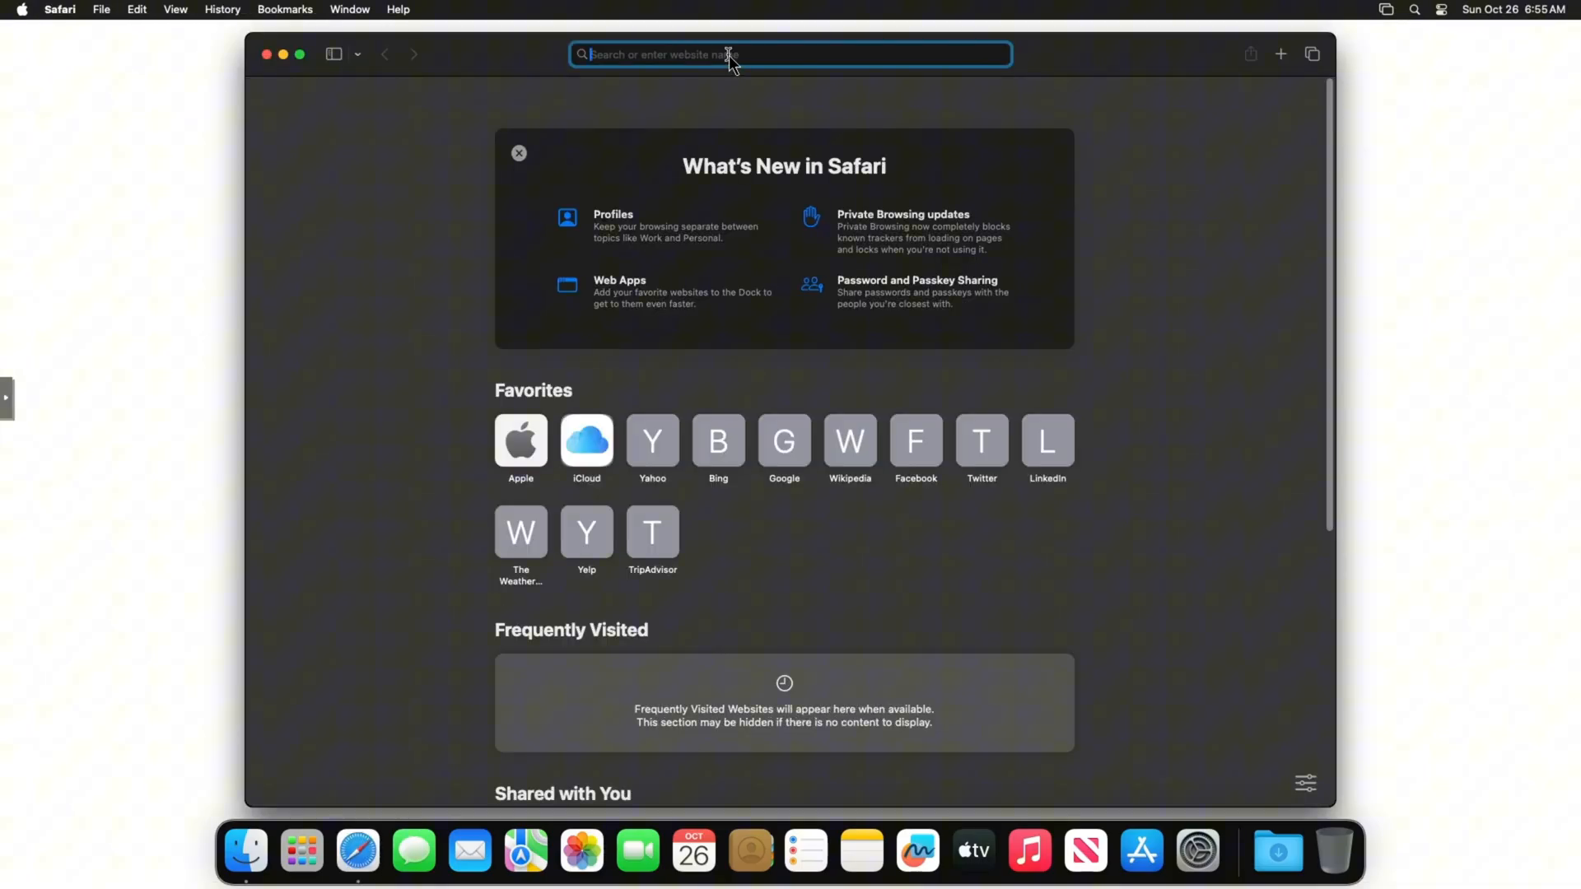
{"action": "type", "text": "youtube.com"}
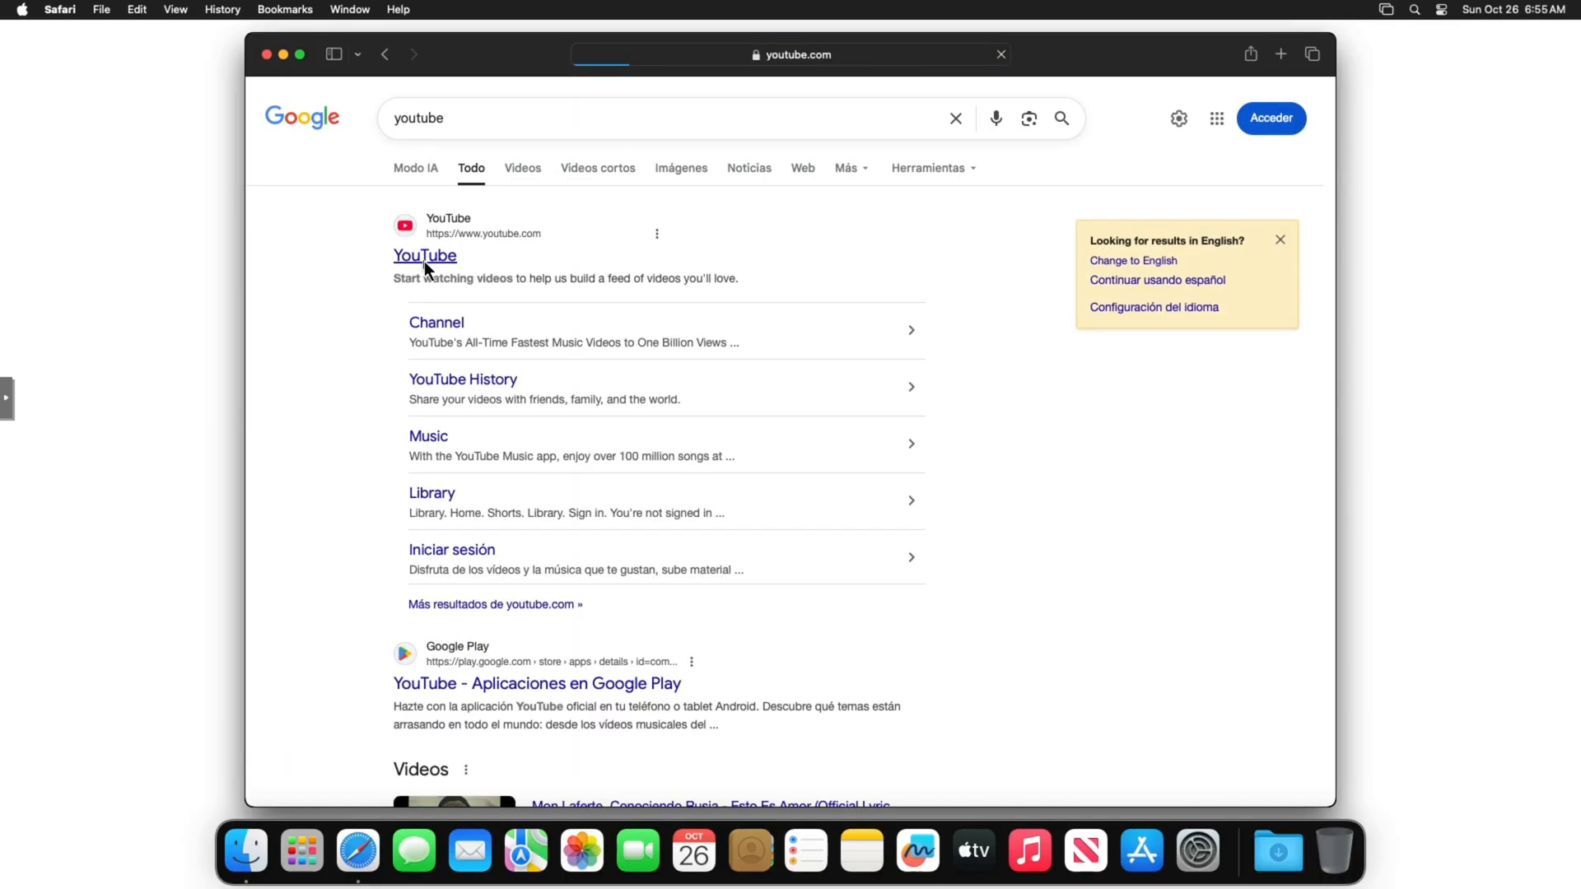
{"action": "left_click", "coordinate": [425, 255]}
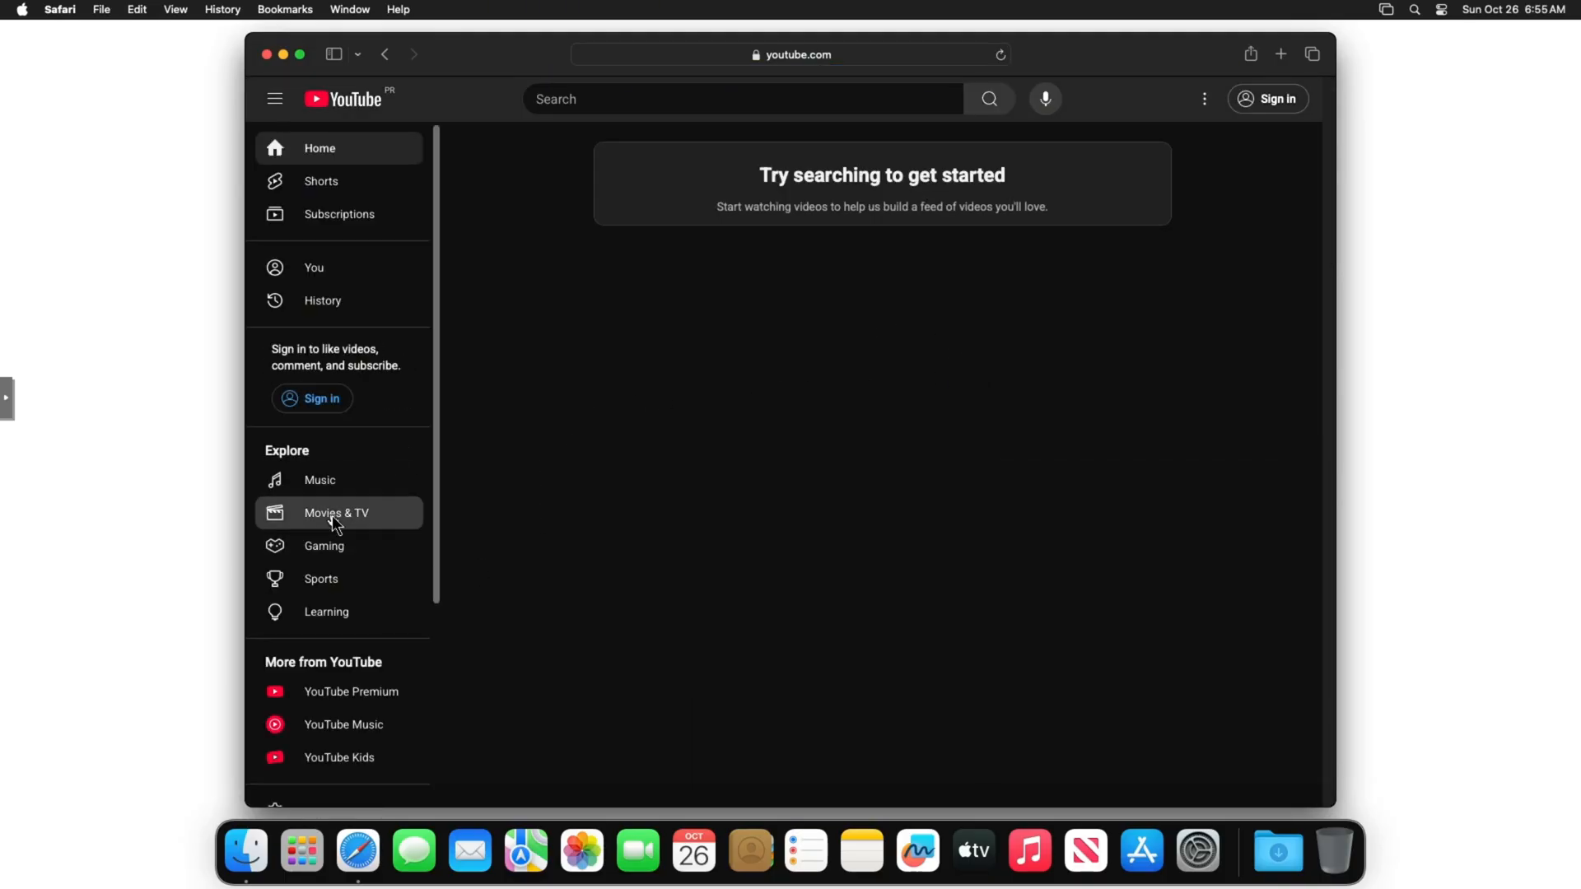
{"action": "left_click", "coordinate": [336, 513]}
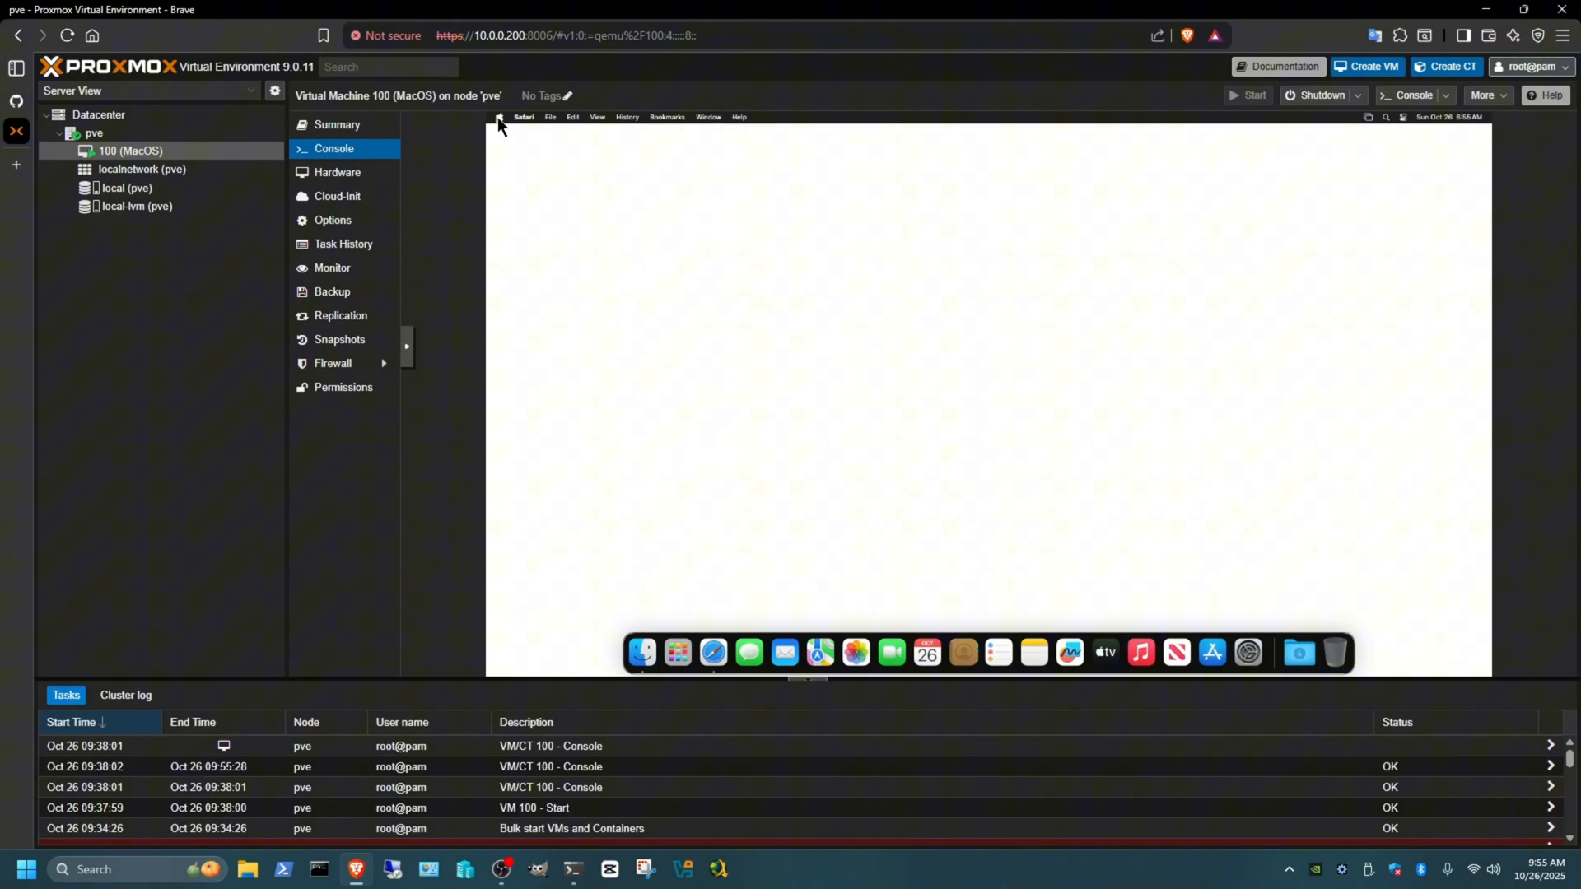
- Show About This Mac from the Apple menu, then detach the VM console into its own noVNC window
{"action": "left_click", "coordinate": [499, 117]}
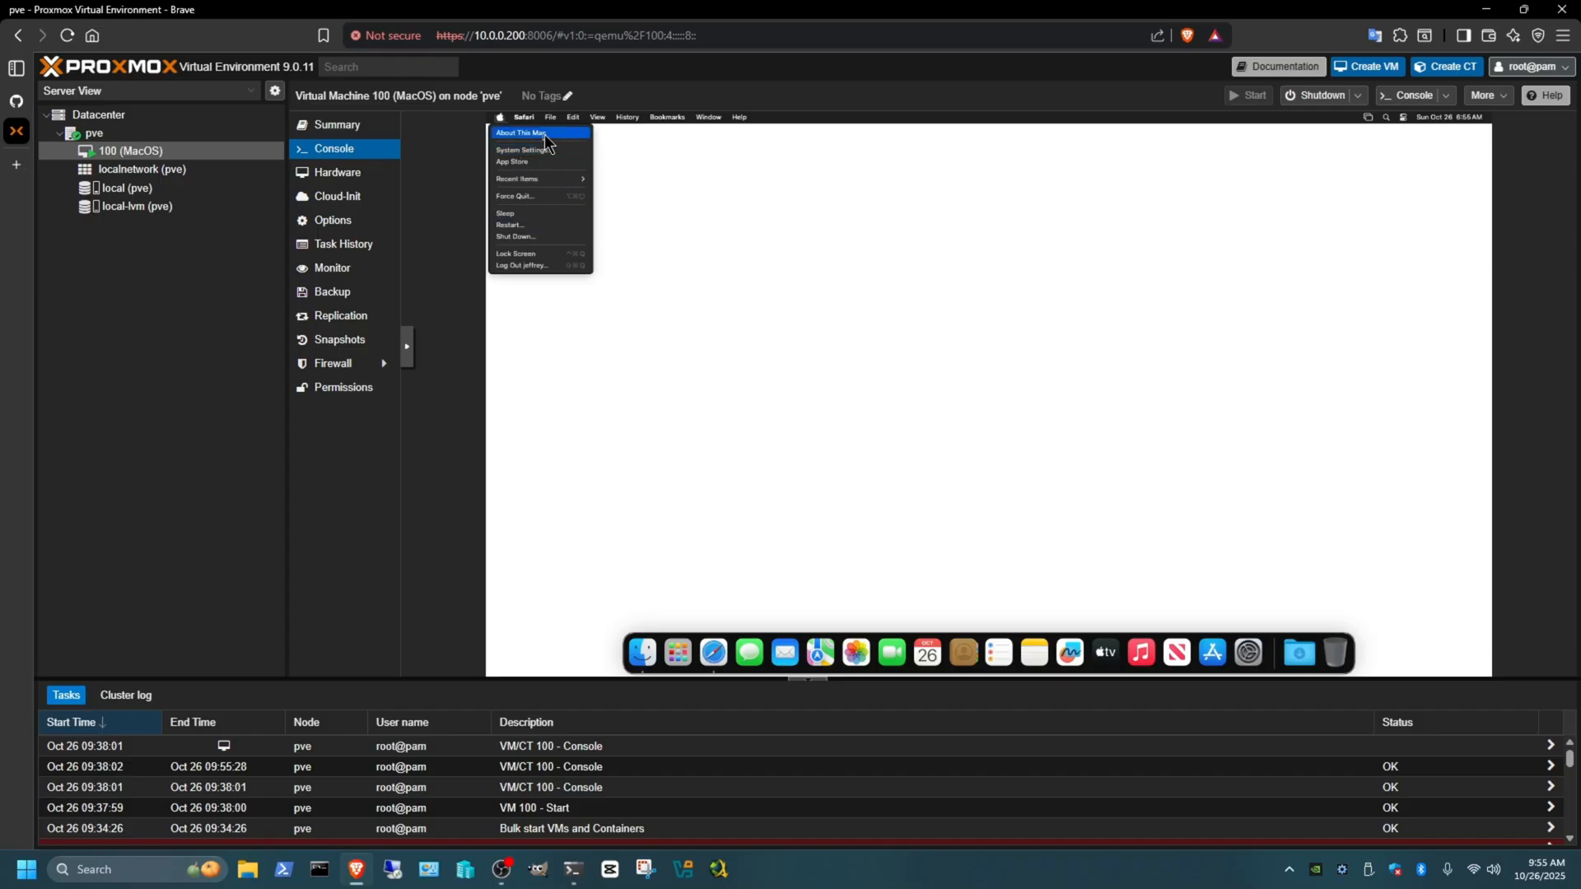
{"action": "left_click", "coordinate": [522, 132]}
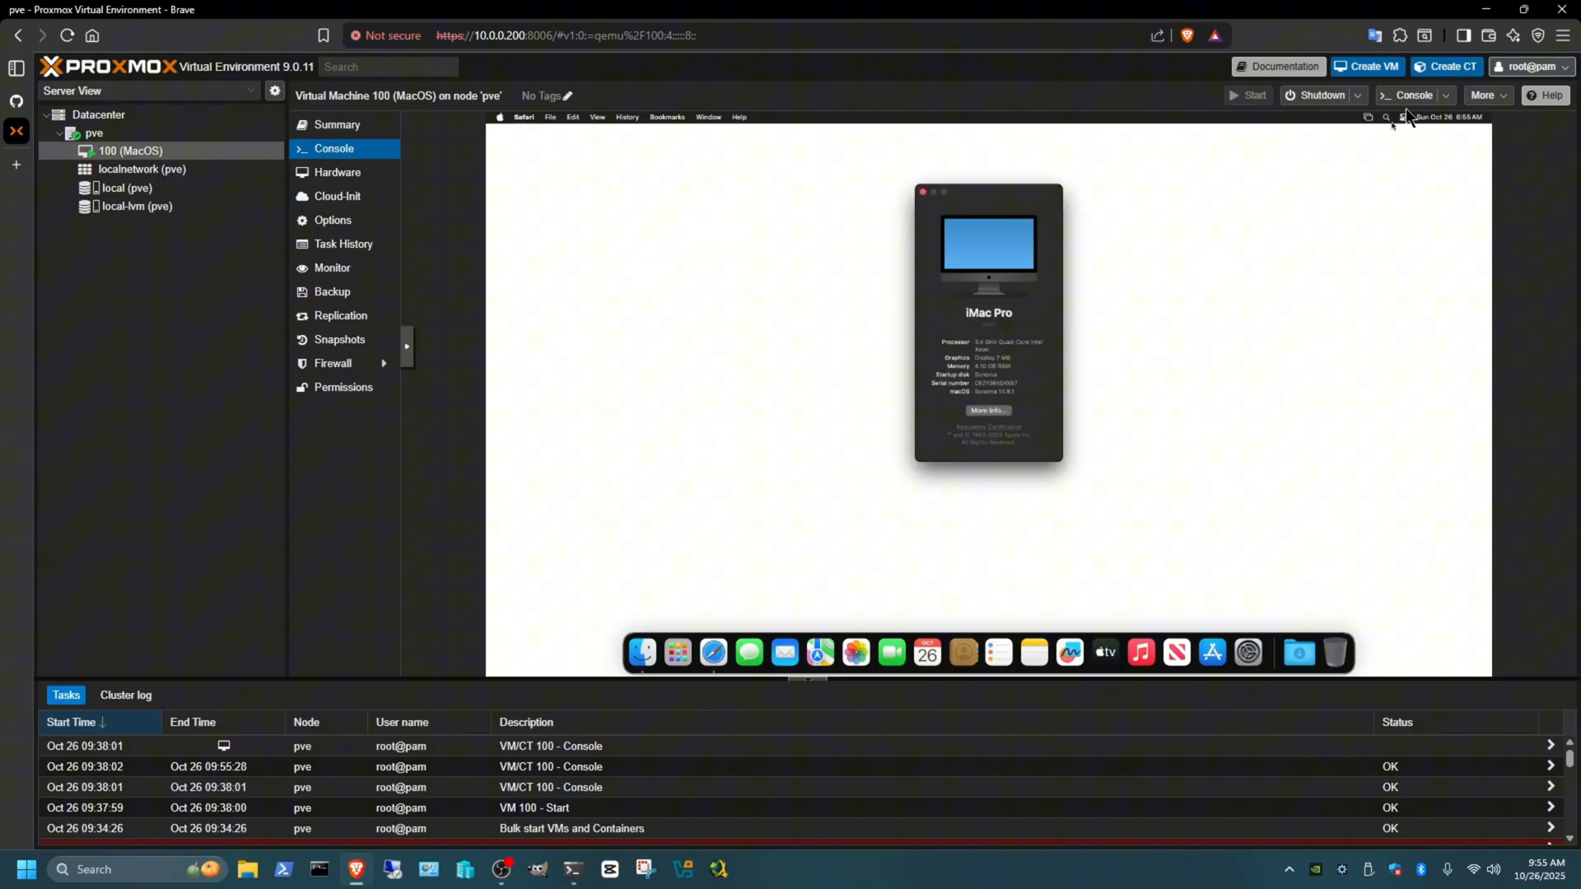
{"action": "left_click", "coordinate": [1413, 96]}
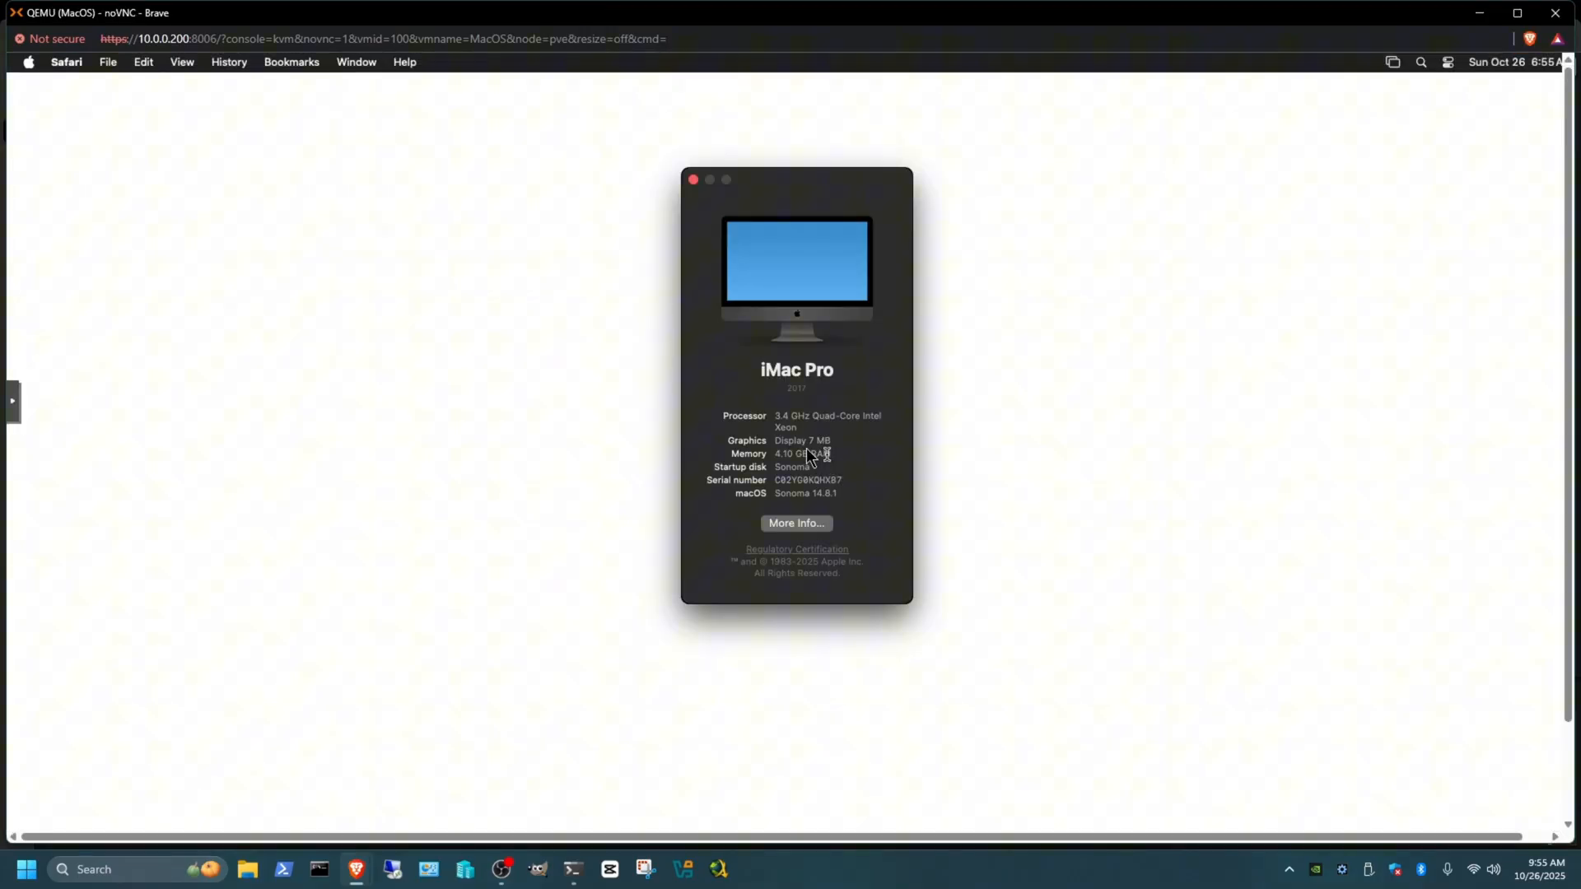
{"action": "mouse_move", "coordinate": [779, 424]}
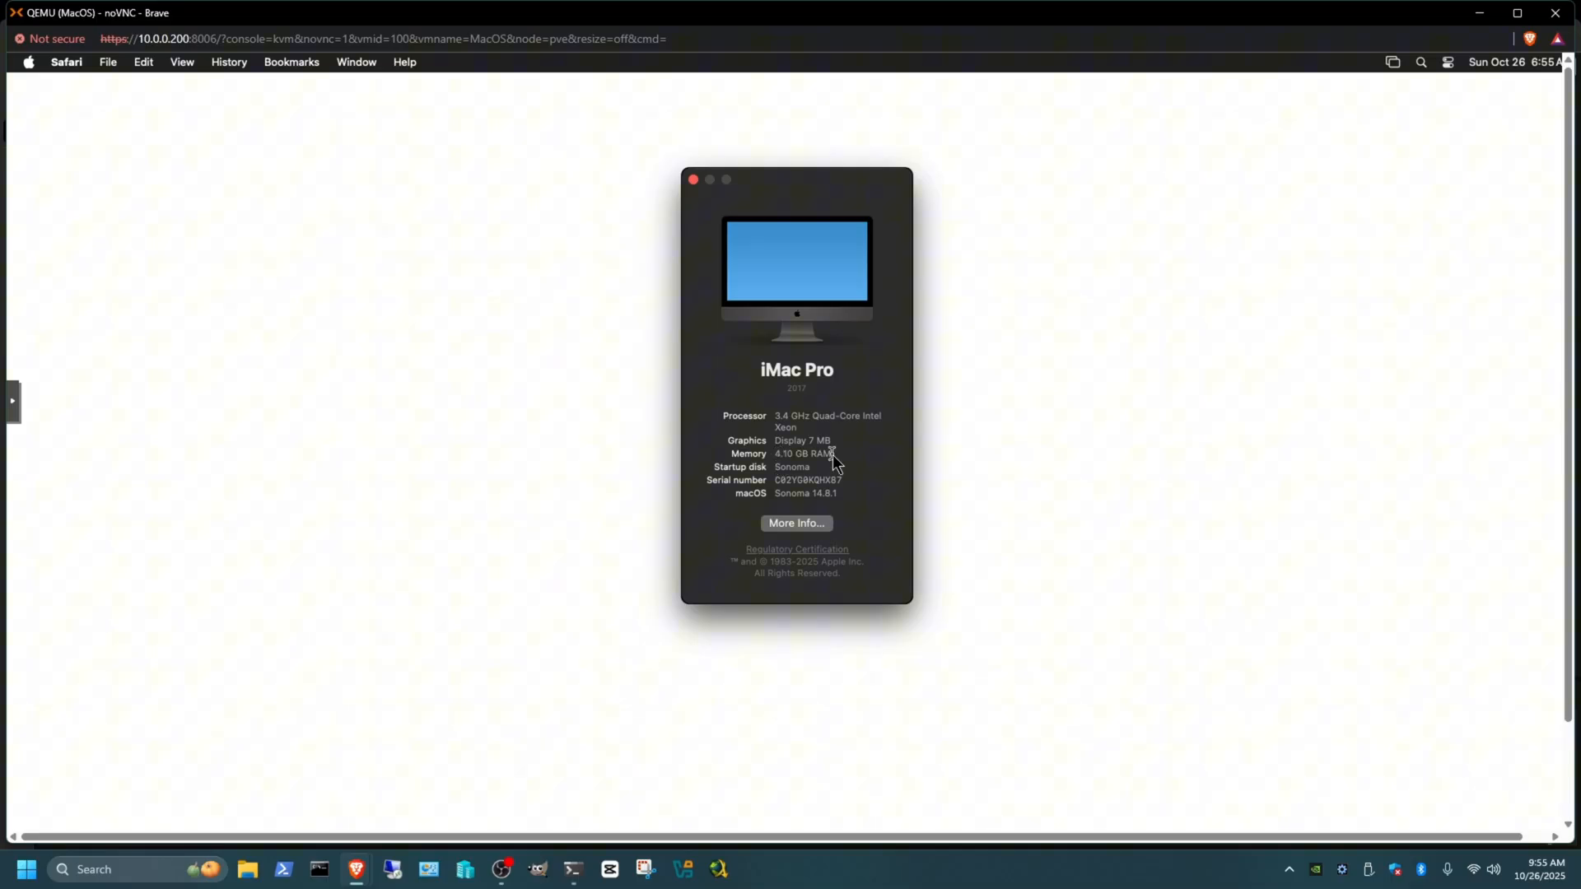
{"action": "mouse_move", "coordinate": [807, 496]}
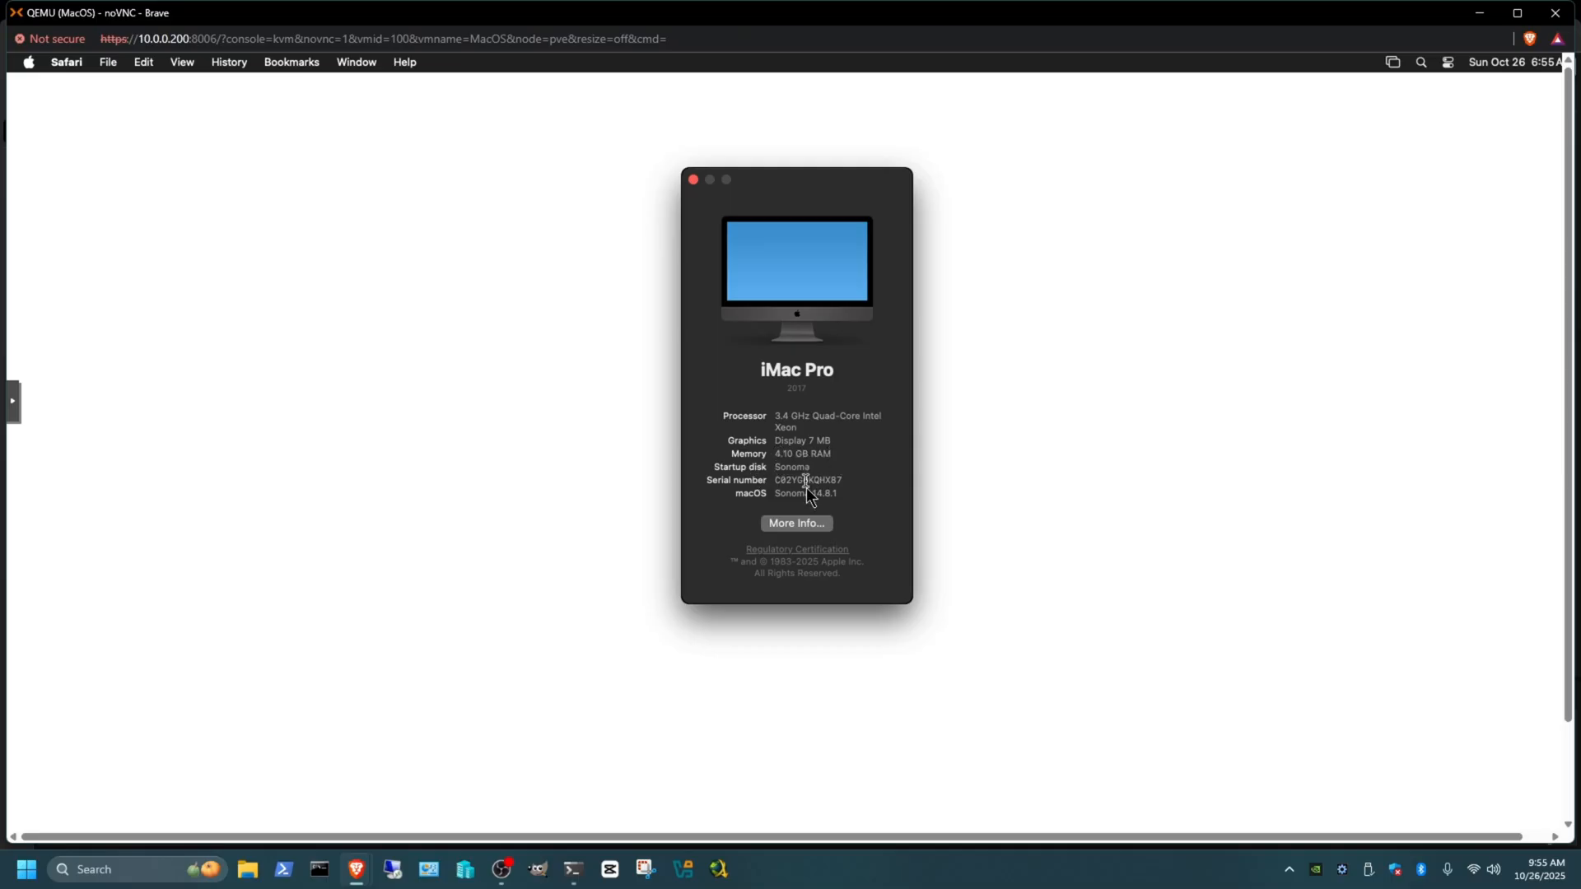